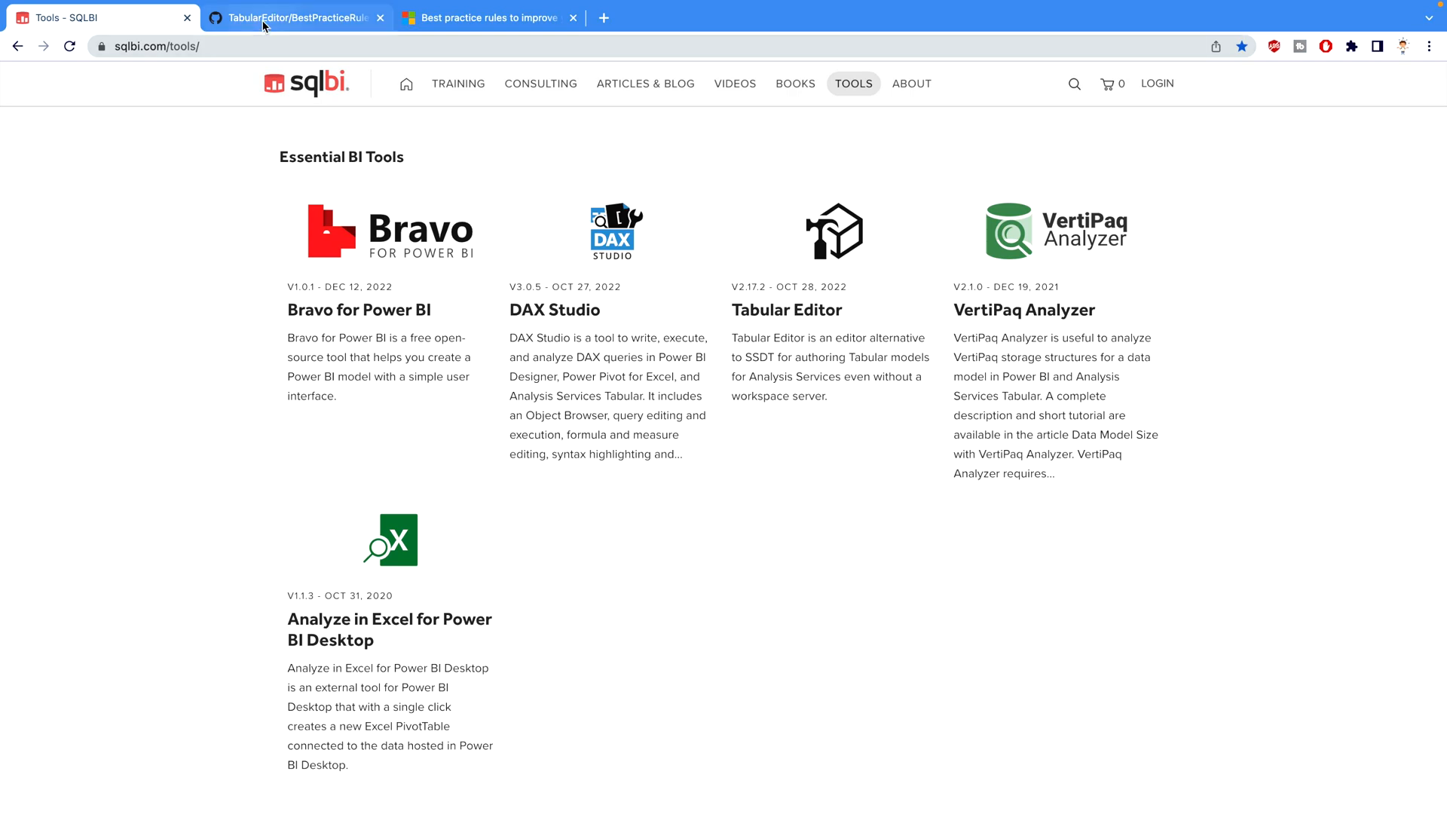
Switch to the BestPracticeRules GitHub tab and browse its BPARules JSON files
left_click(295, 18)
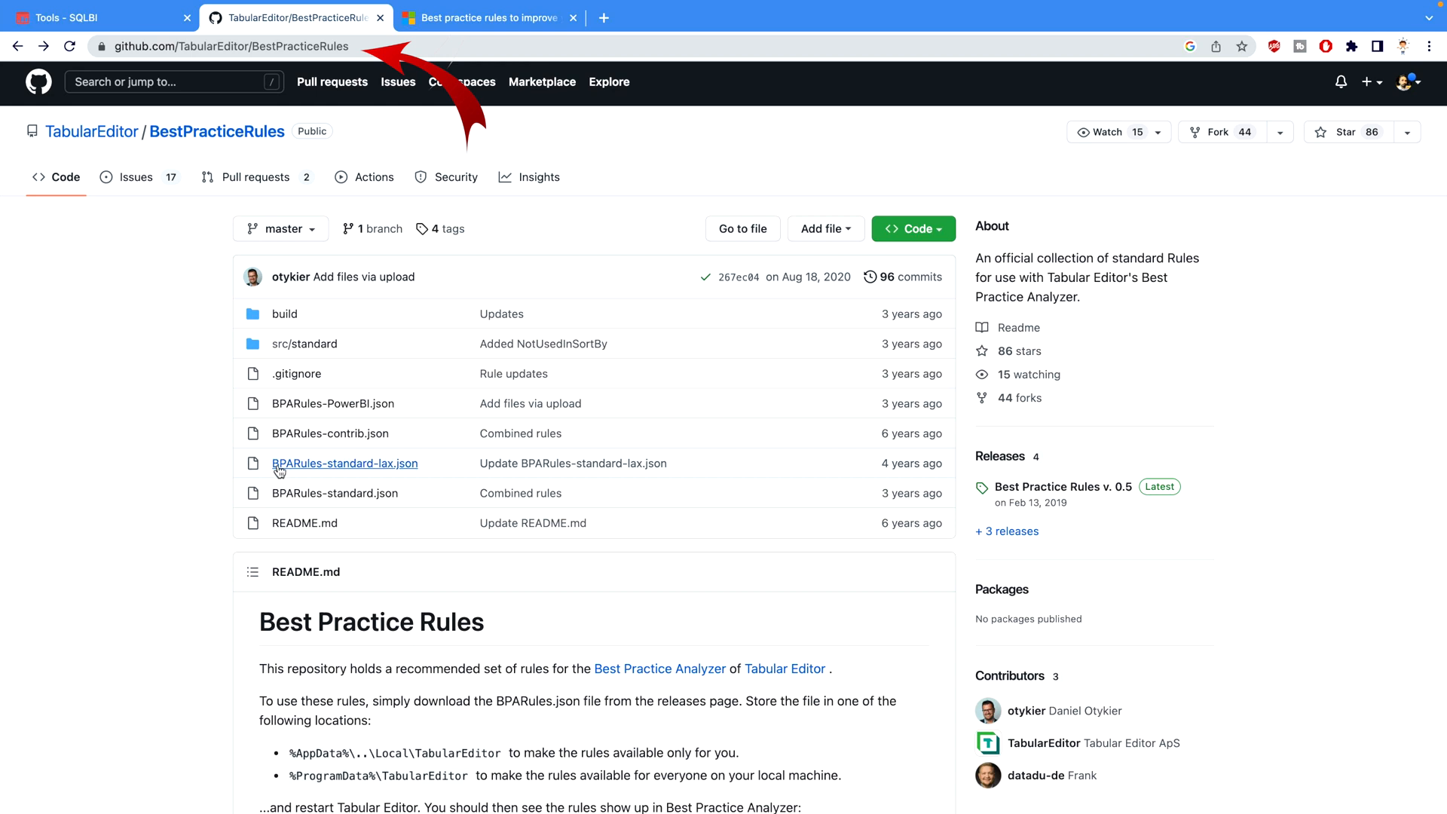
mouse_move(1002, 169)
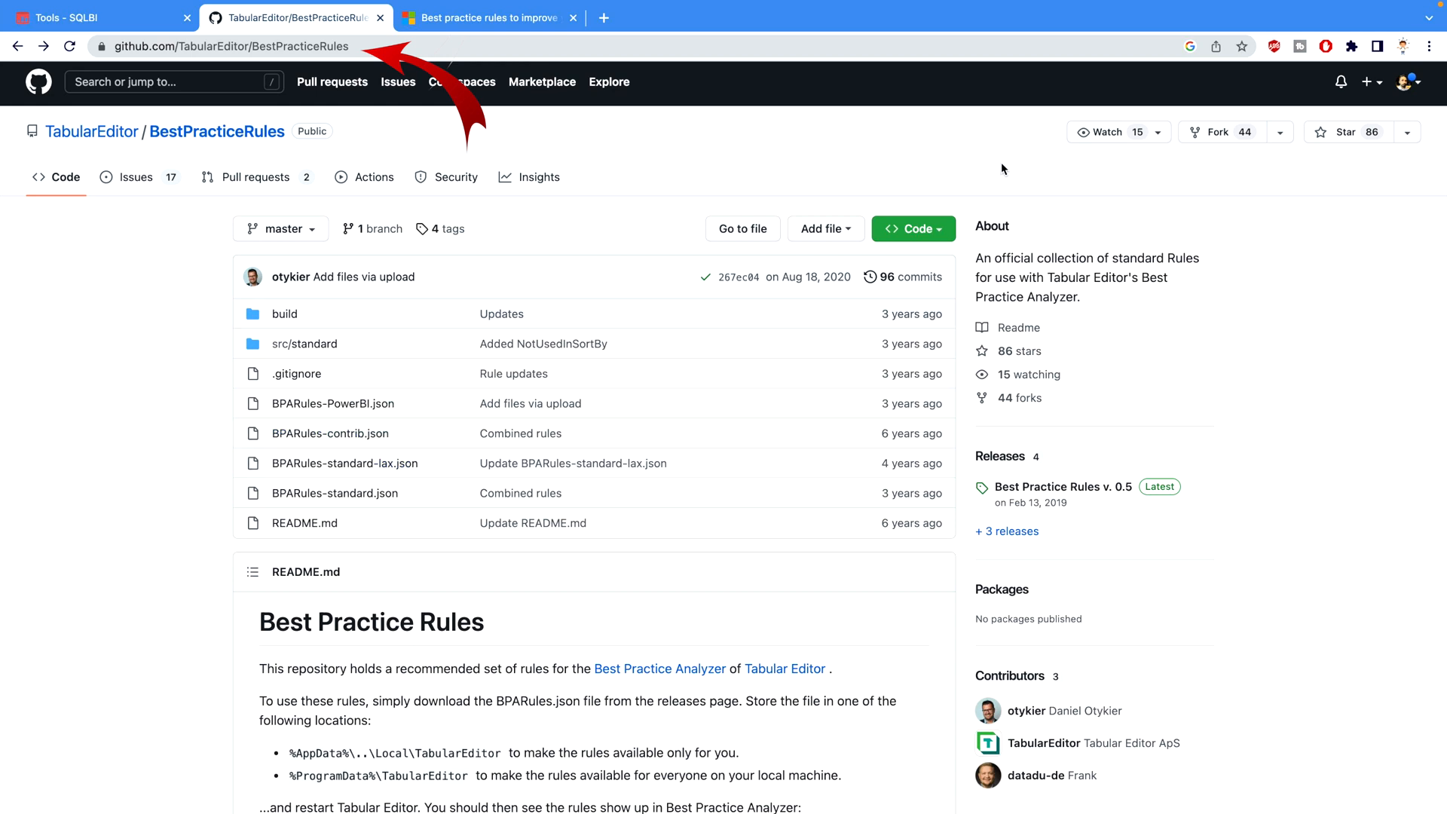
left_click(913, 228)
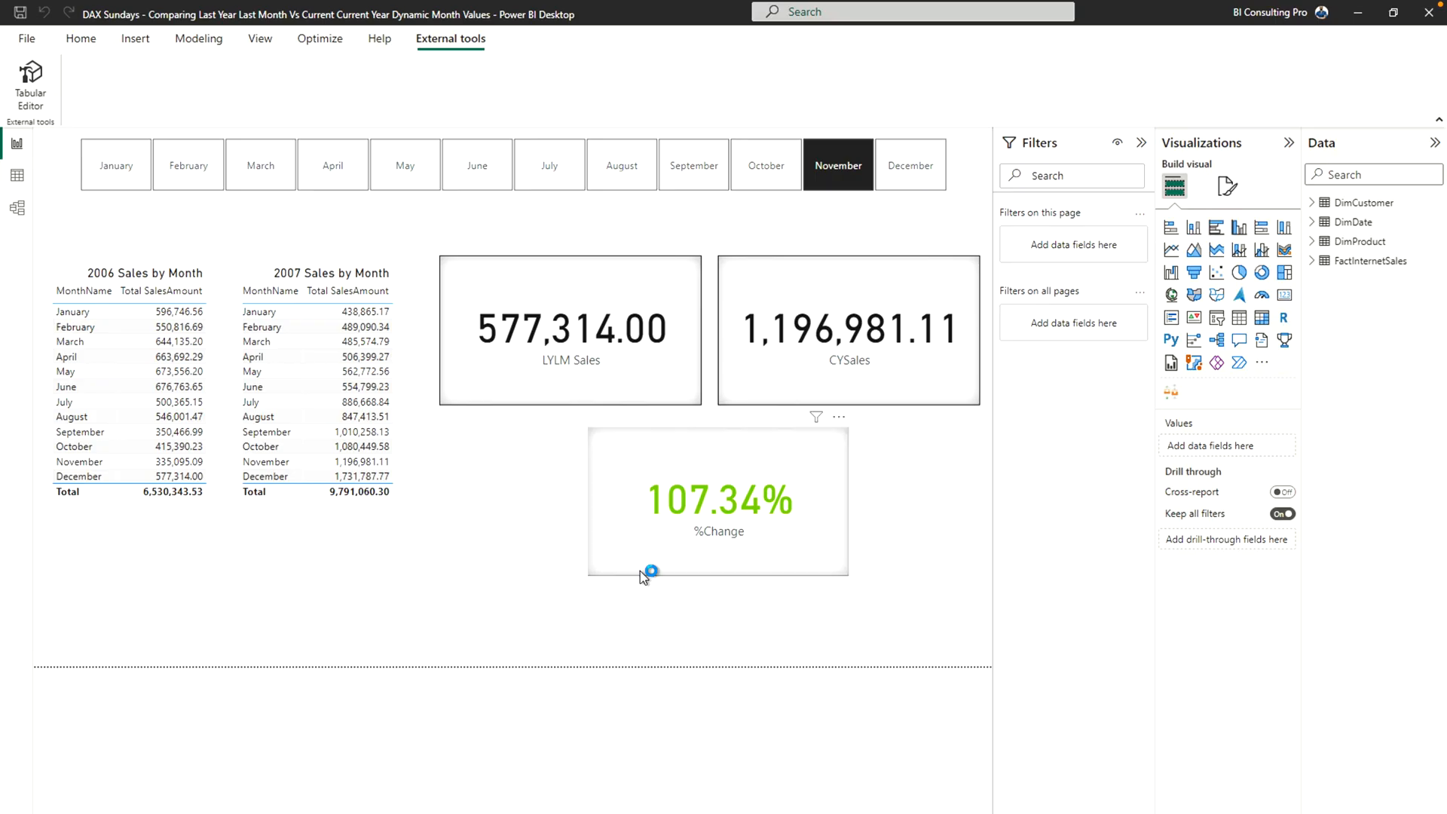
Launch Tabular Editor and connect it via Open from DB to the local DAX Sundays report instance
left_click(30, 75)
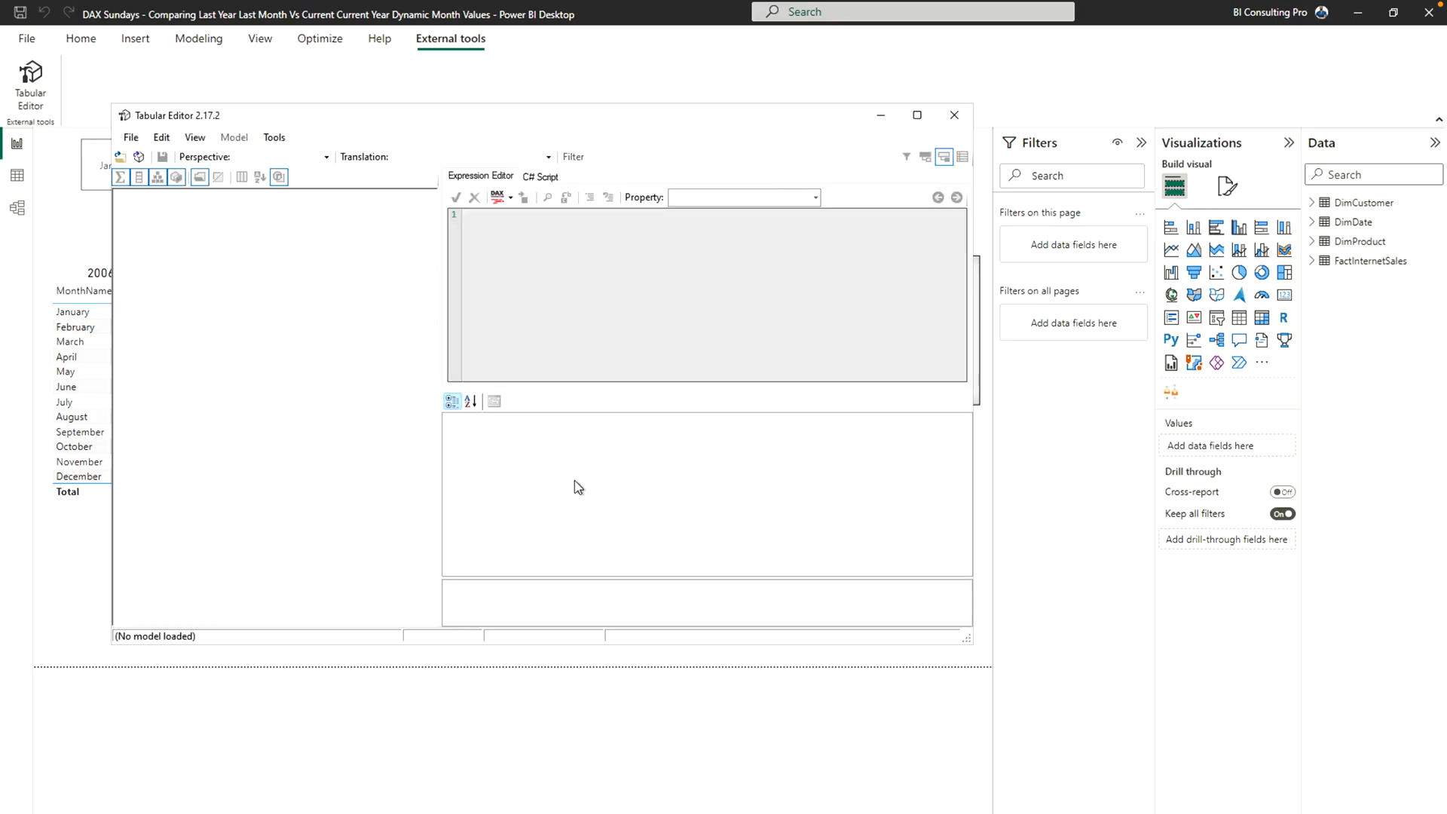
mouse_move(138, 155)
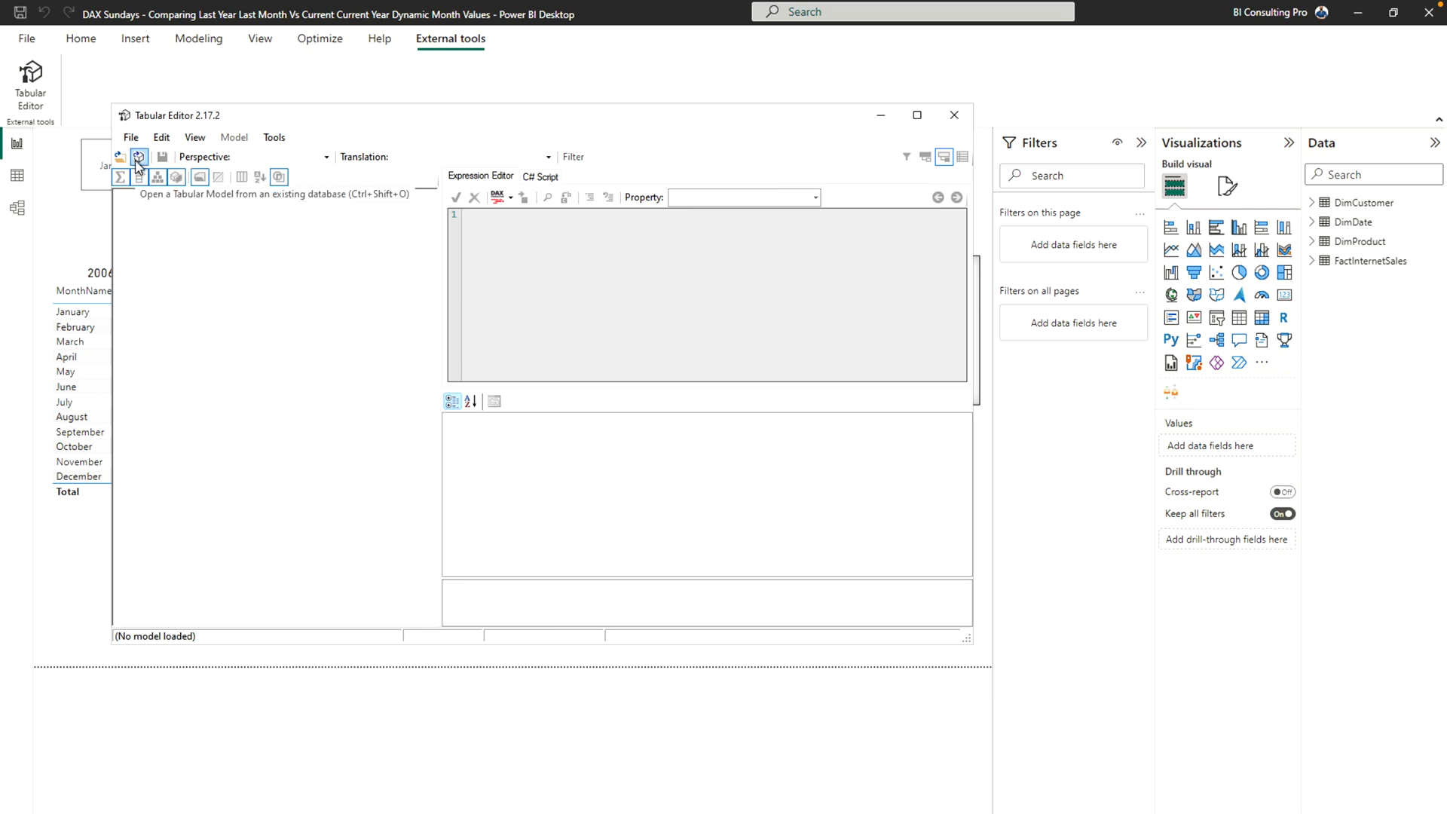
left_click(139, 157)
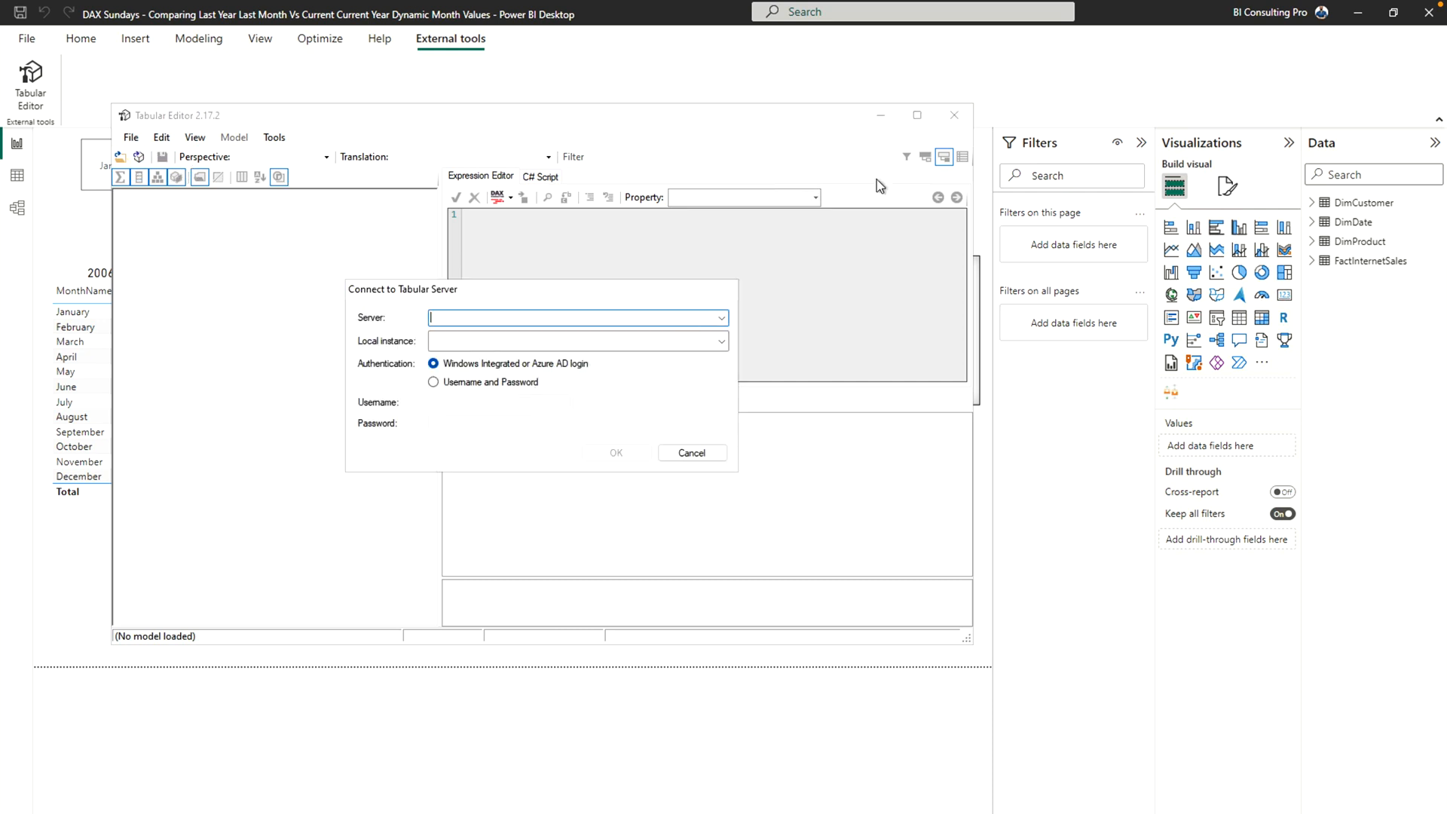
left_click(720, 341)
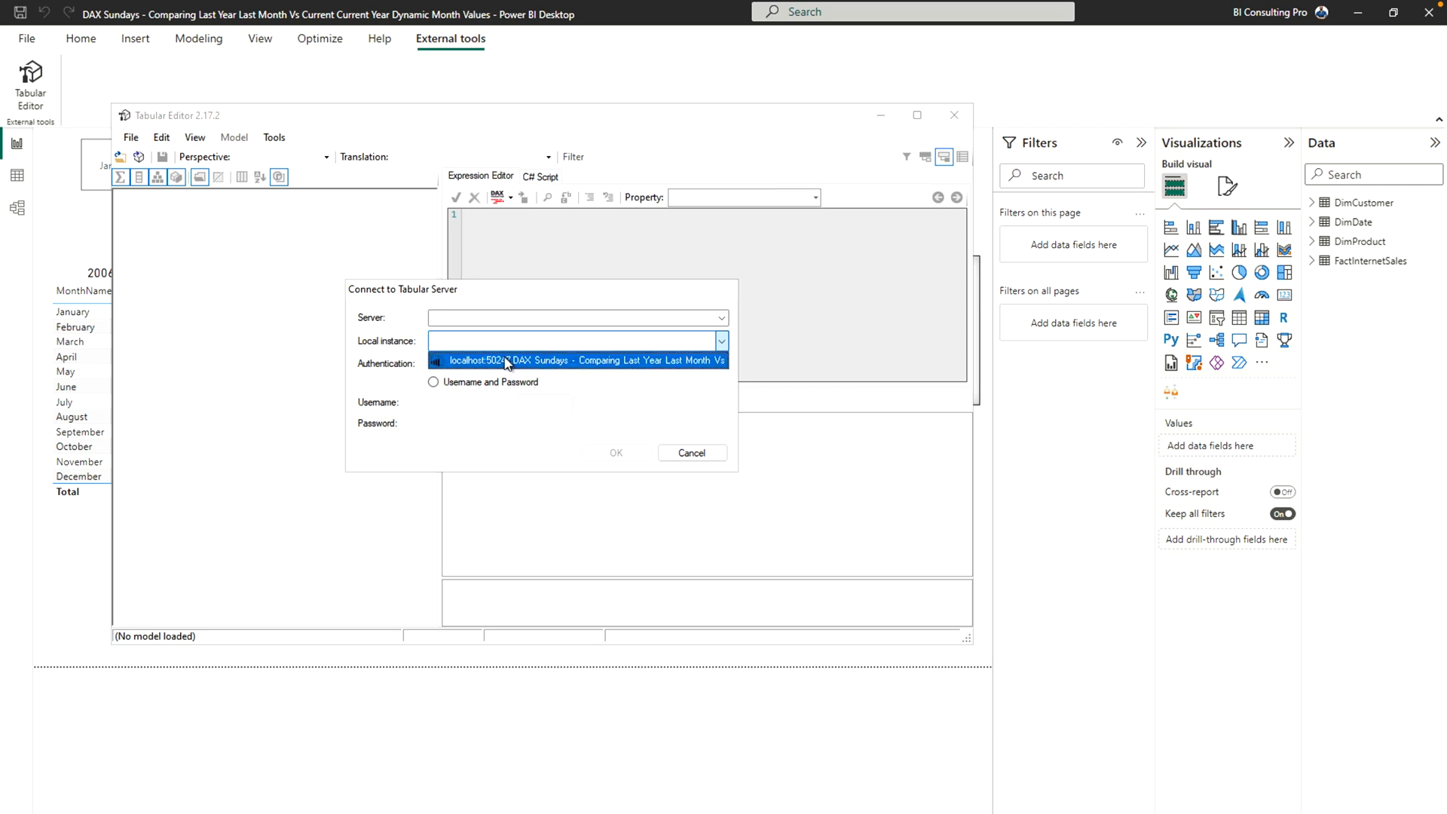
left_click(614, 454)
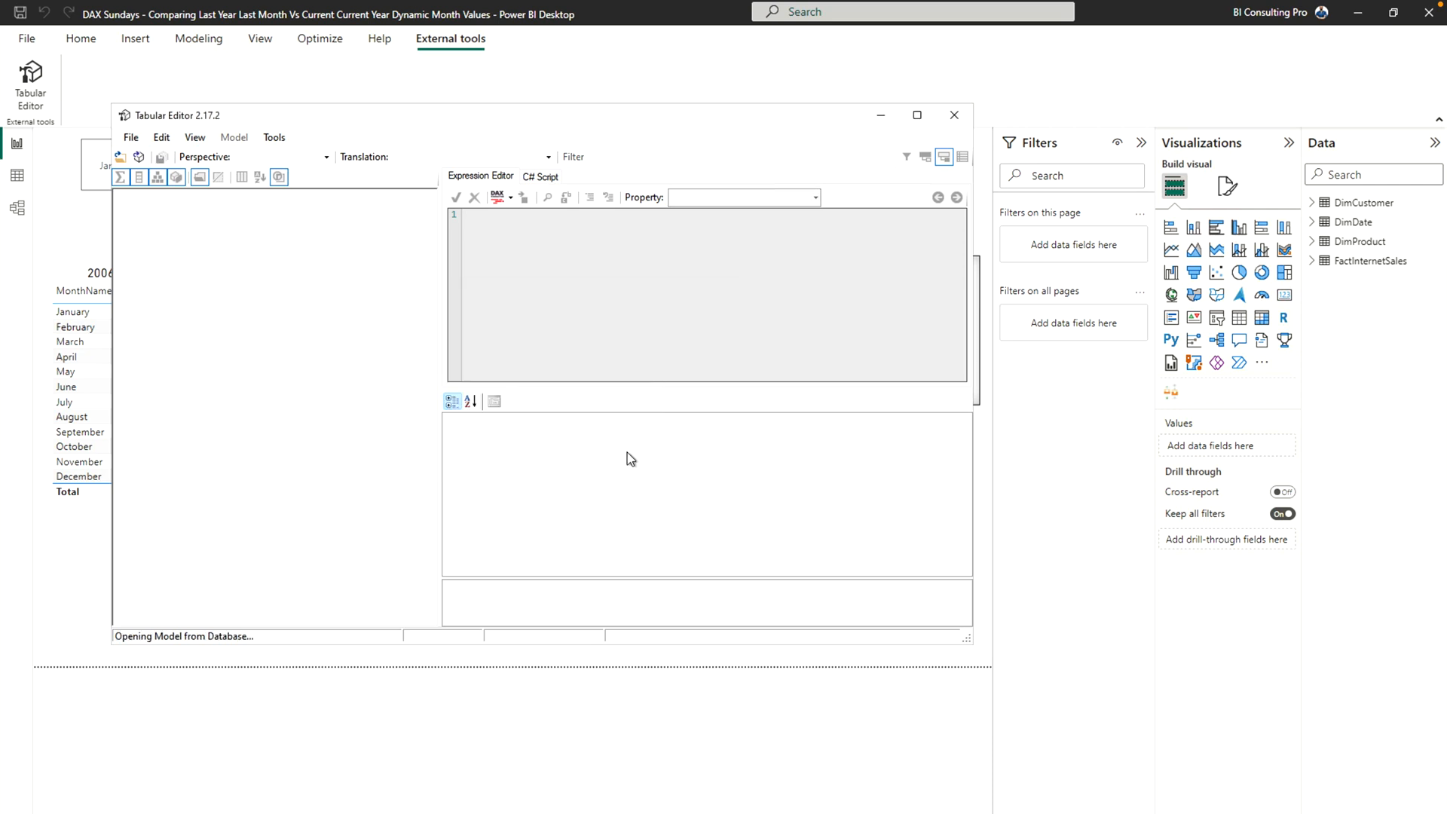
left_click(916, 114)
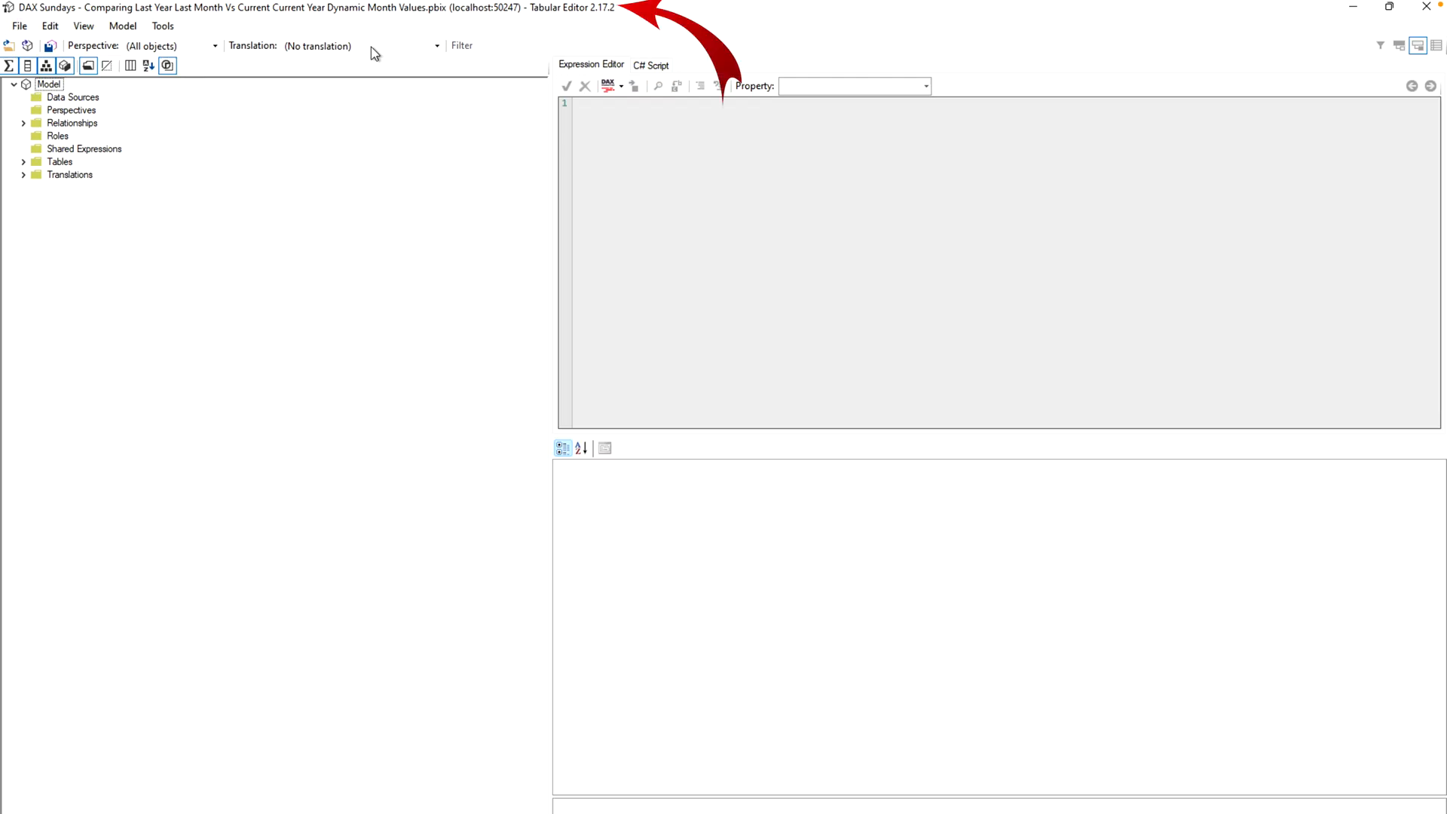
mouse_move(410, 211)
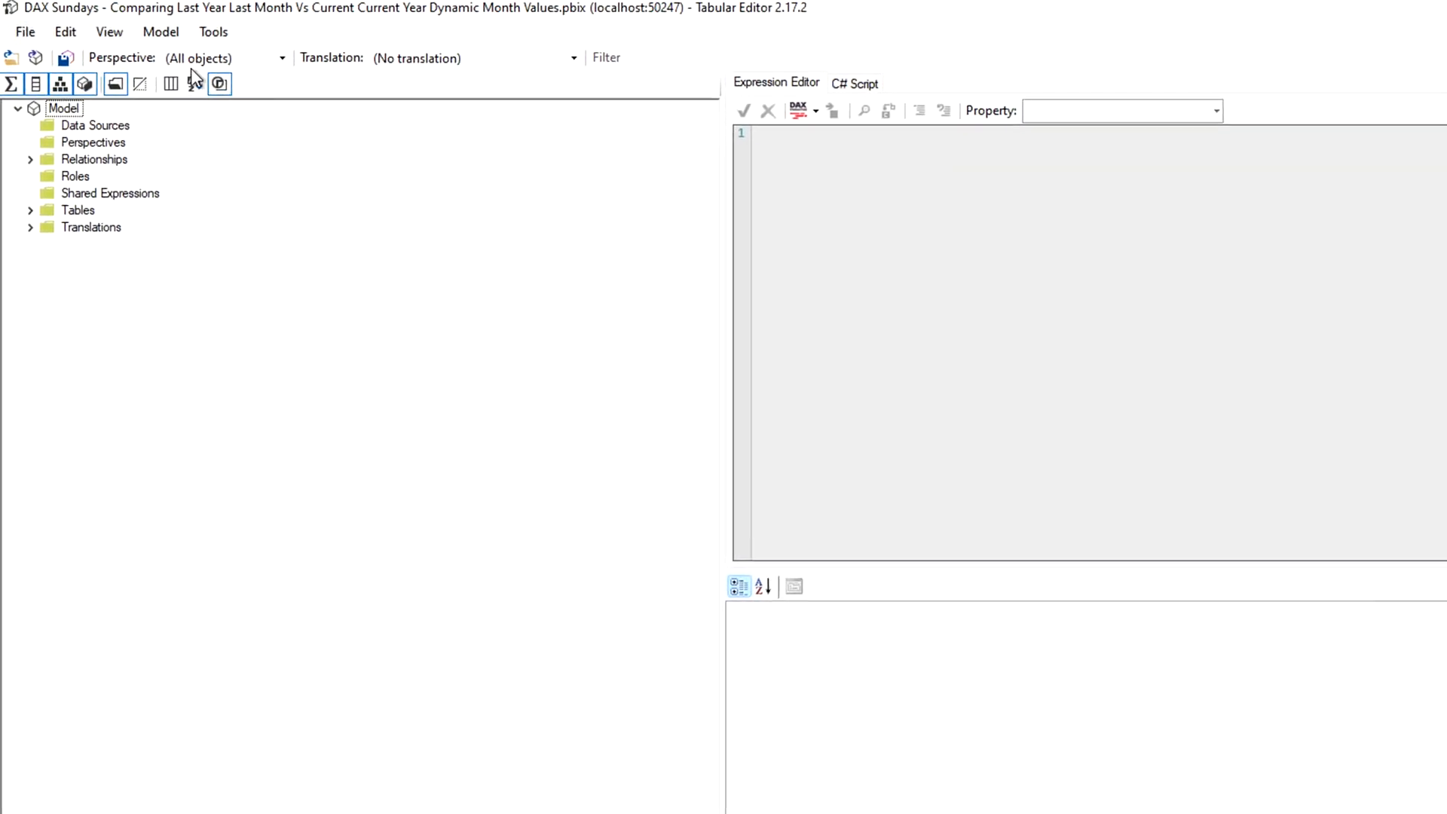
From the Tools menu bring up Manage BPA Rules and start adding a collection from a local rule file
left_click(213, 32)
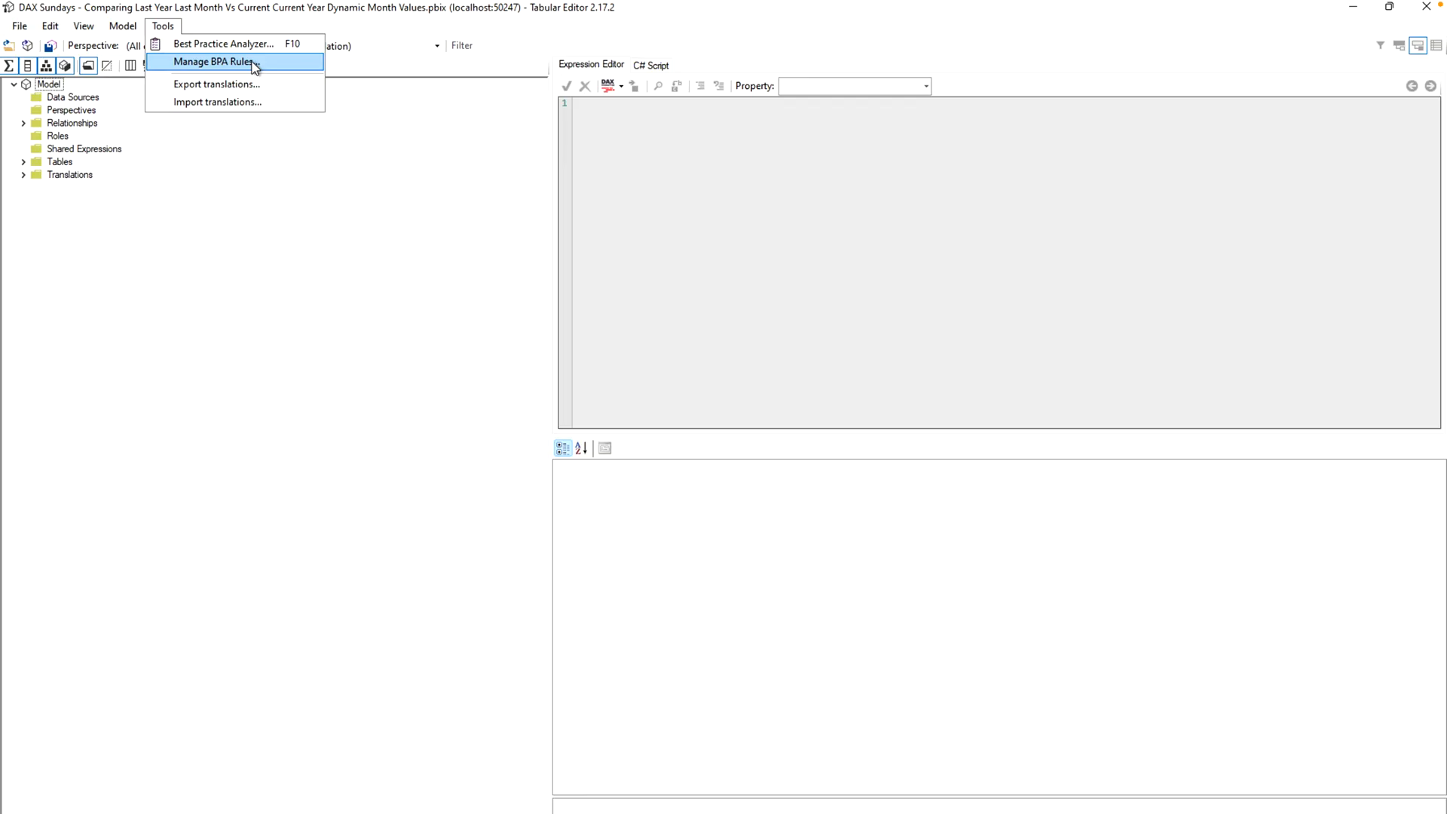
left_click(215, 60)
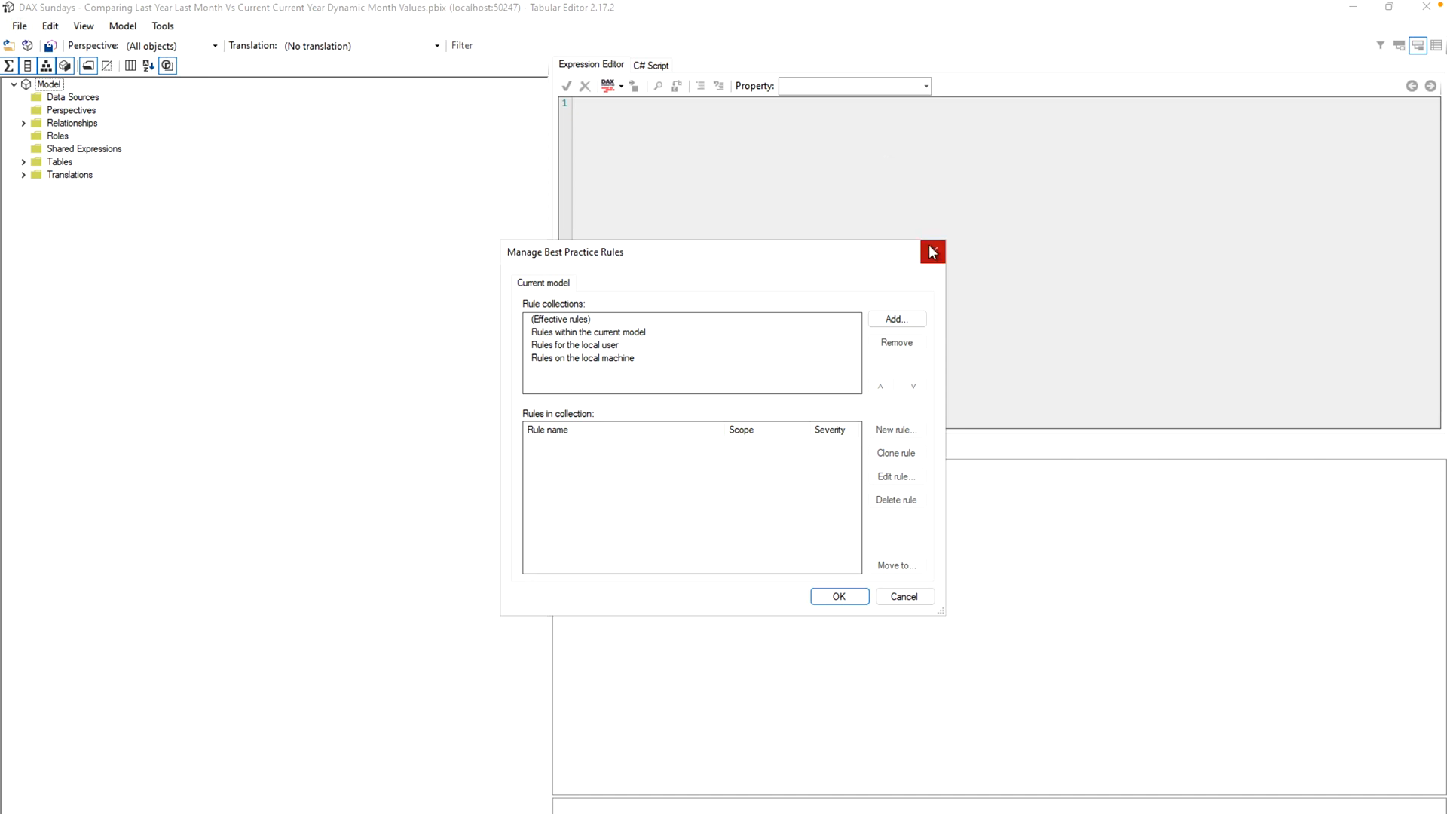
left_click(894, 318)
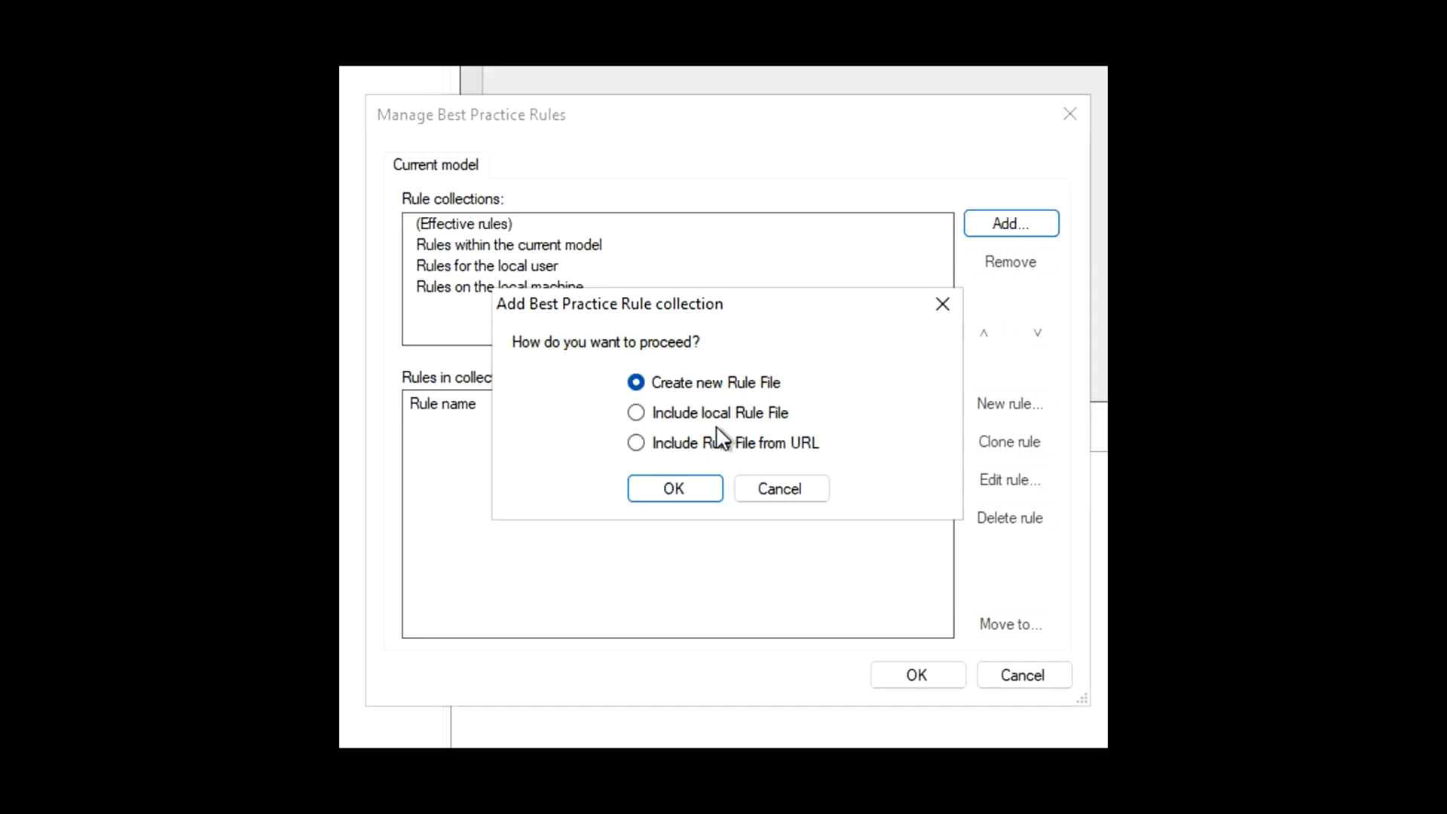
left_click(636, 412)
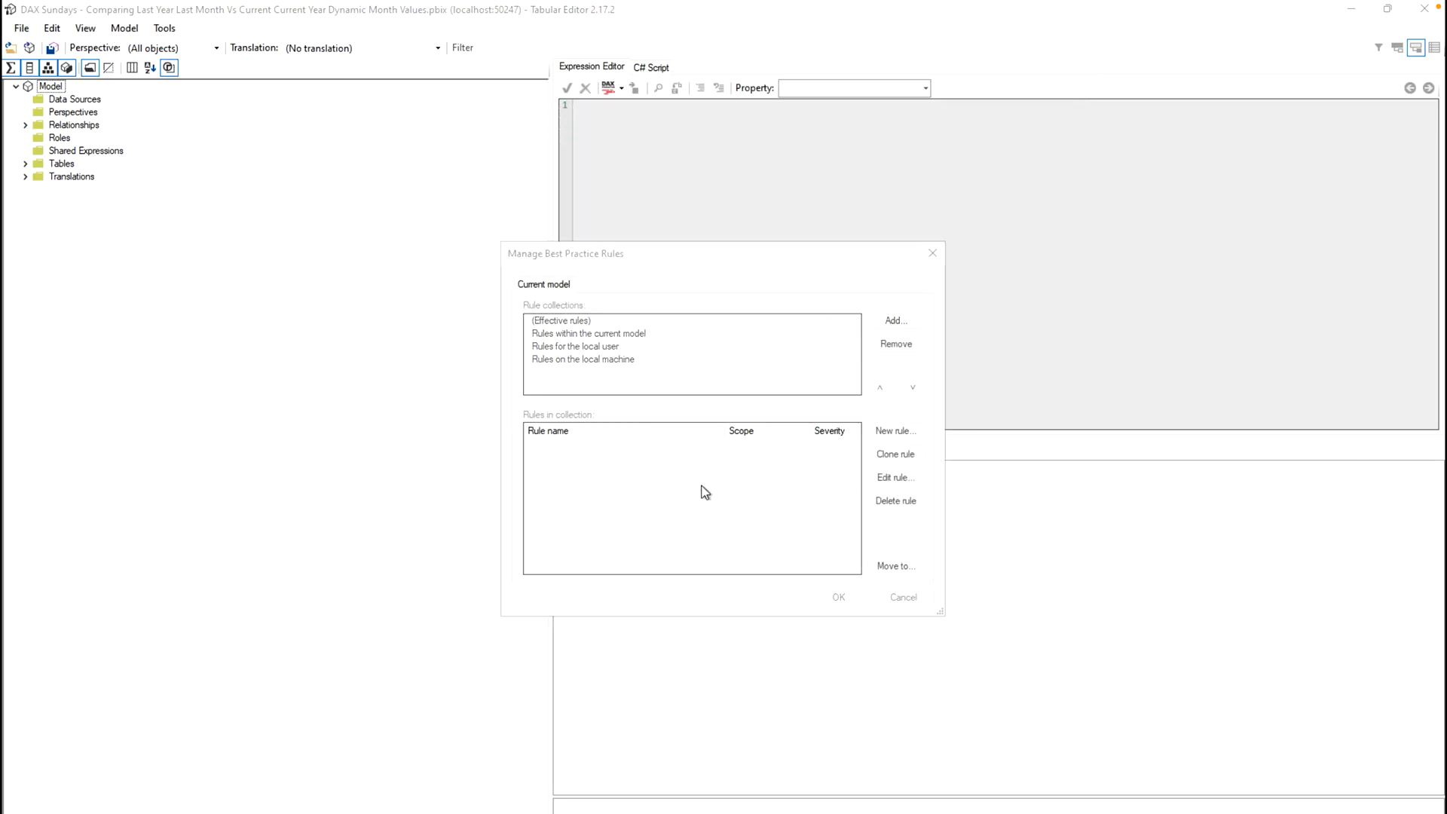
Add Downloads\BestPracticeRules-master\BPARules-PowerBI.json as a rule collection
left_click(892, 319)
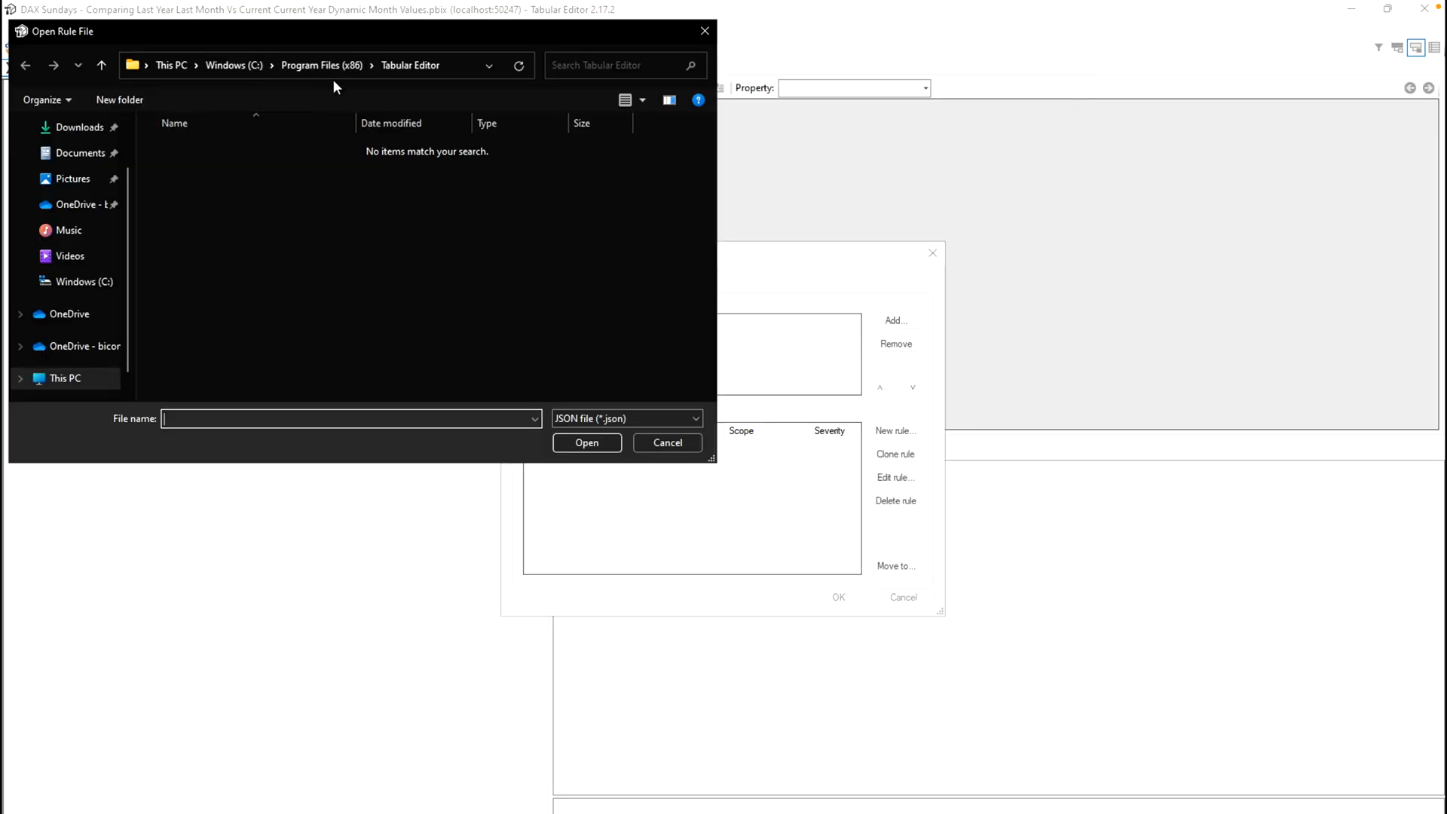
left_click(81, 126)
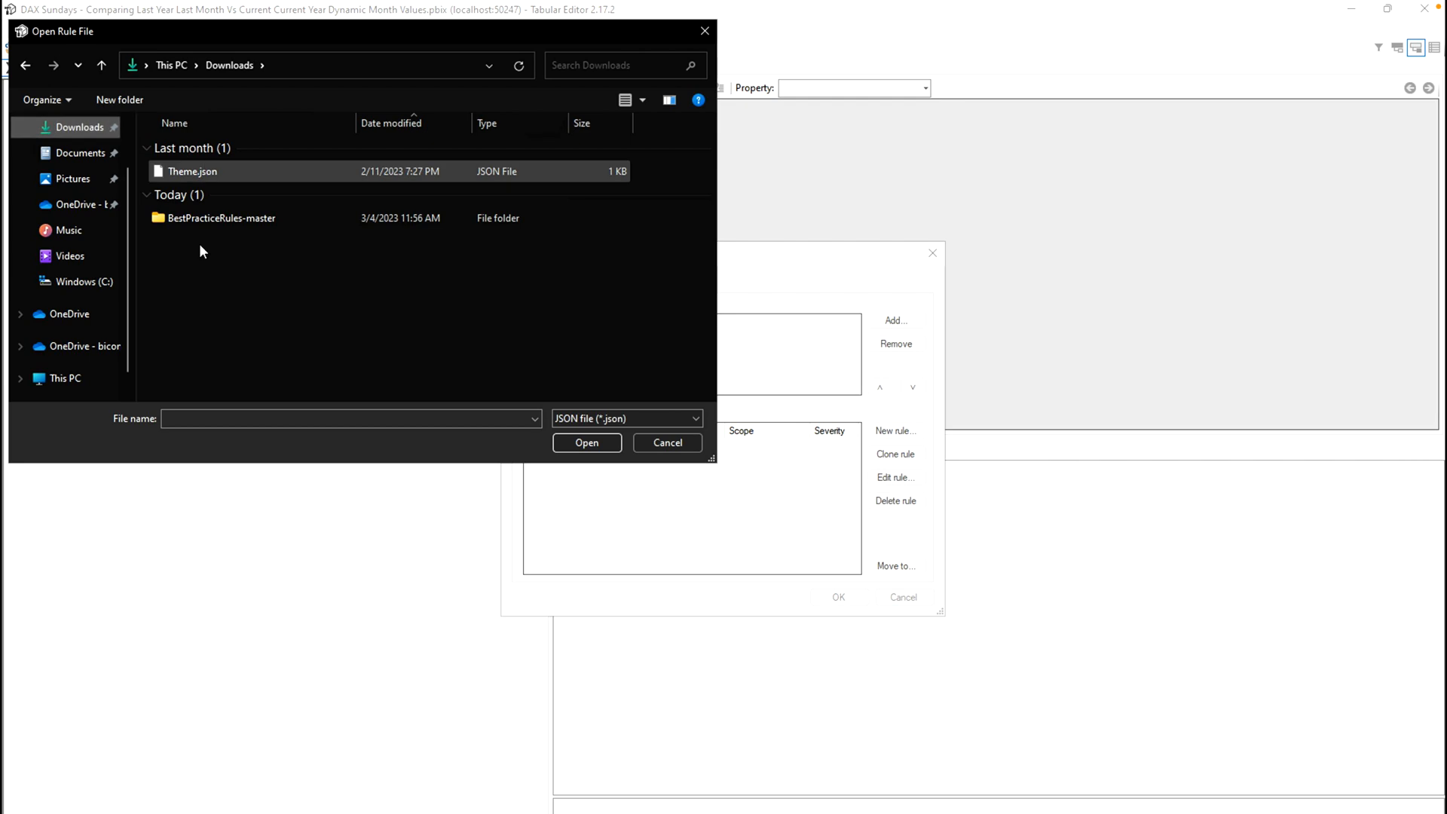
left_click(222, 217)
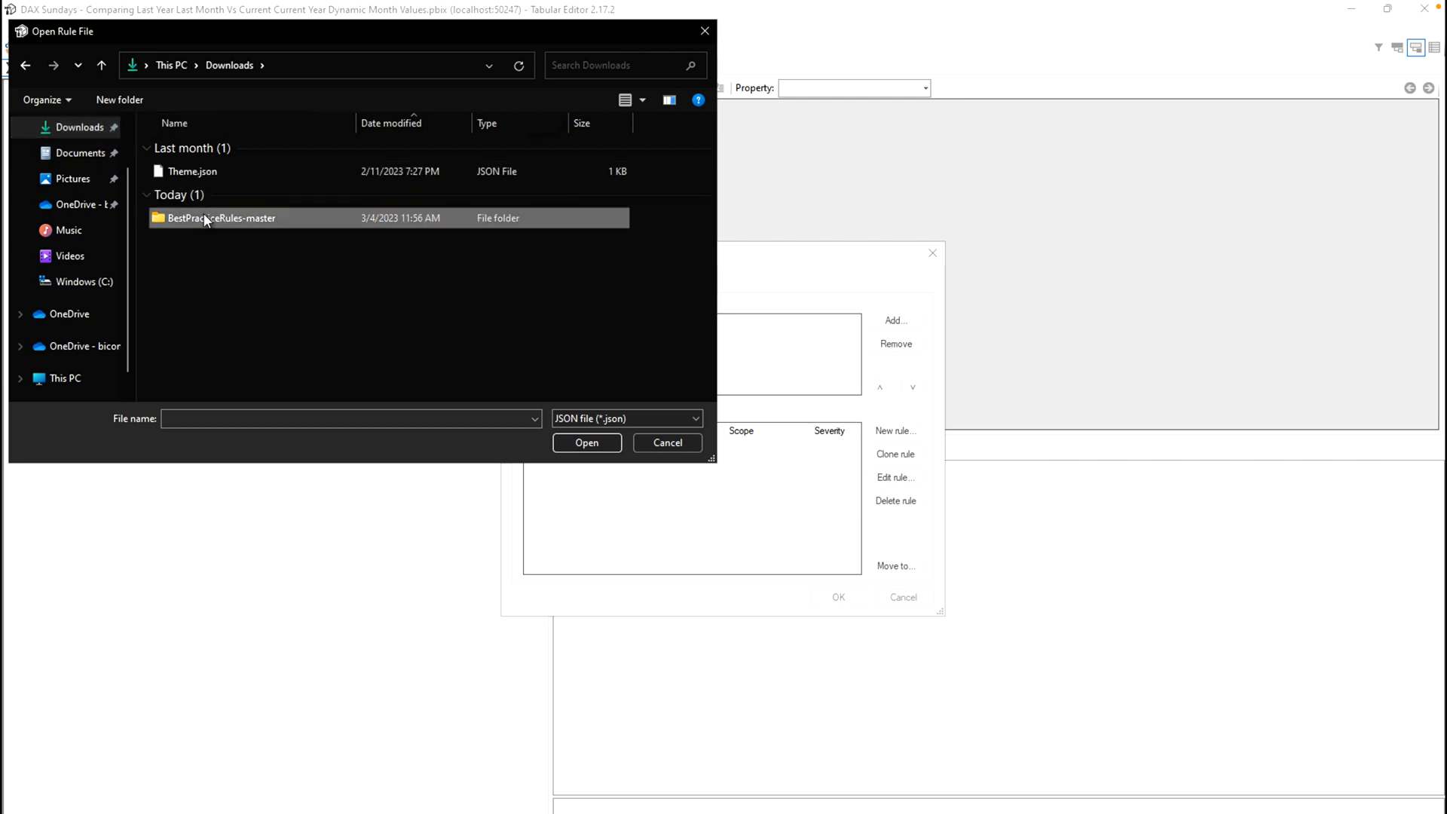
double_click(221, 217)
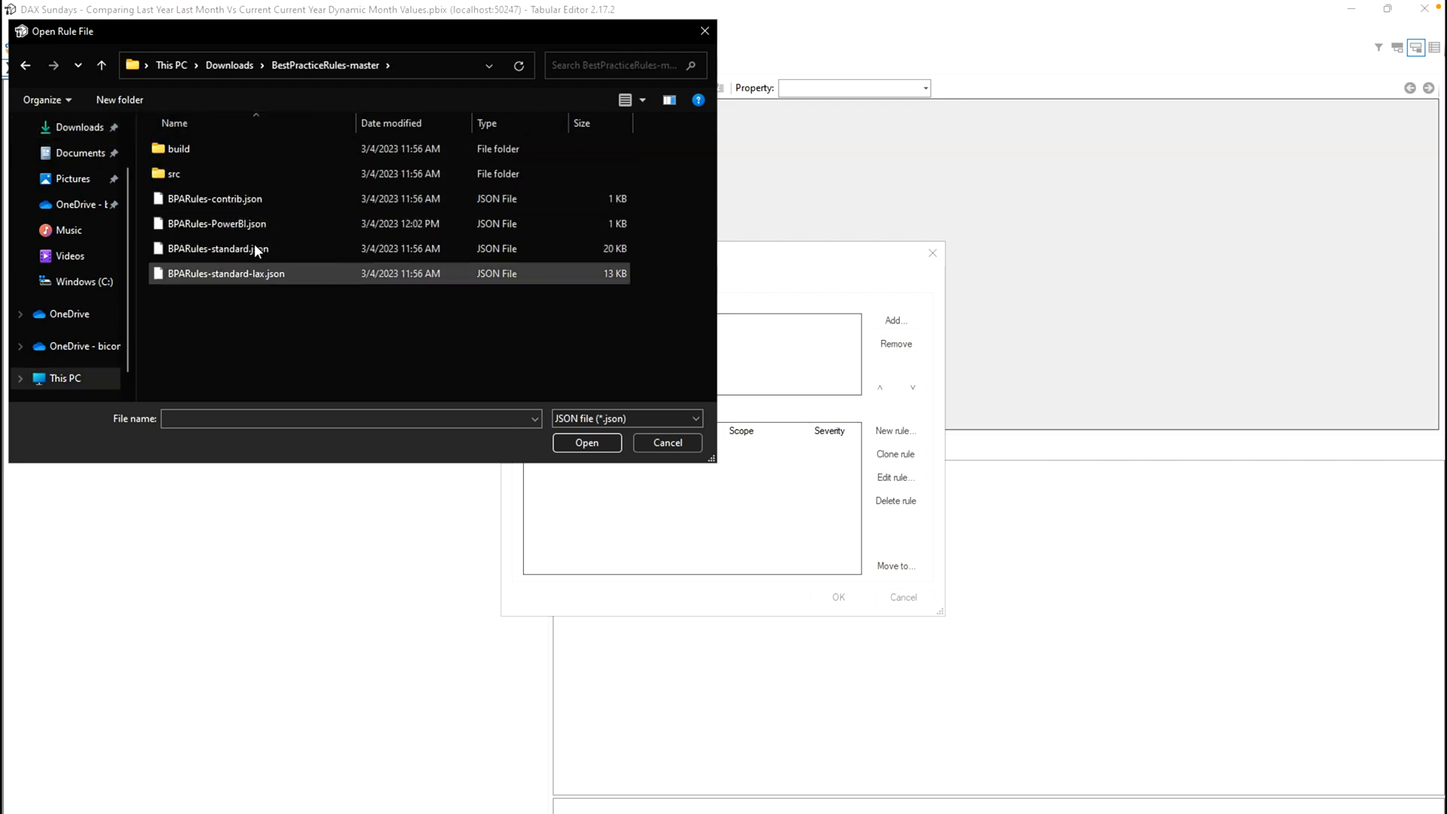
left_click(217, 223)
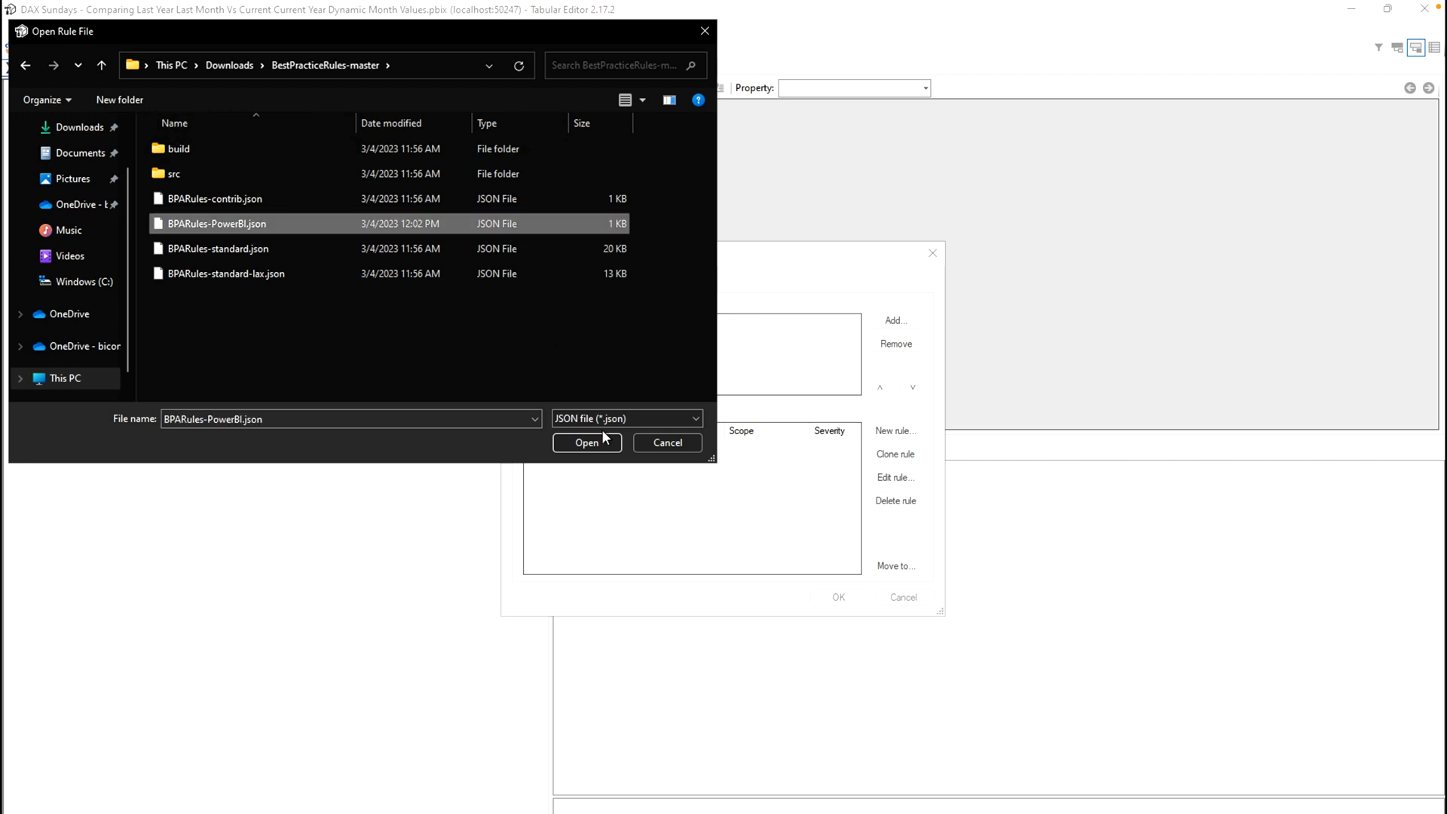
left_click(586, 443)
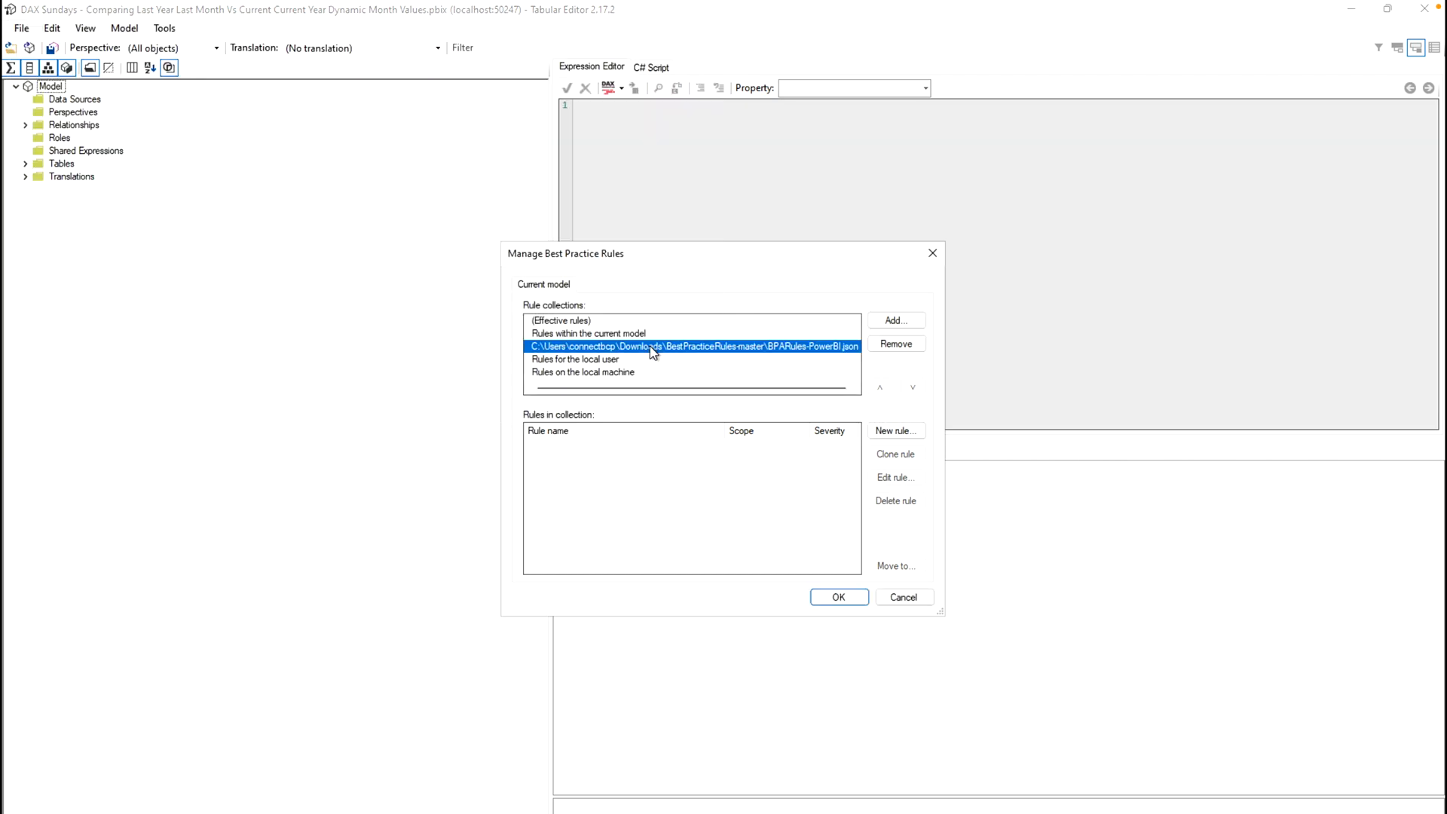
mouse_move(775, 363)
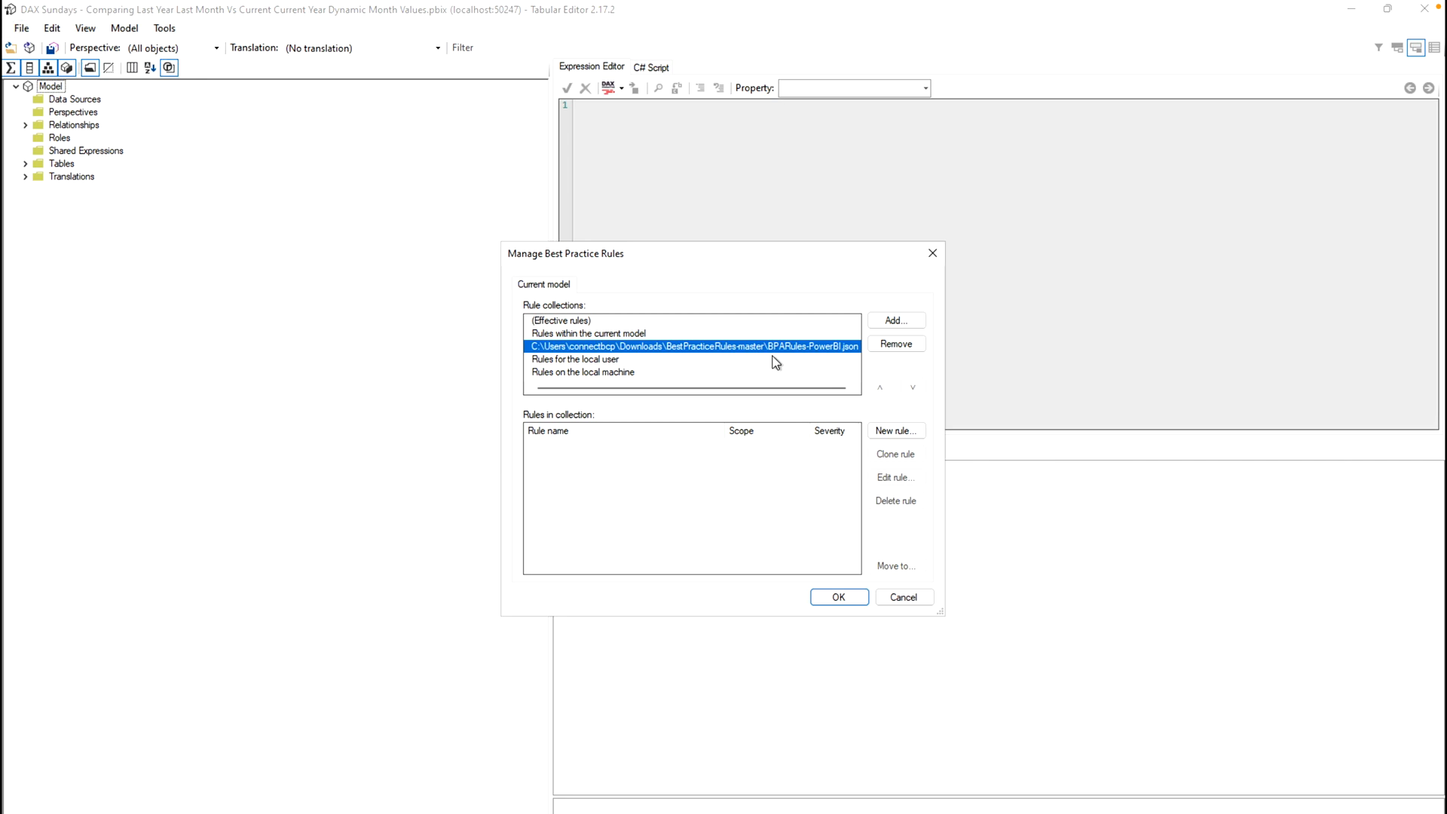
left_click(574, 359)
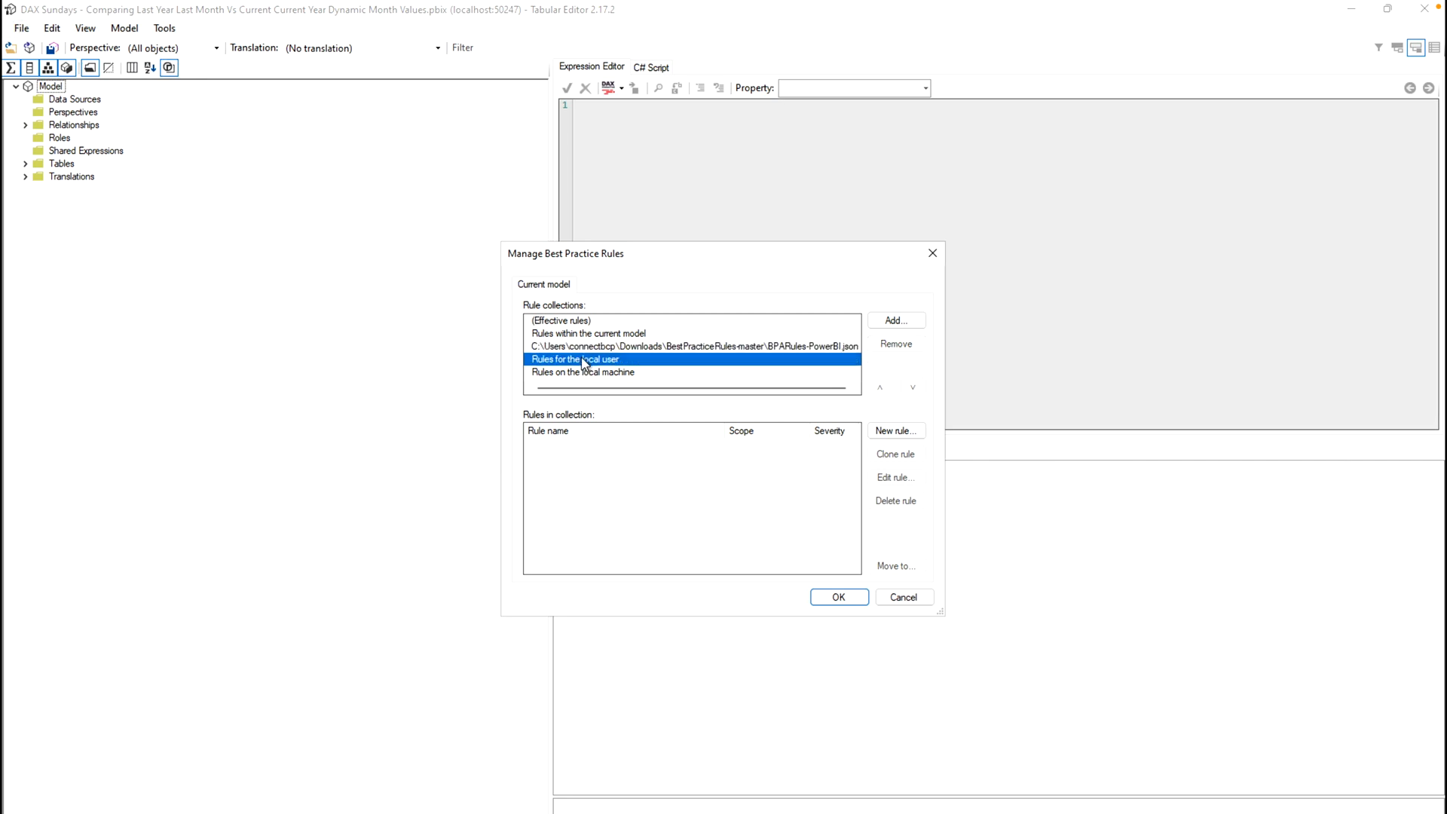
mouse_move(639, 369)
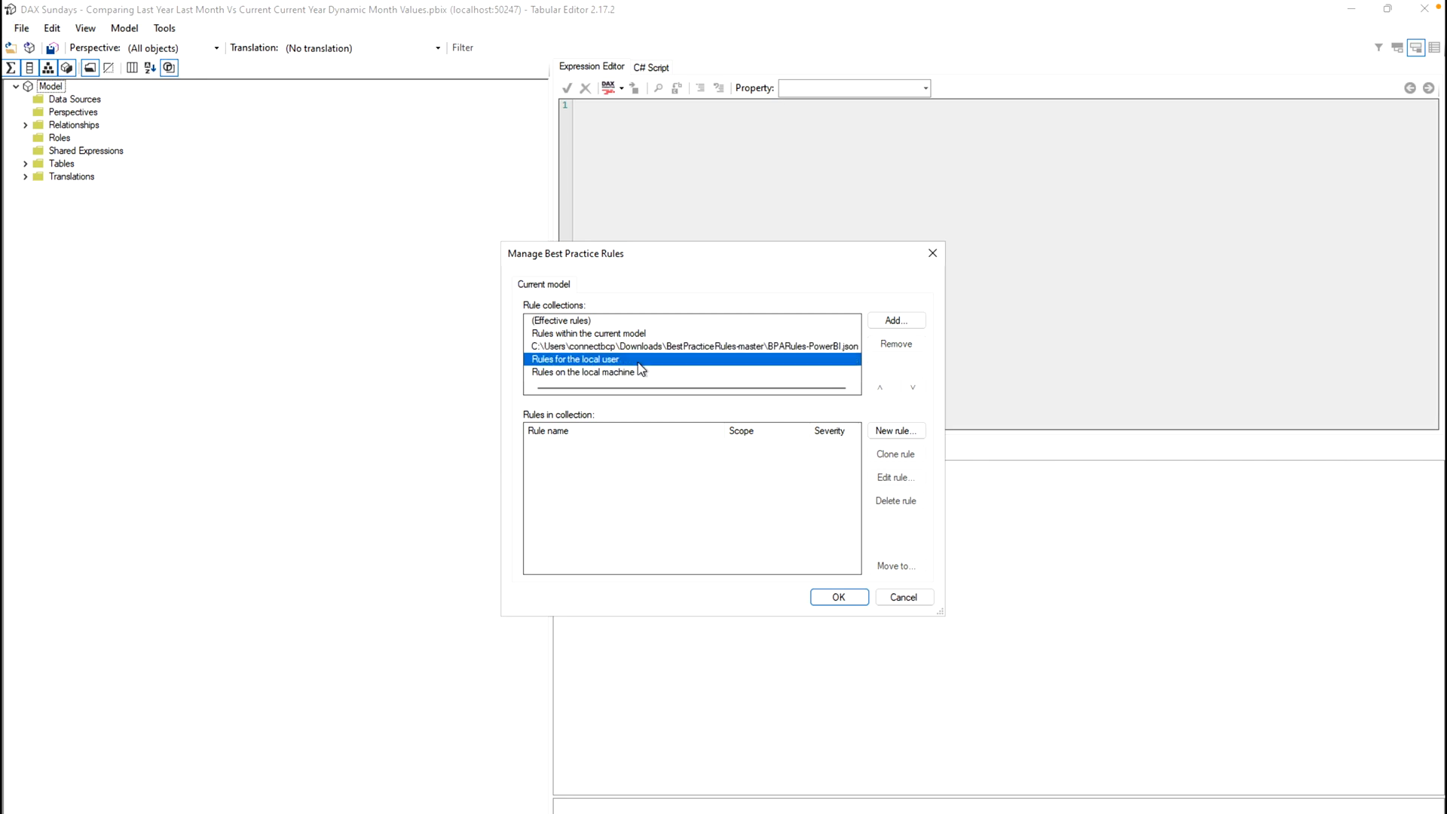
left_click(838, 597)
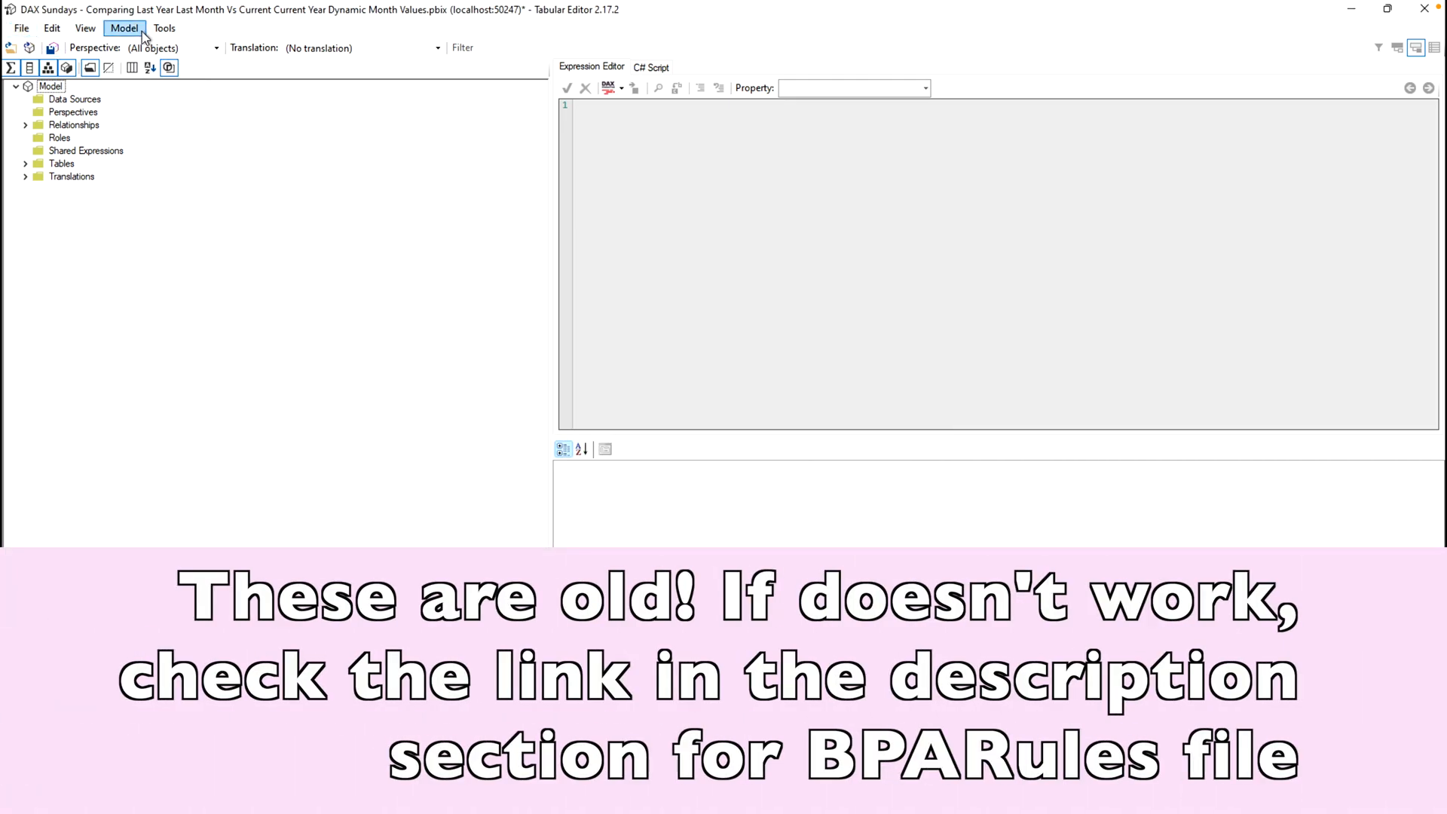
left_click(164, 27)
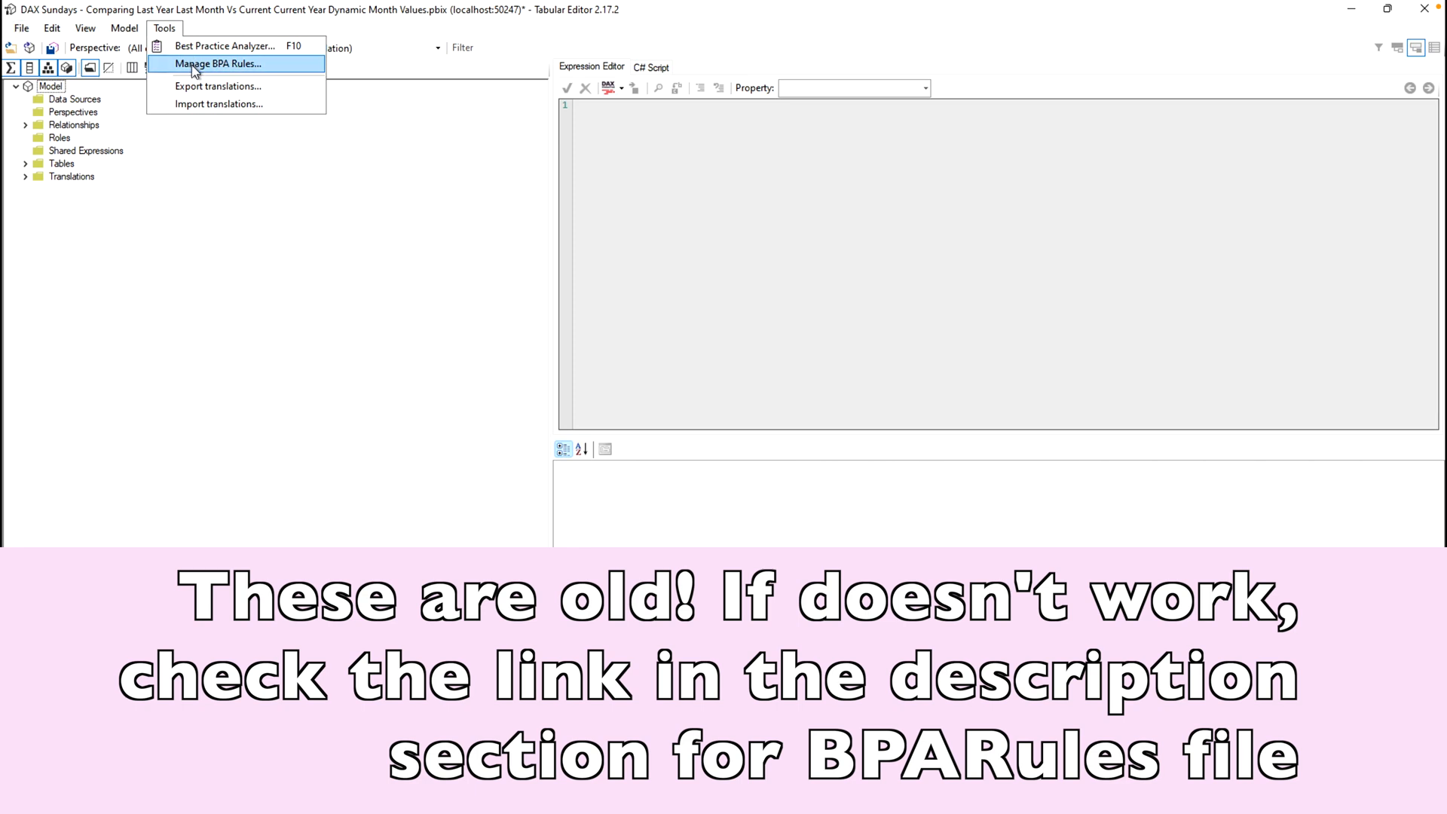
left_click(216, 63)
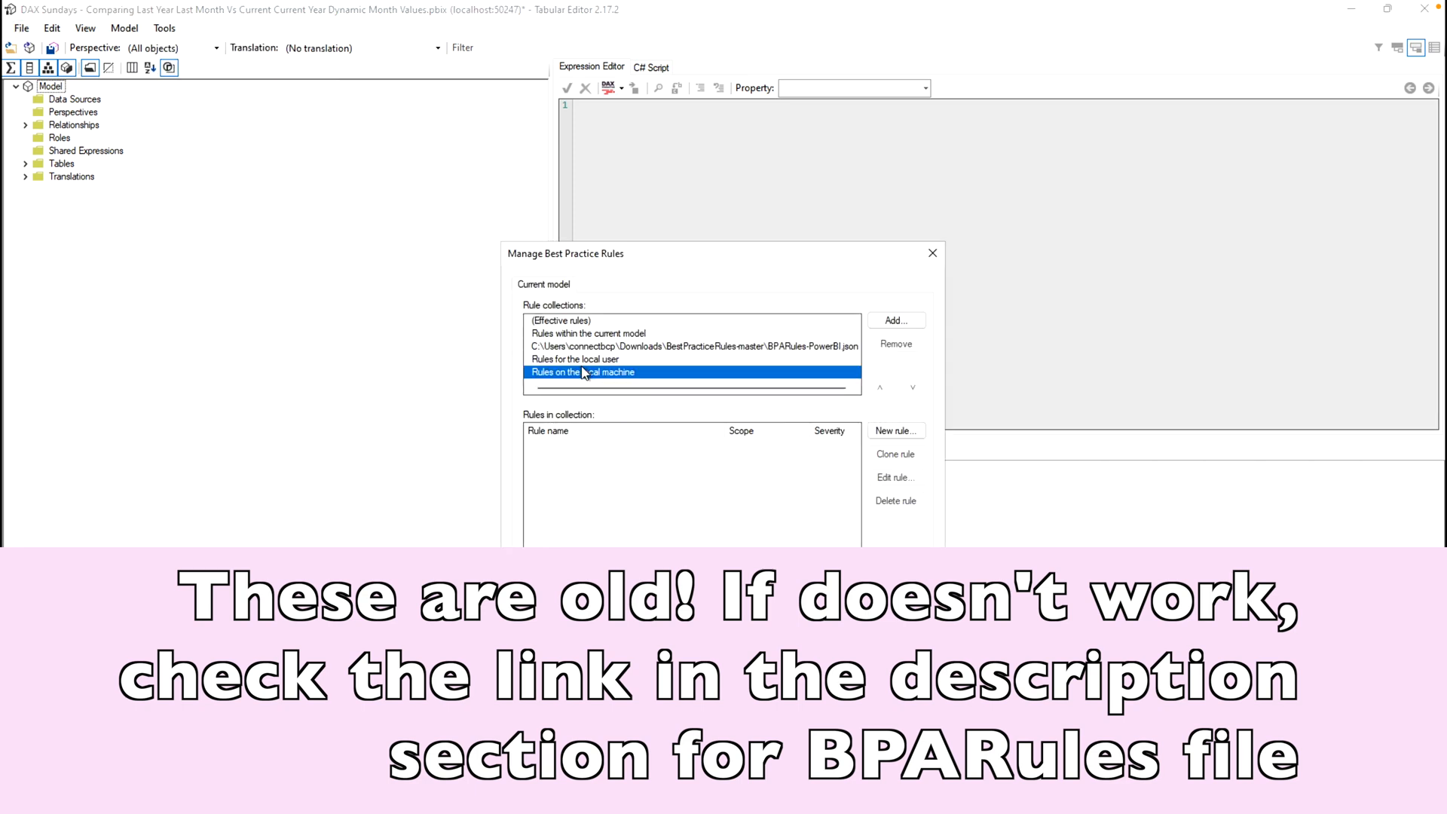
left_click(574, 359)
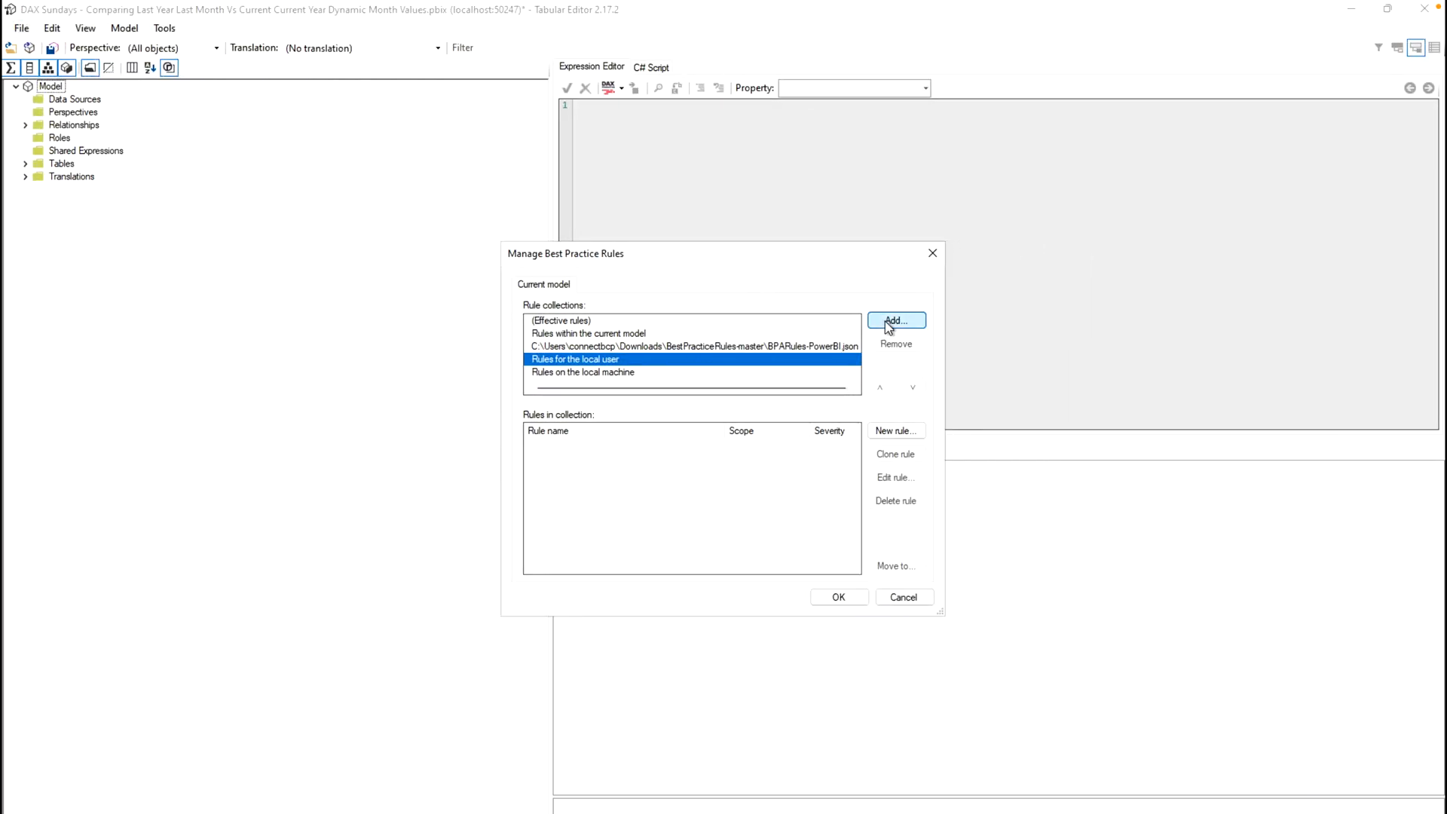
Add the Documents copy of BPARules-PowerBI.json as a second rule collection
left_click(895, 320)
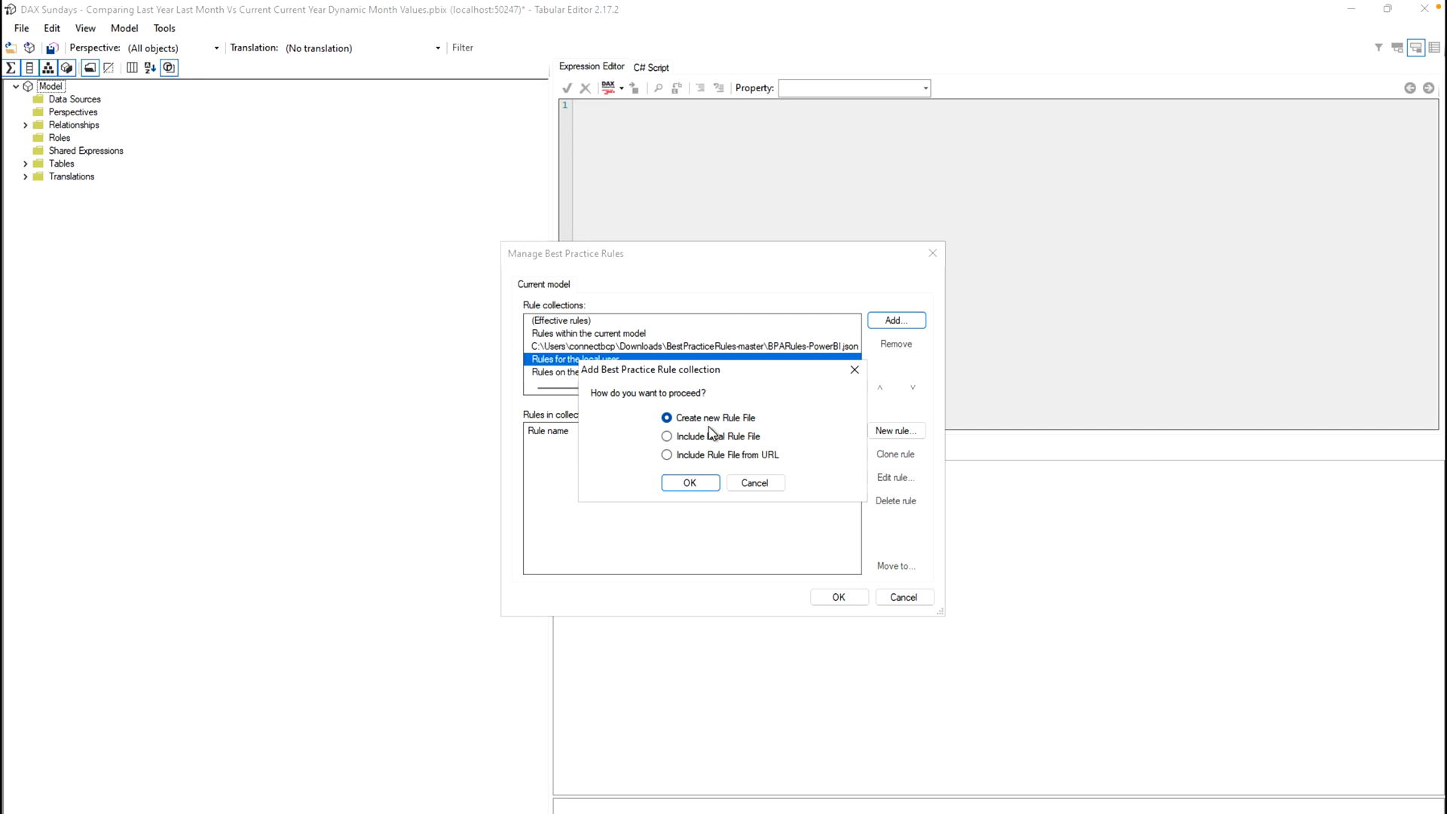
left_click(668, 435)
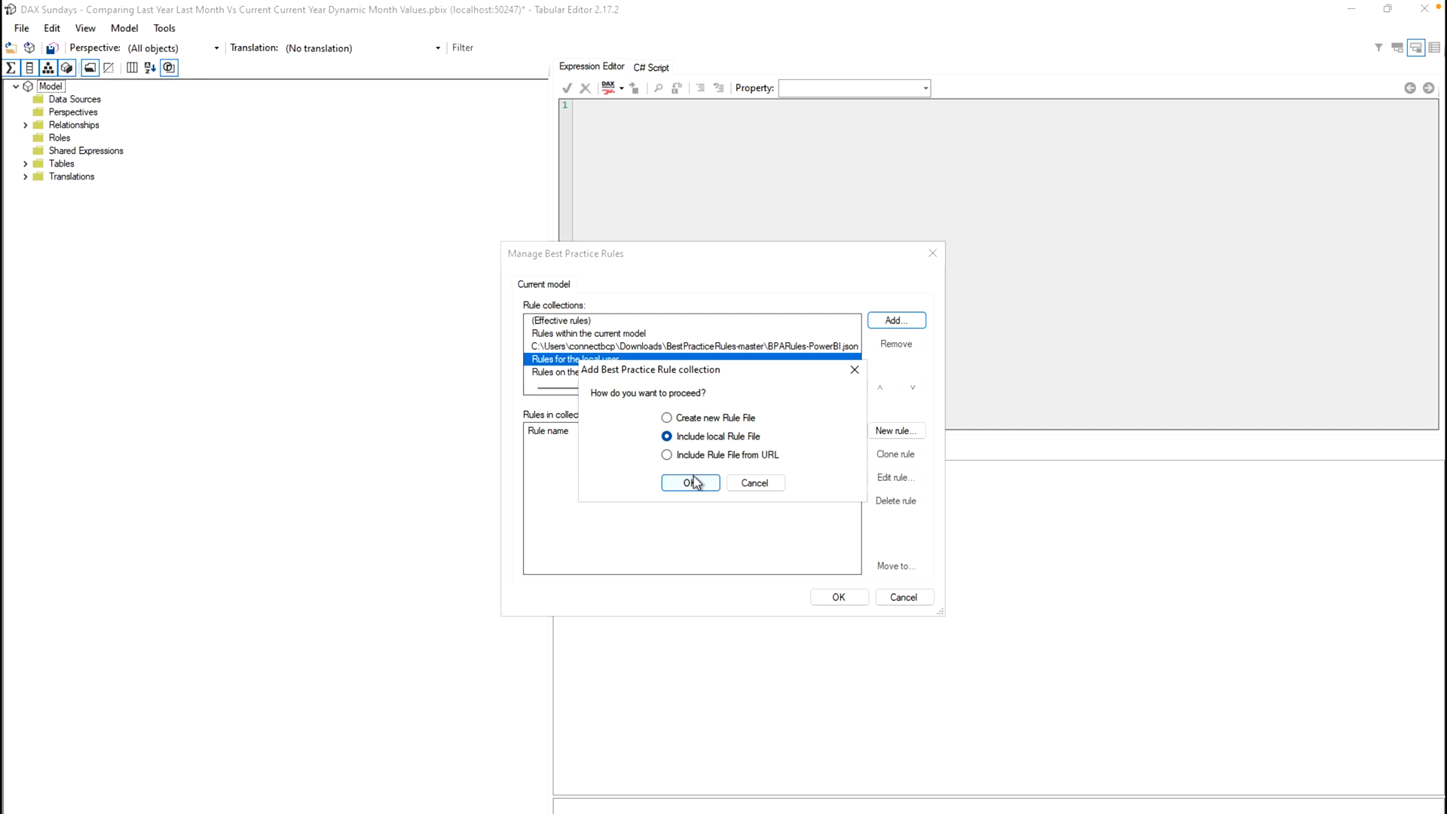
left_click(689, 482)
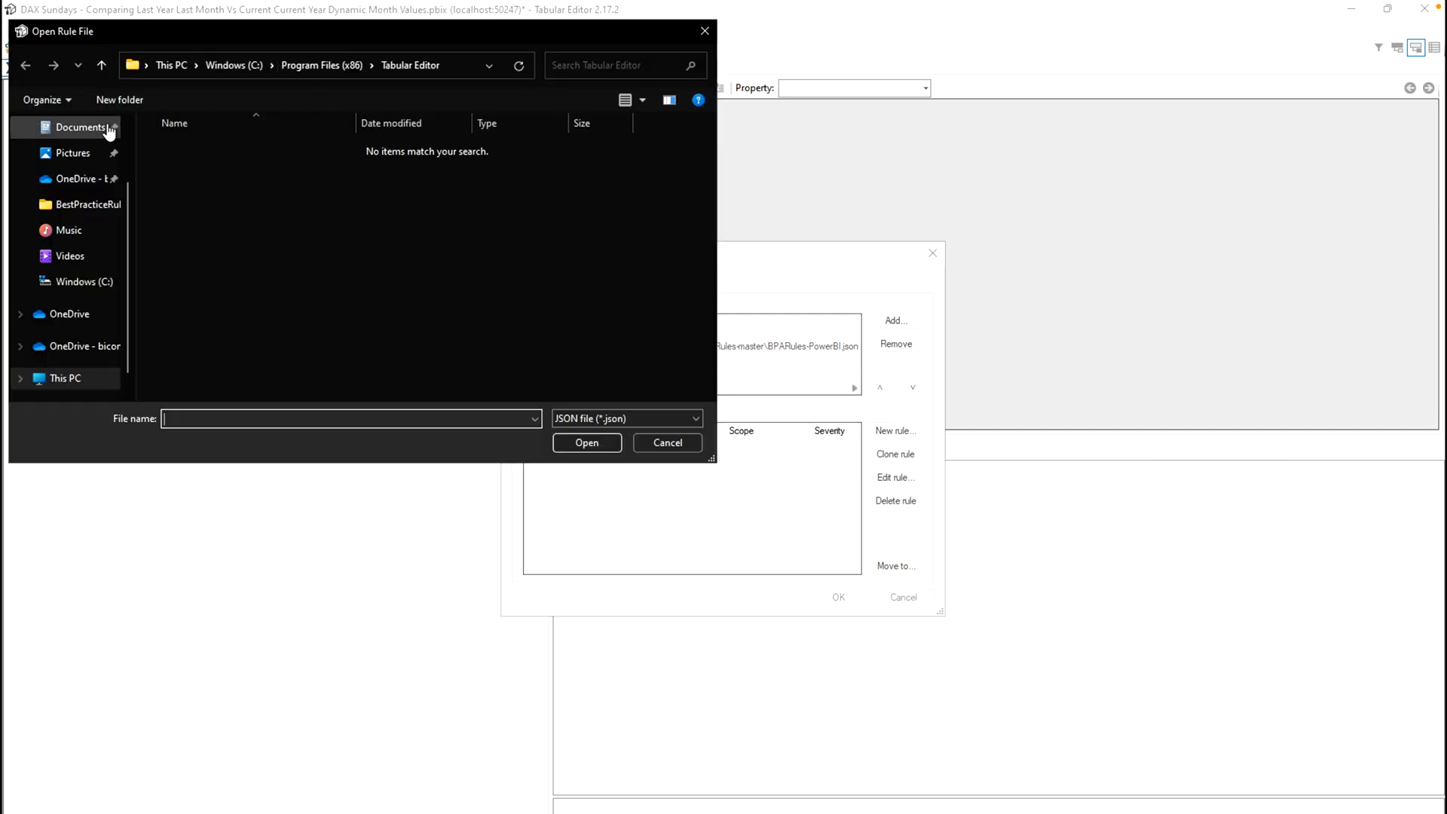
left_click(81, 127)
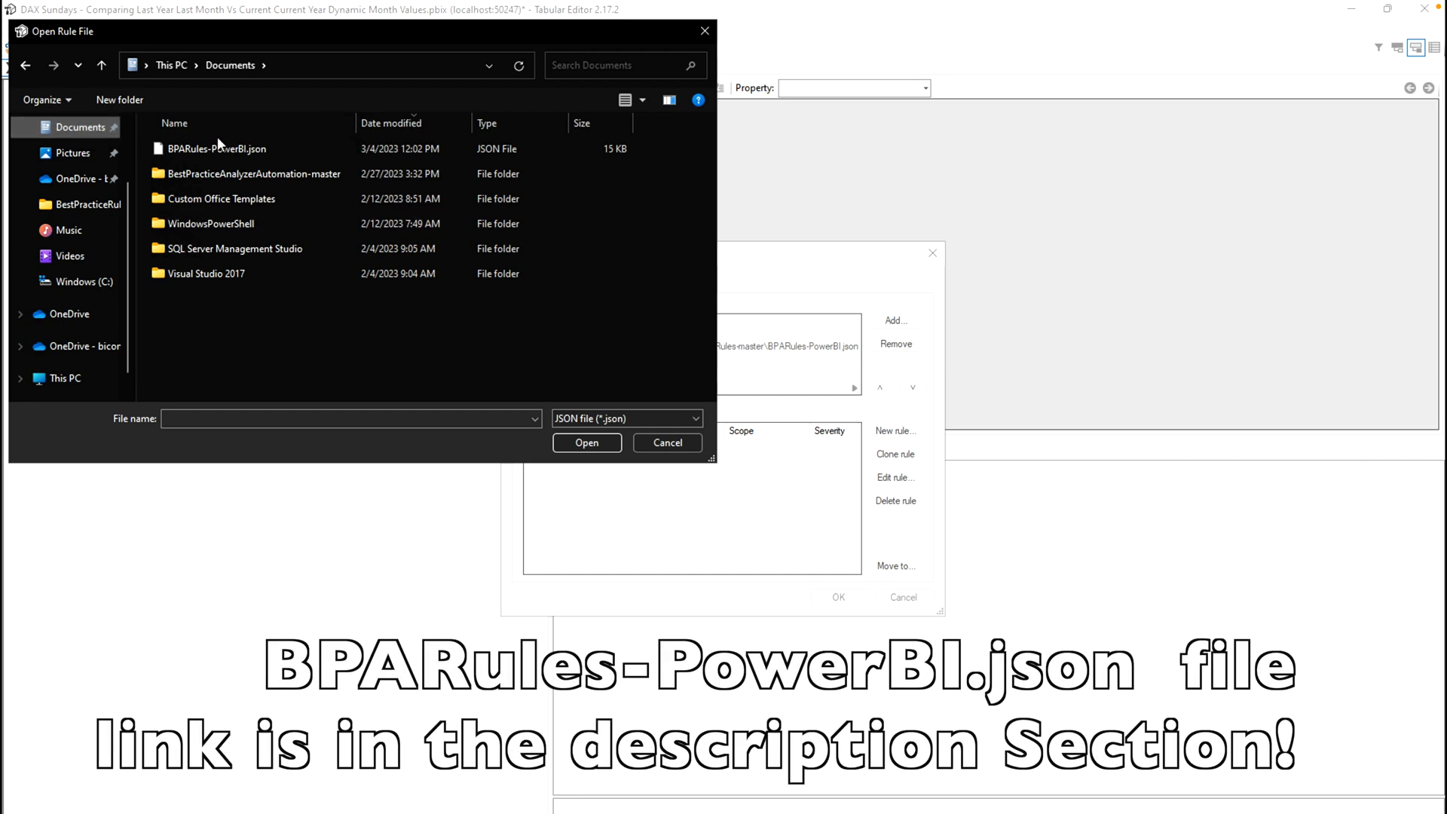
left_click(217, 149)
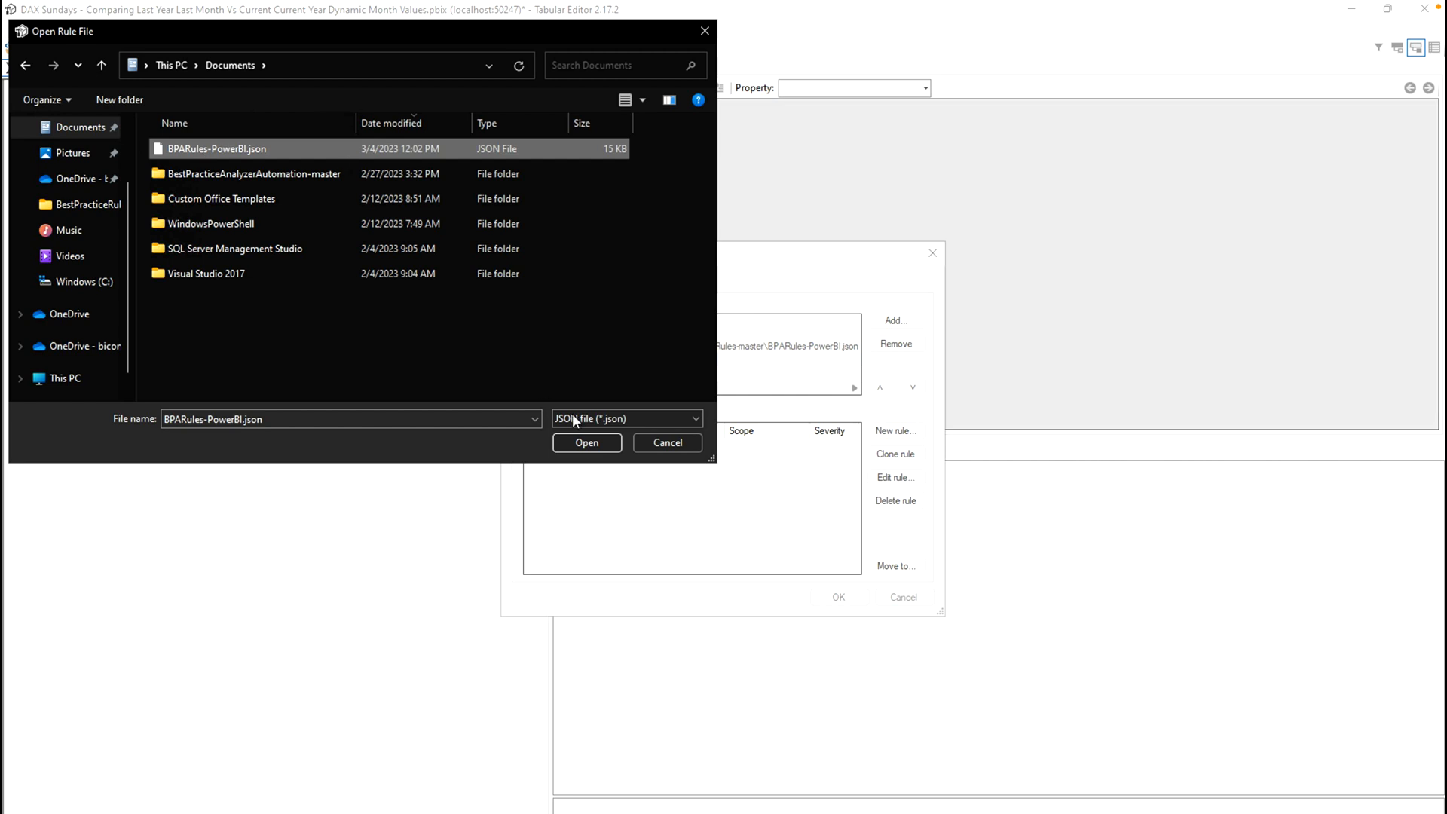
left_click(586, 443)
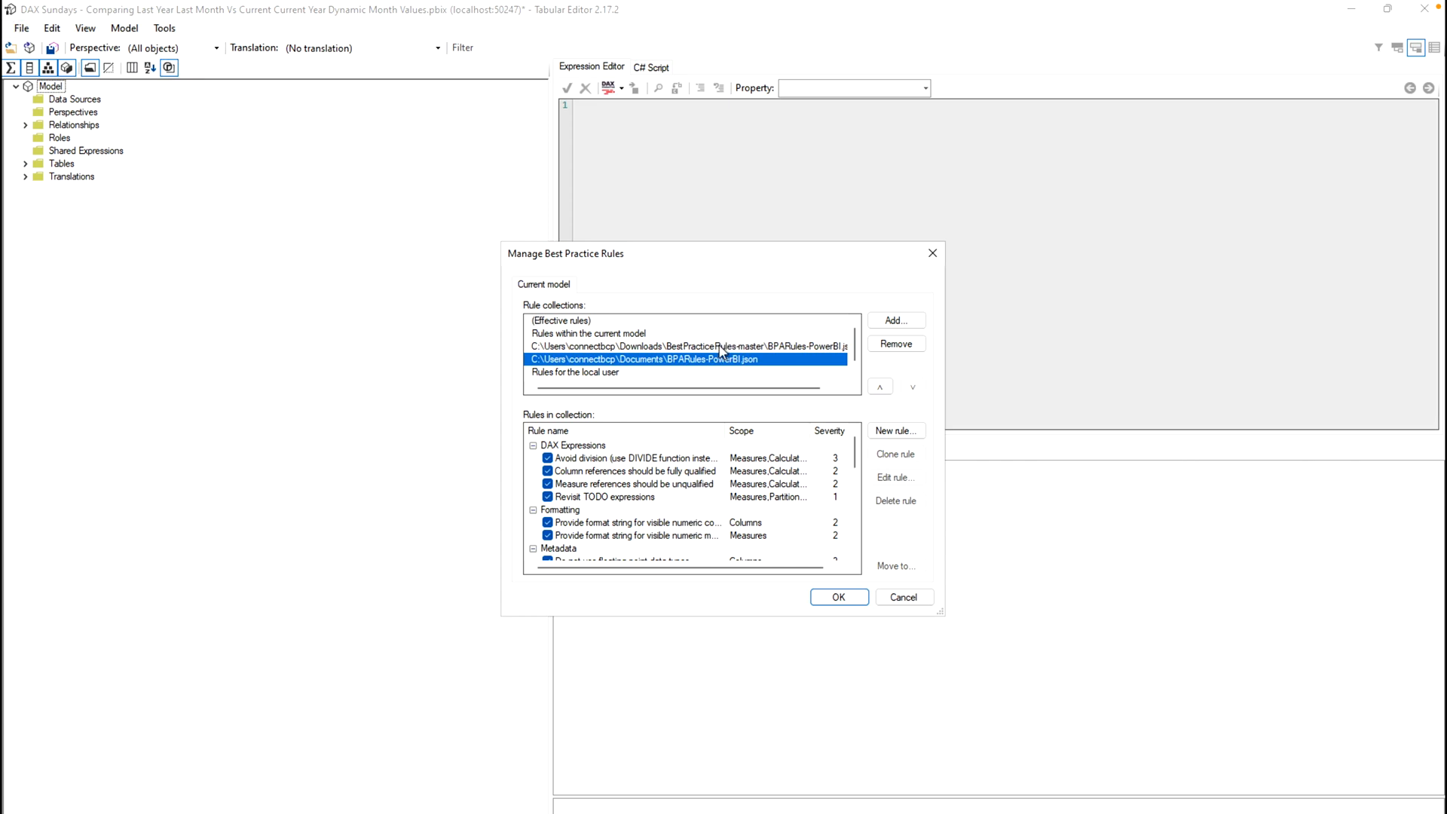
Compare the rules listed in the Downloads and Documents collections
left_click(682, 347)
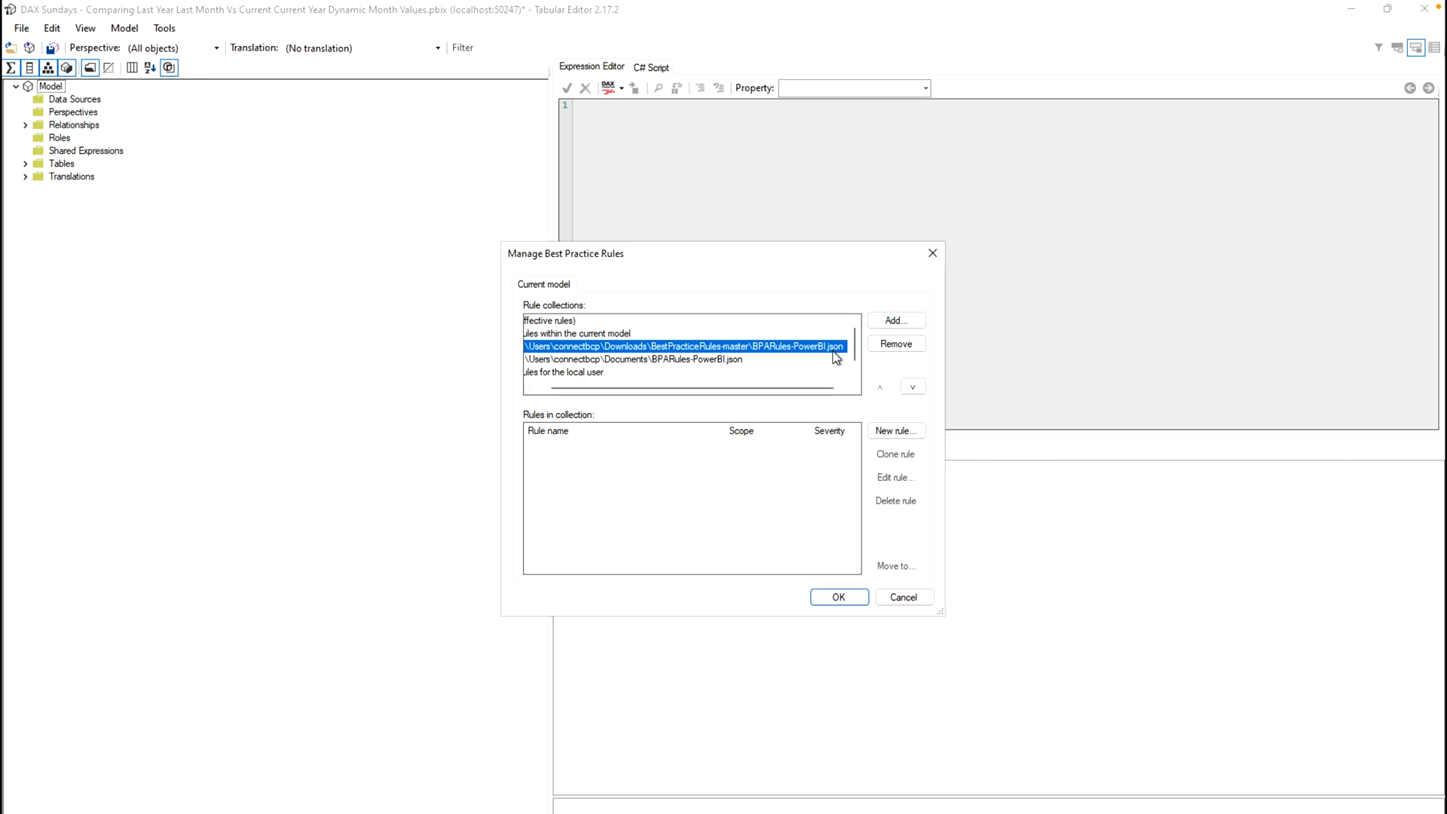
mouse_move(750, 359)
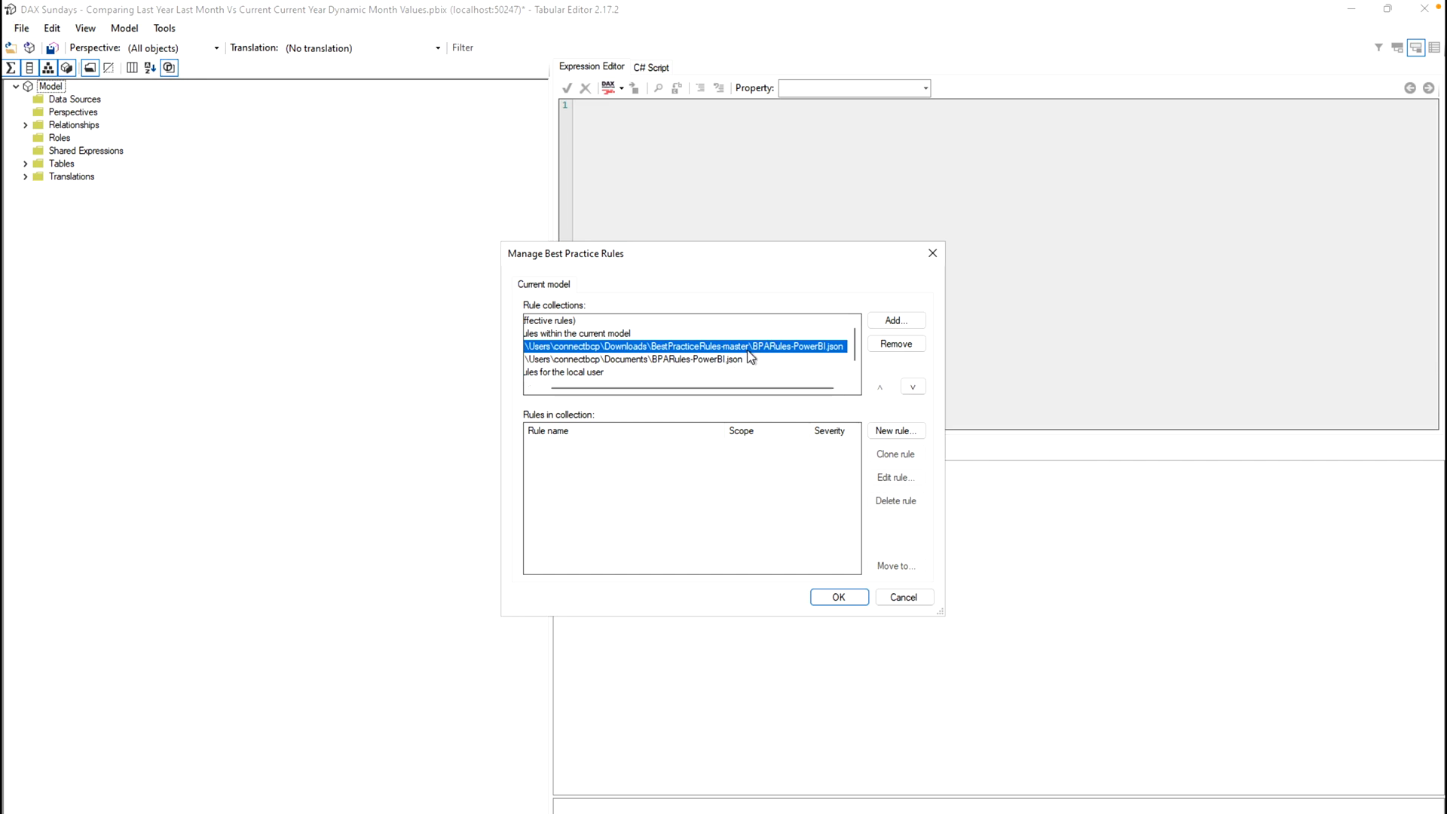
left_click(679, 359)
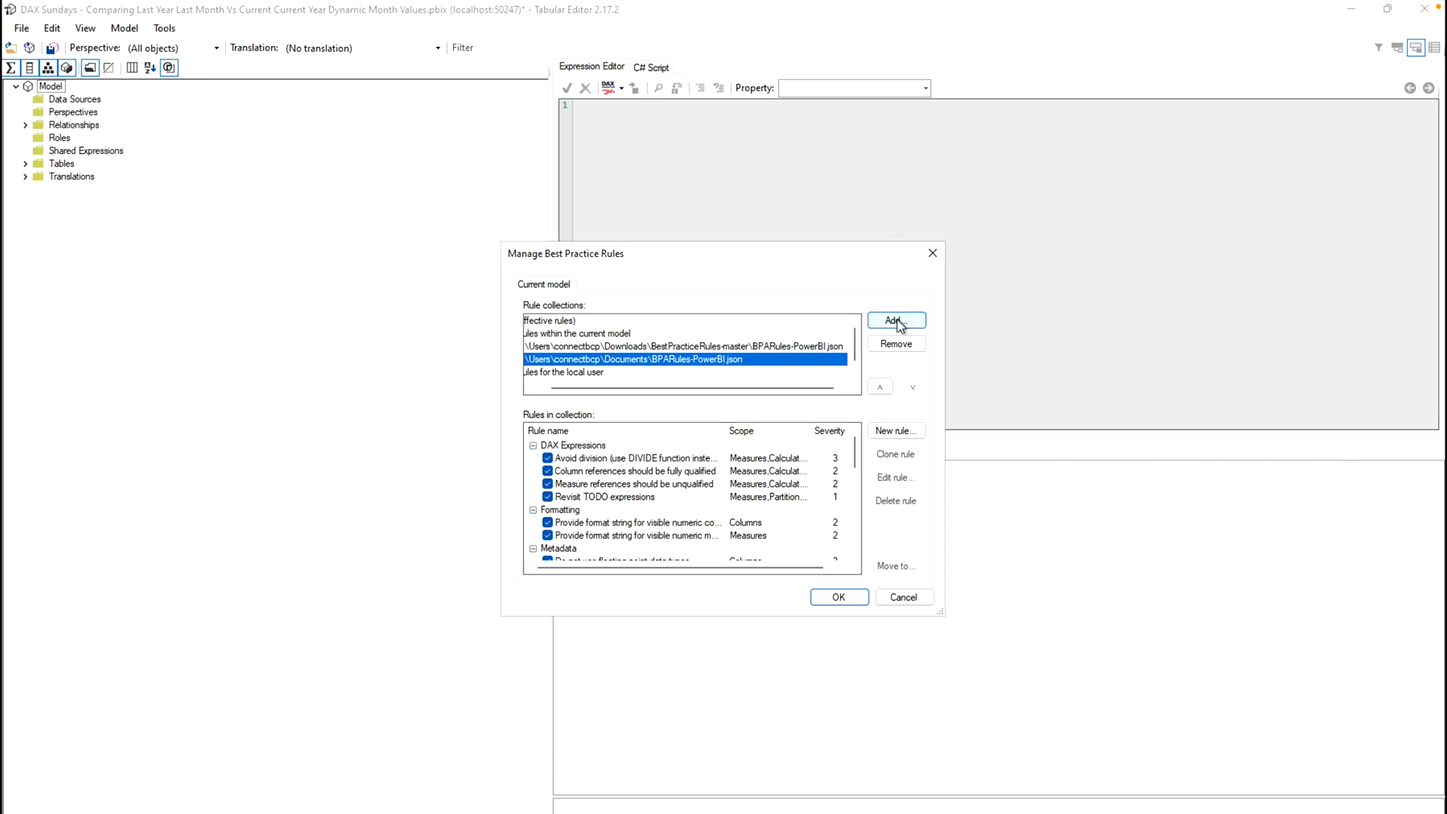
Add Downloads\BestPracticeRules-master\BPARules-standard.json as a third rule collection
left_click(893, 320)
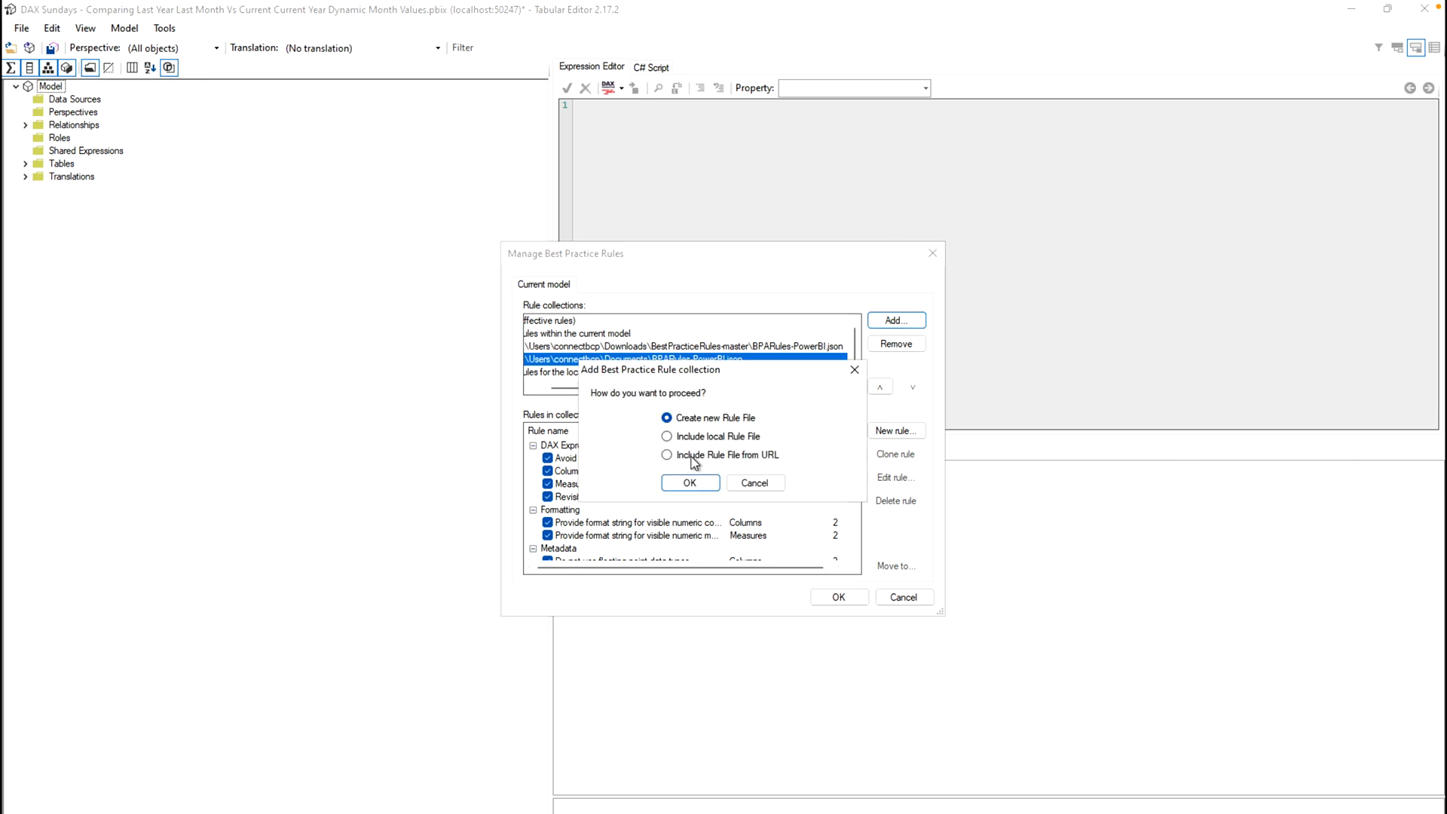
left_click(688, 482)
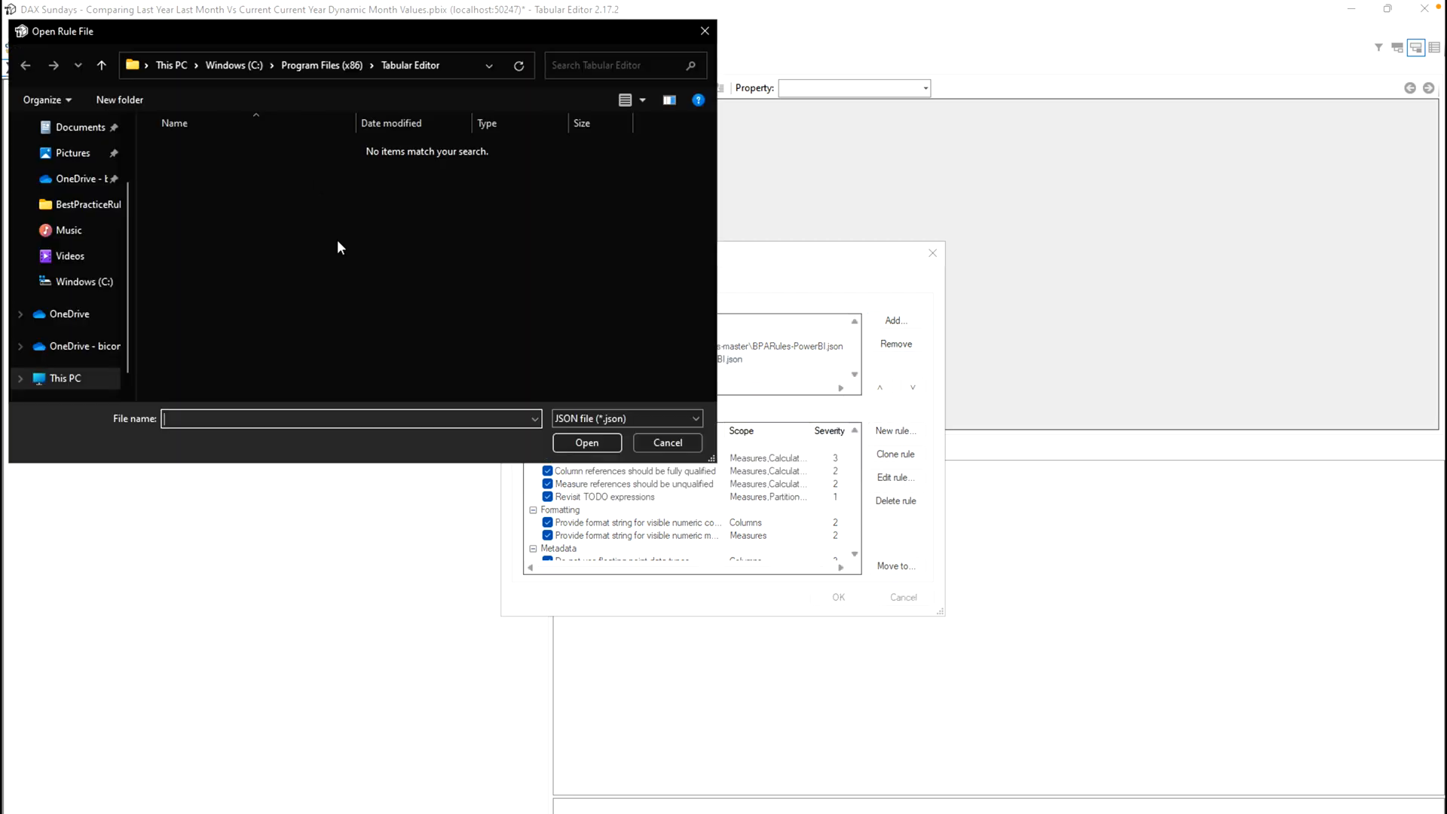
left_click(109, 203)
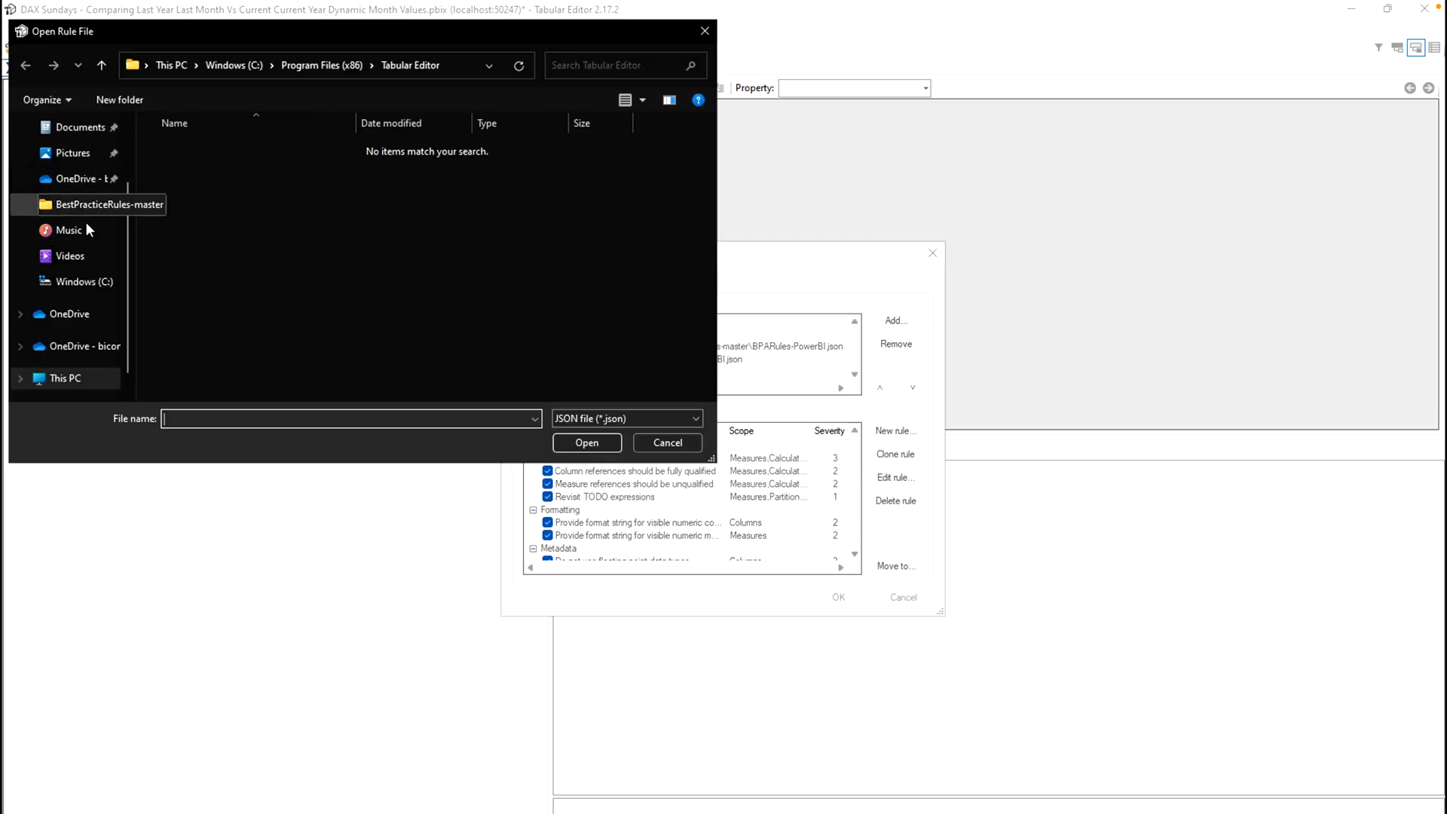
left_click(80, 184)
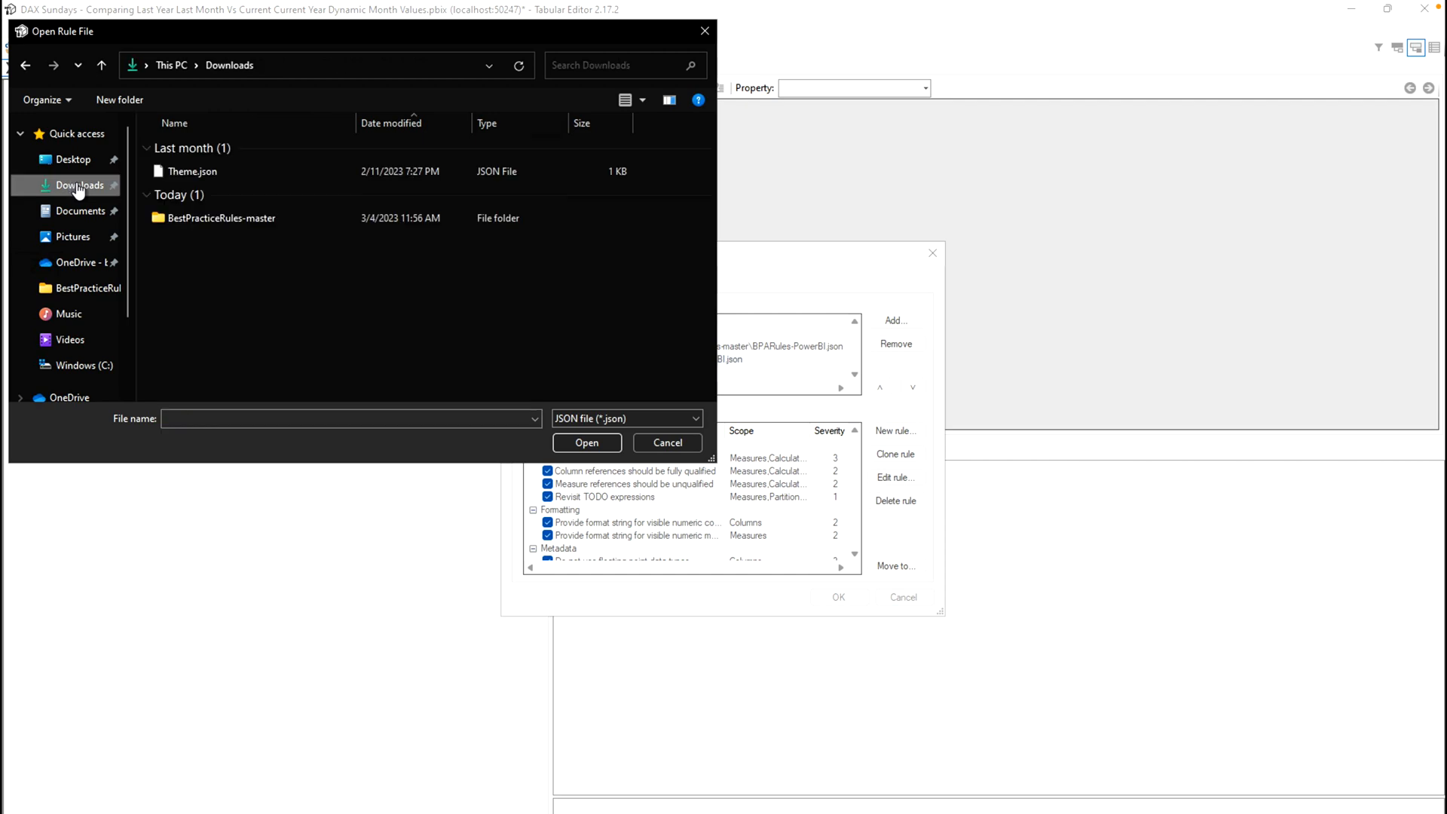
double_click(227, 217)
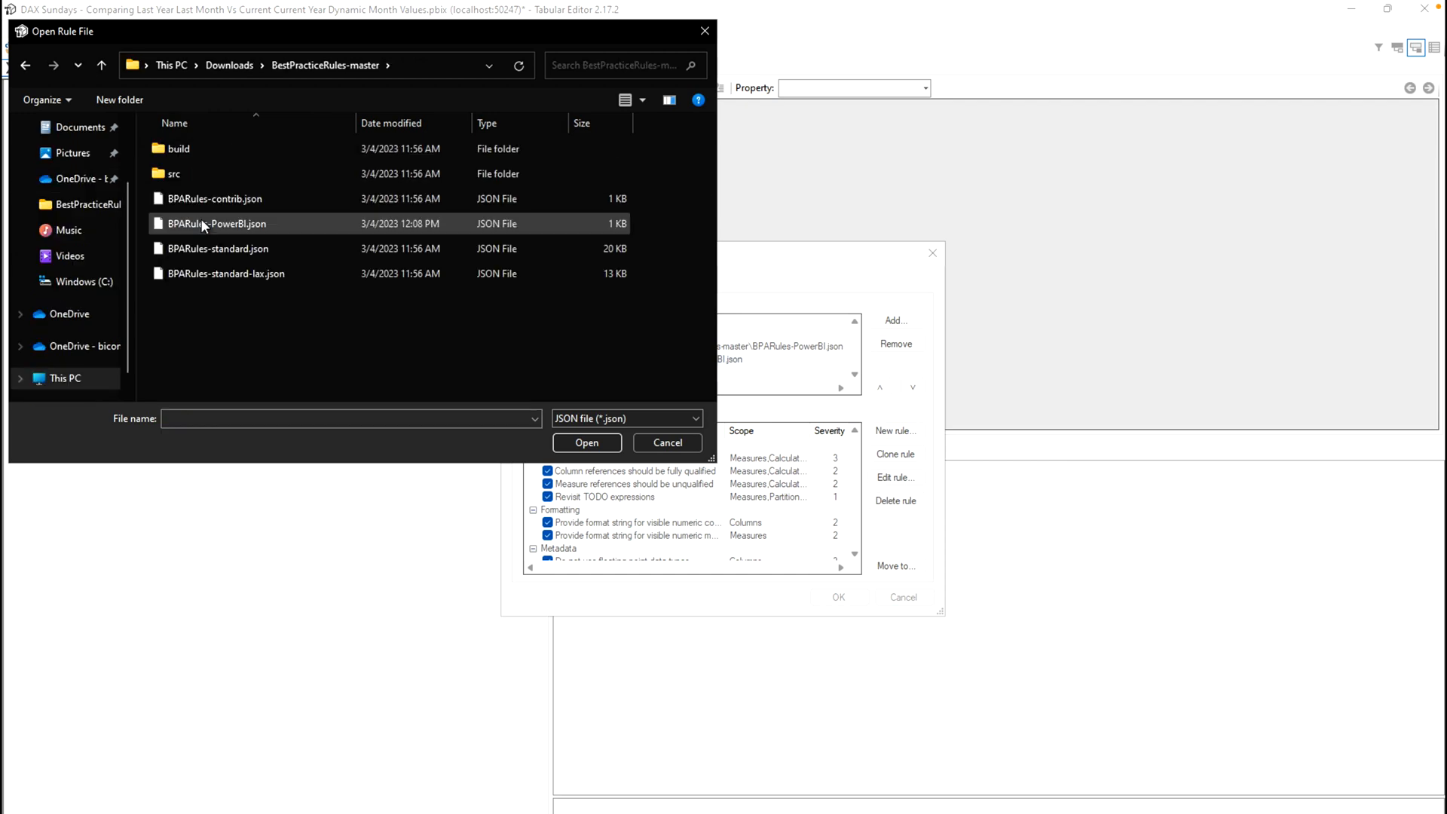
mouse_move(217, 249)
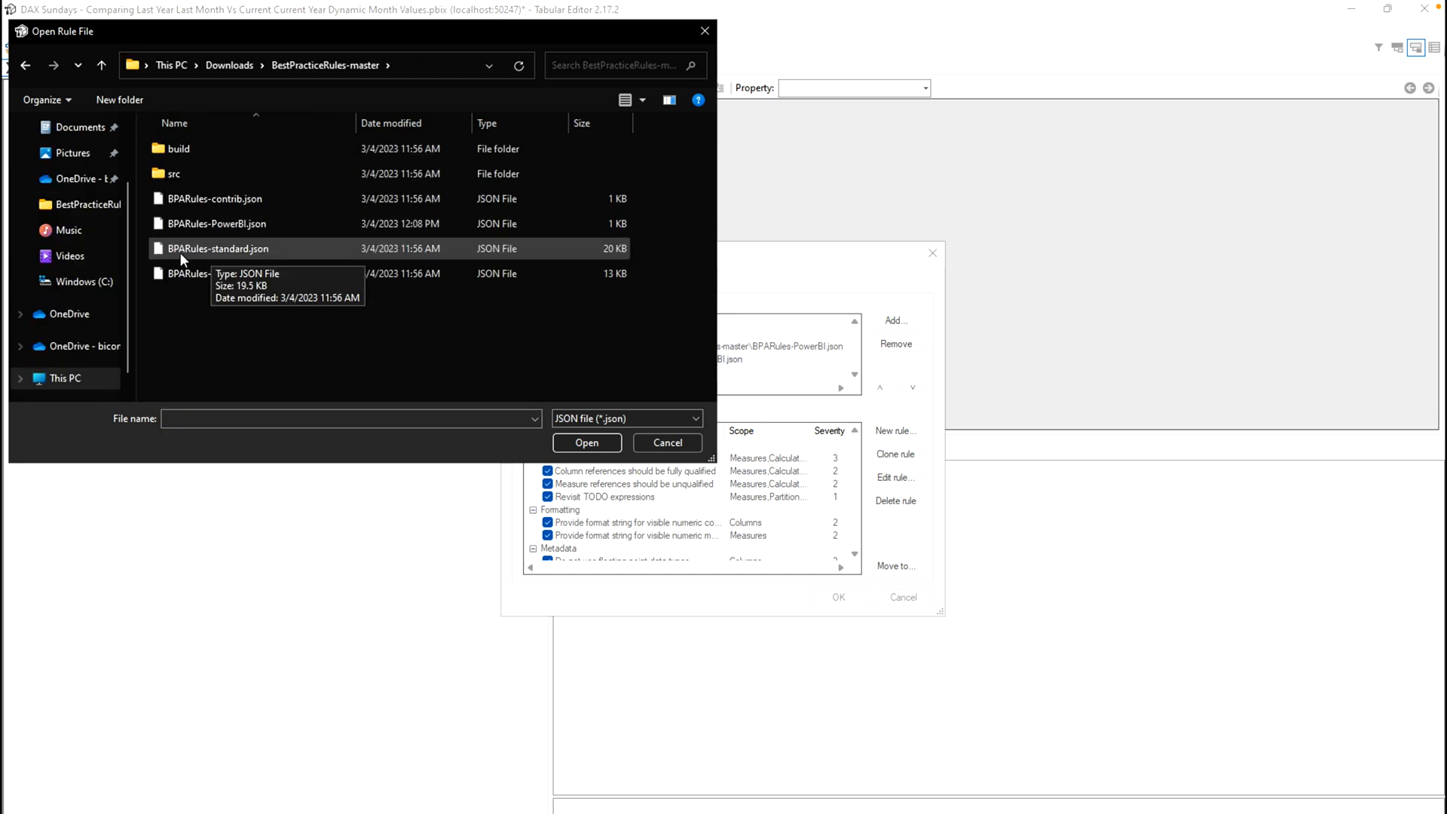
left_click(217, 249)
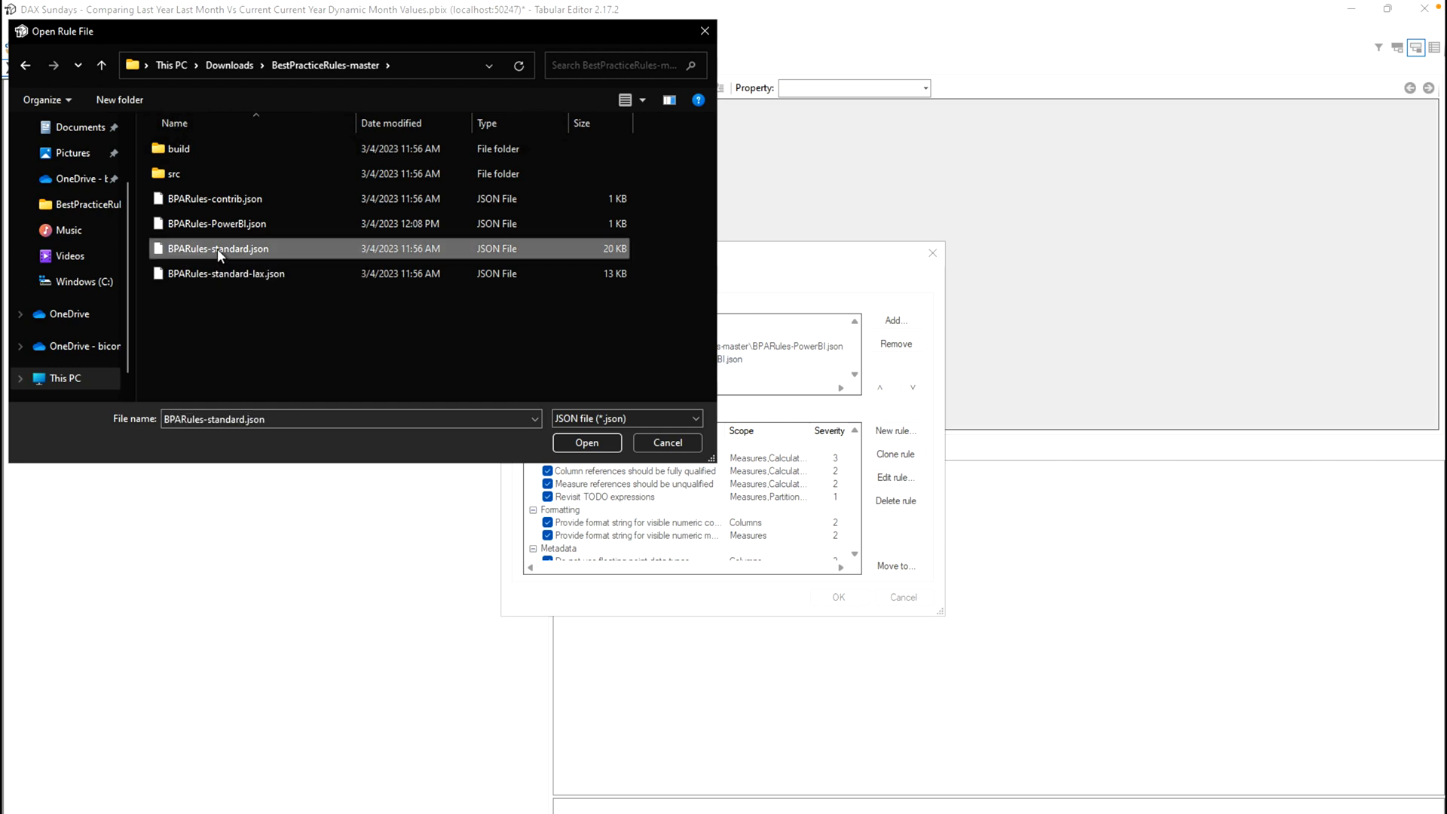
left_click(584, 443)
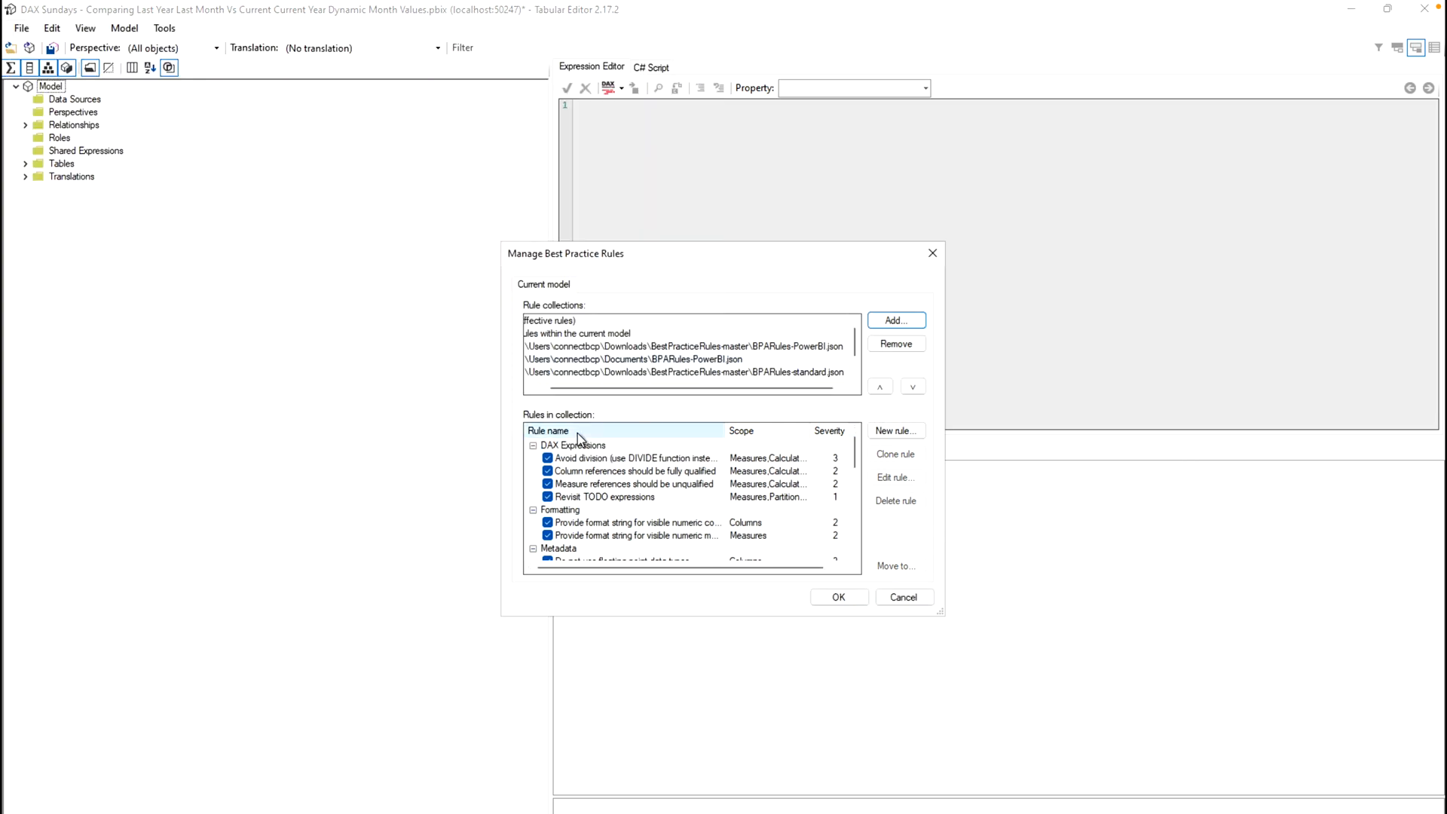
Review the standard collection's rules and remove both Downloads collections
left_click(682, 373)
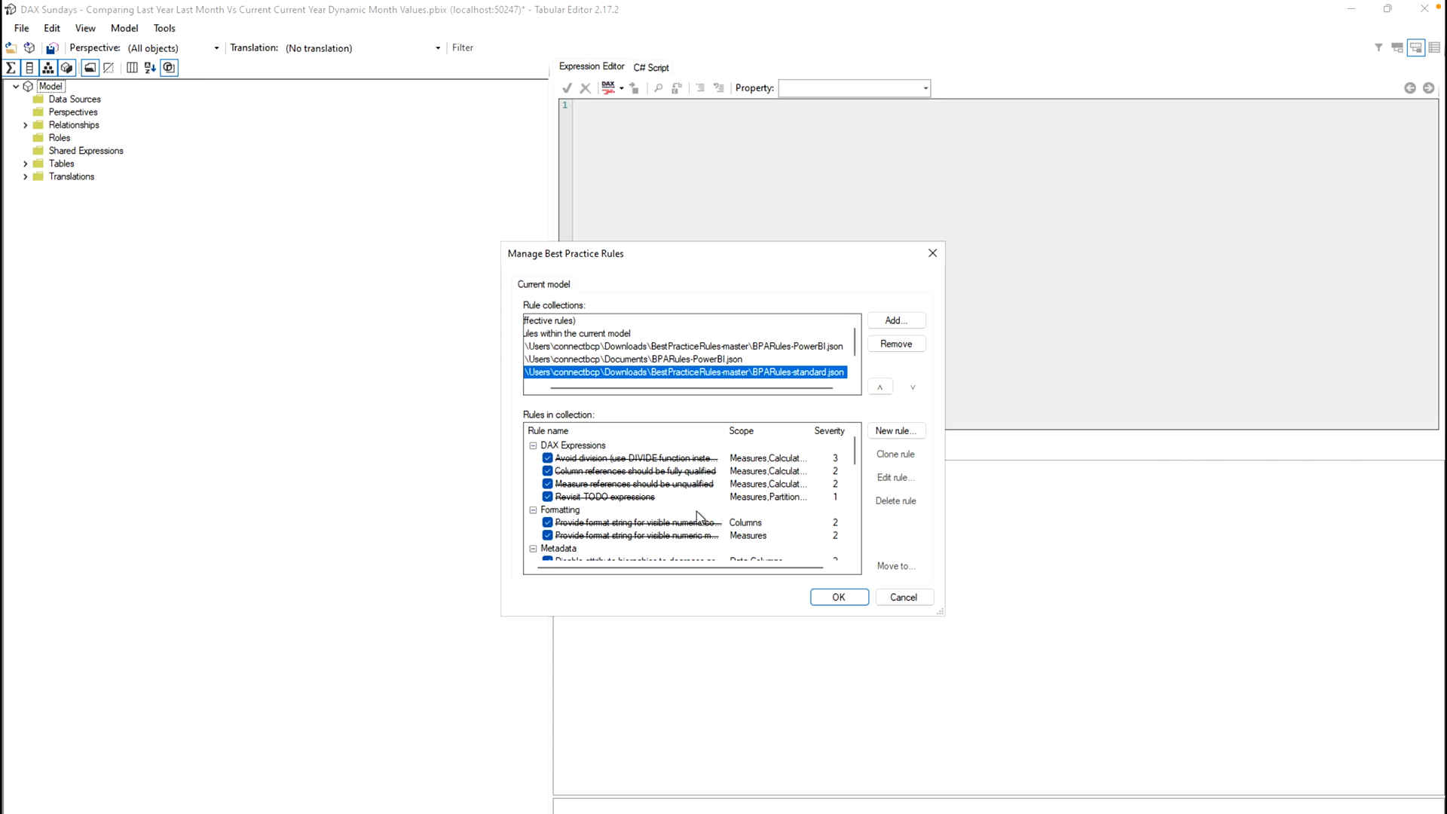
mouse_move(746, 515)
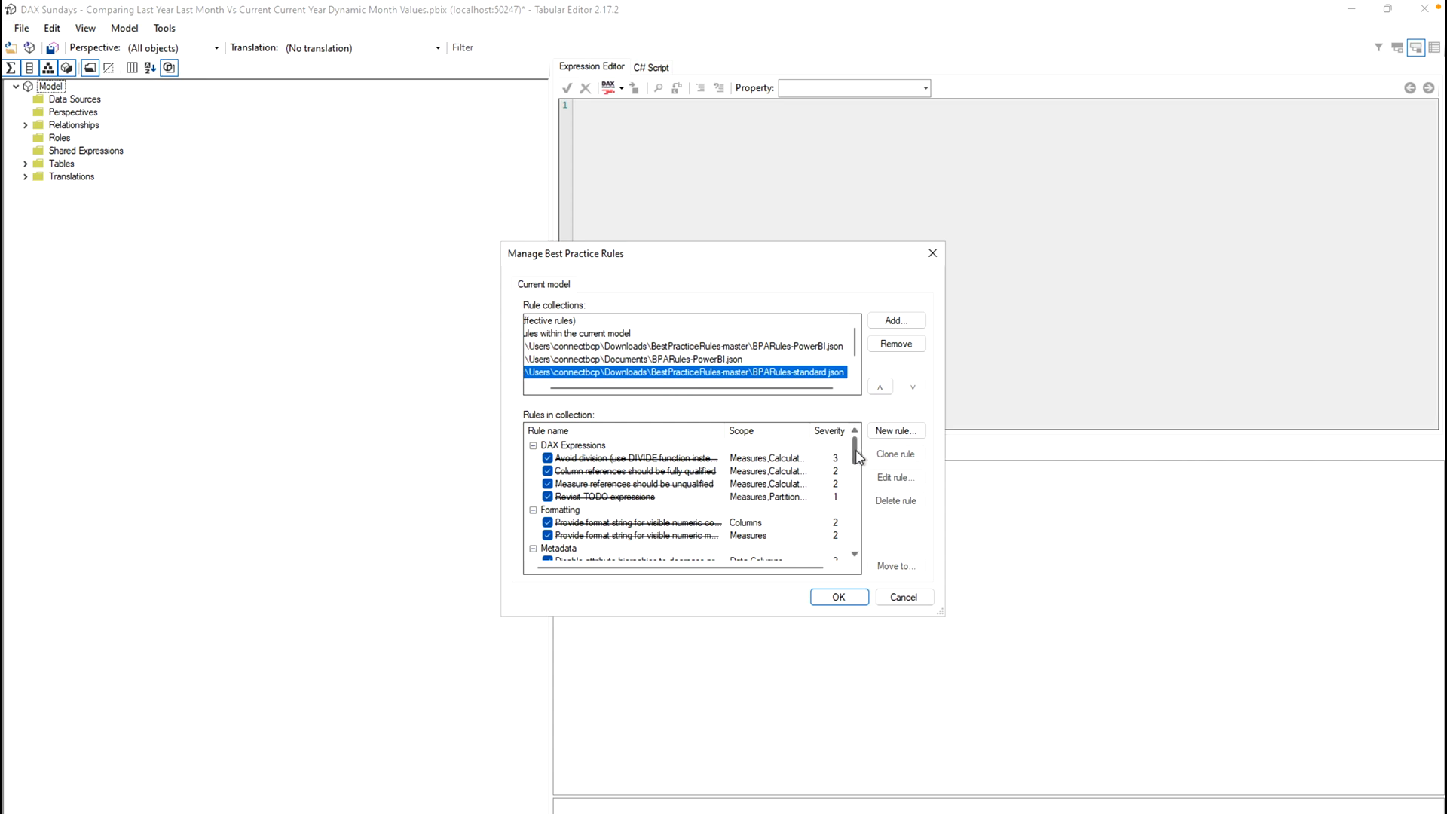
scroll("down", 3)
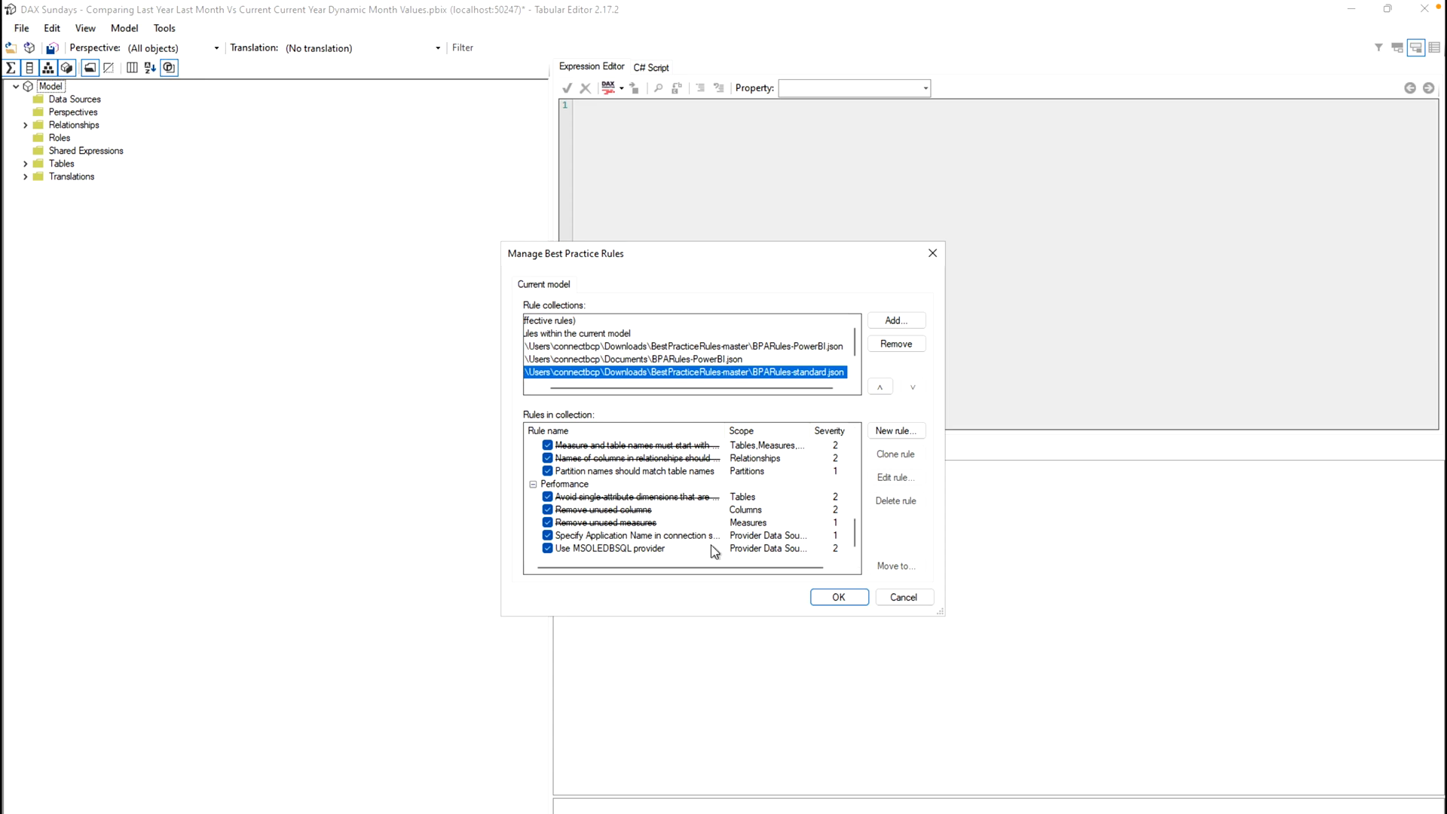
left_click(893, 344)
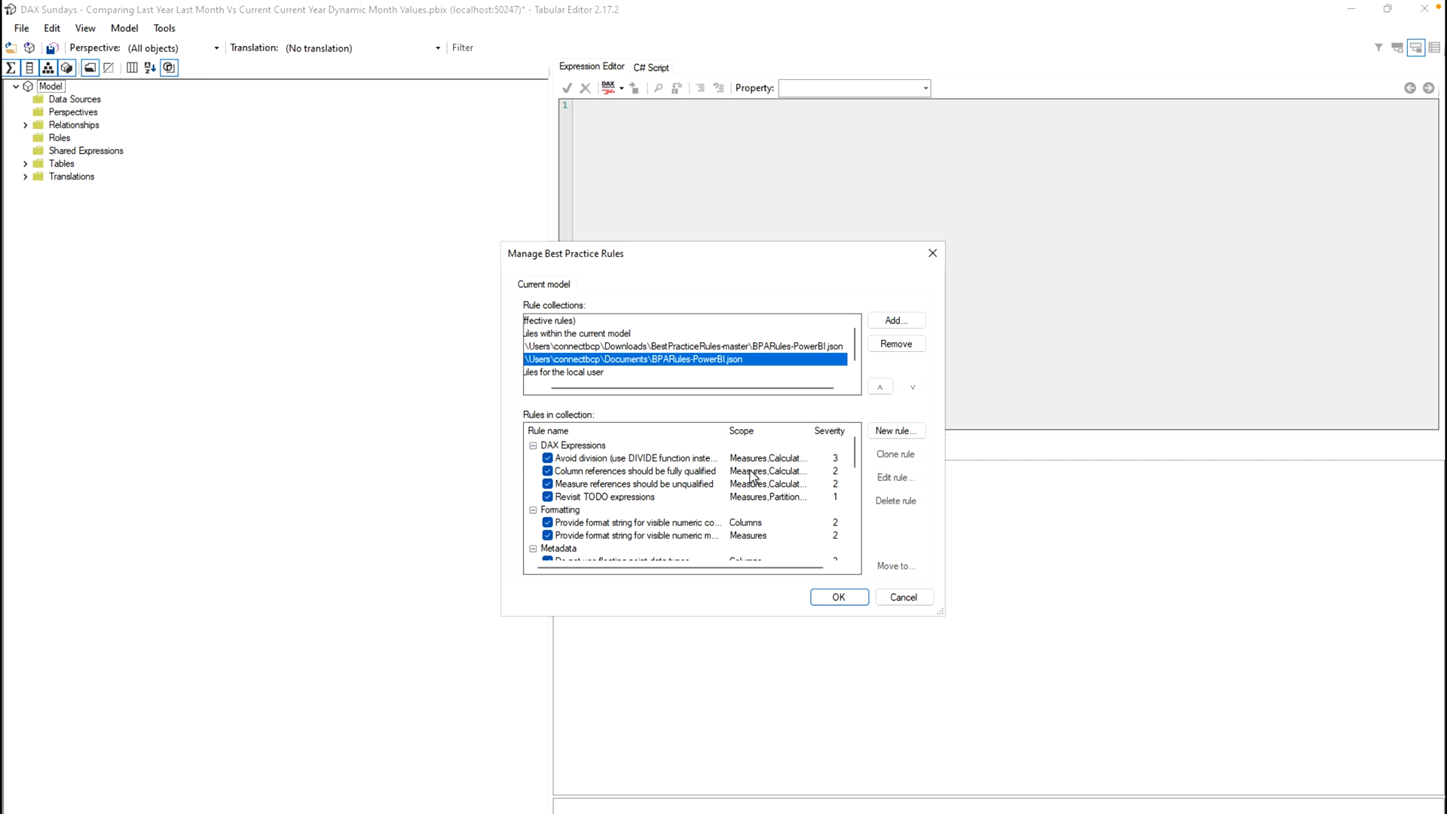
mouse_move(832, 376)
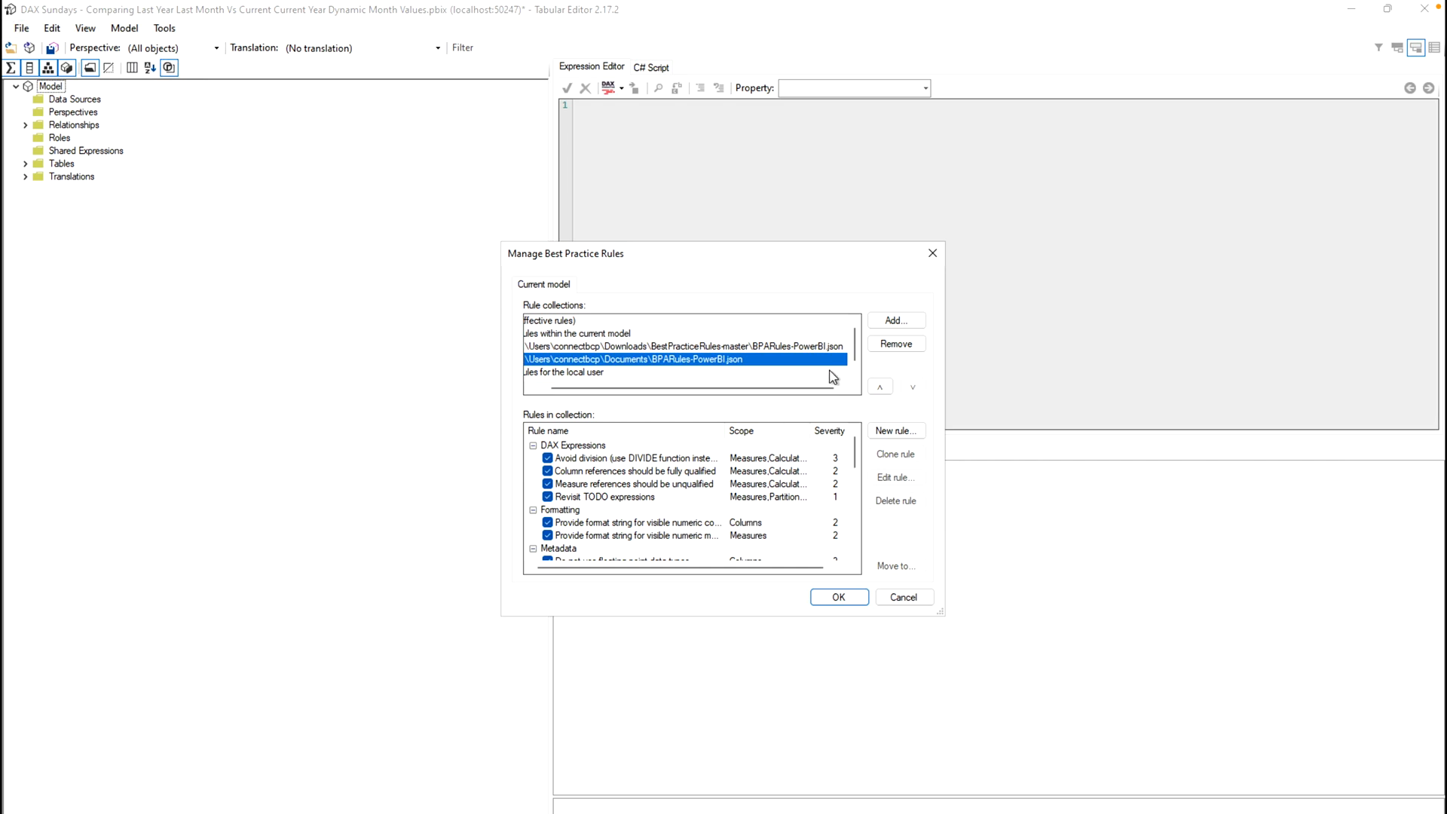
mouse_move(749, 526)
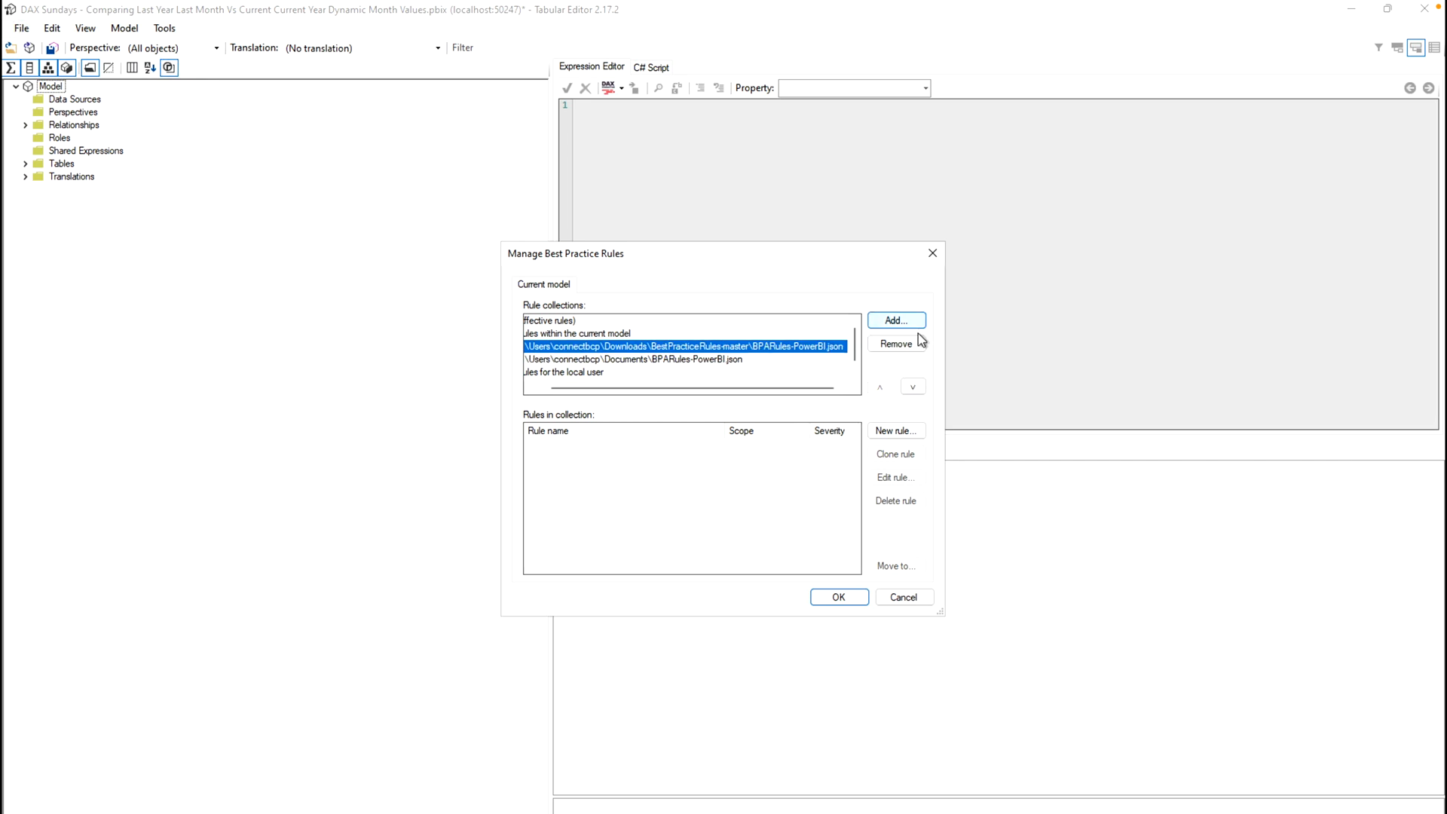
left_click(893, 342)
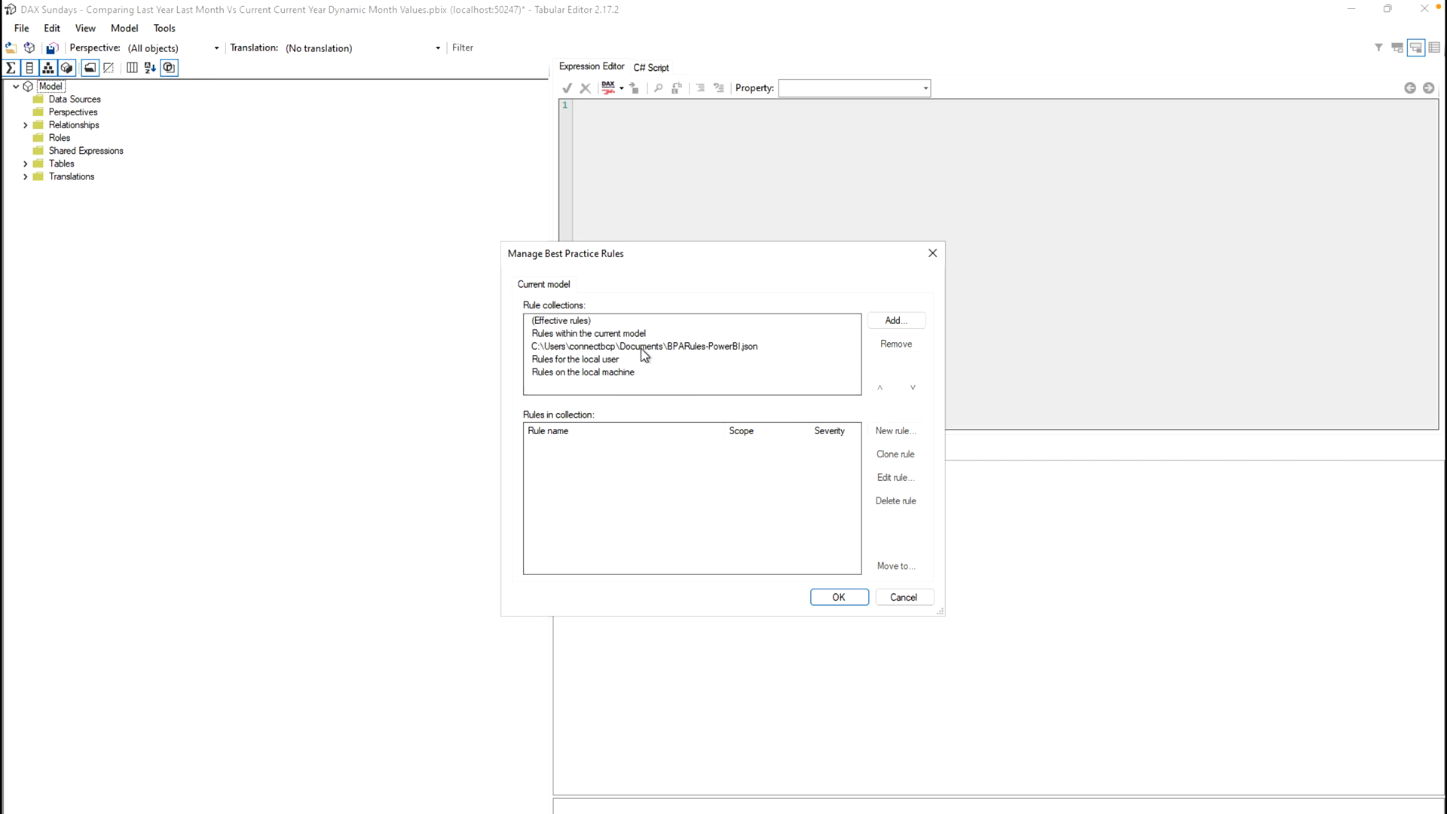
Check the remaining Documents collection's rules and accept the changes with OK
left_click(643, 347)
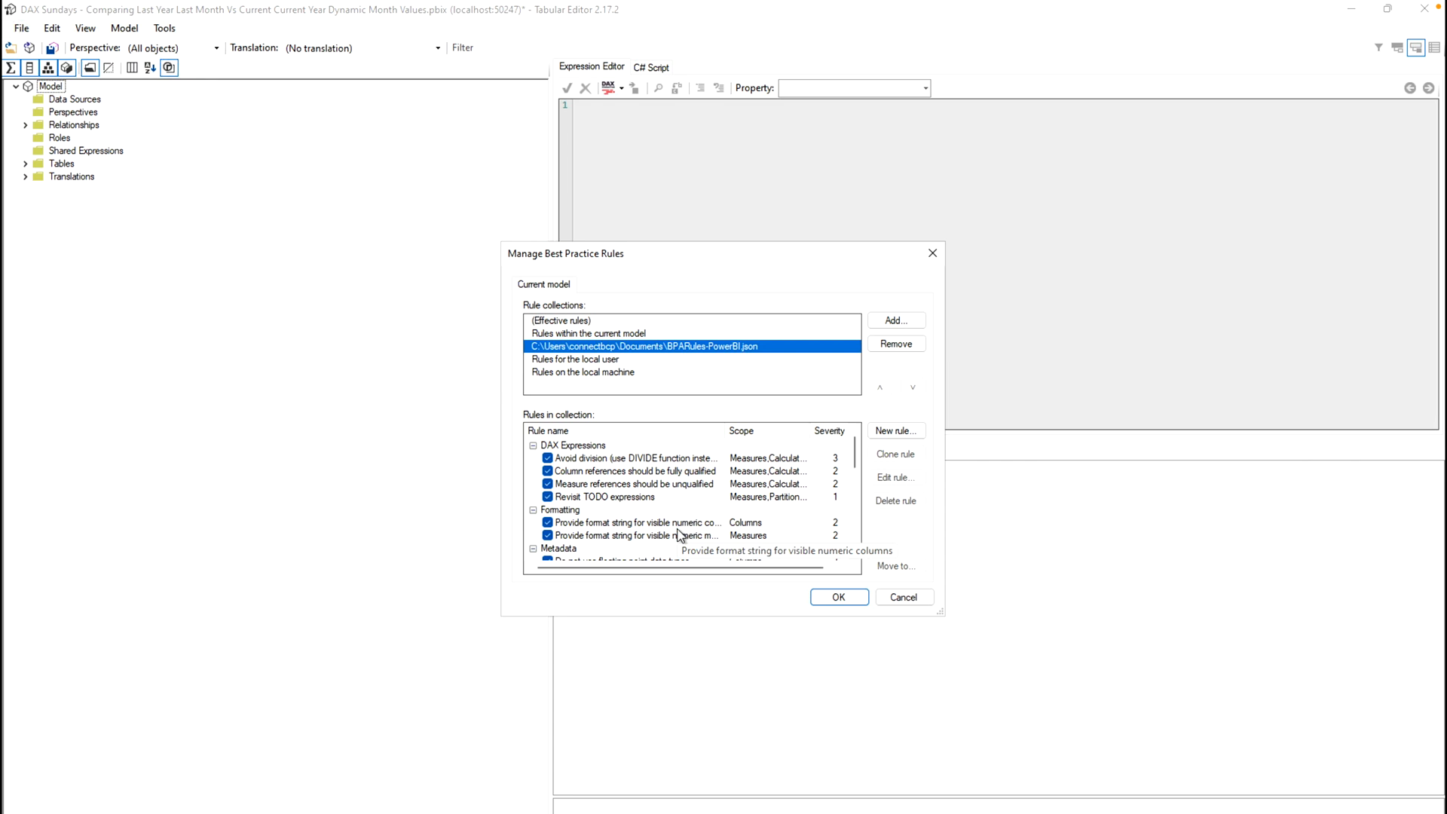
left_click(836, 596)
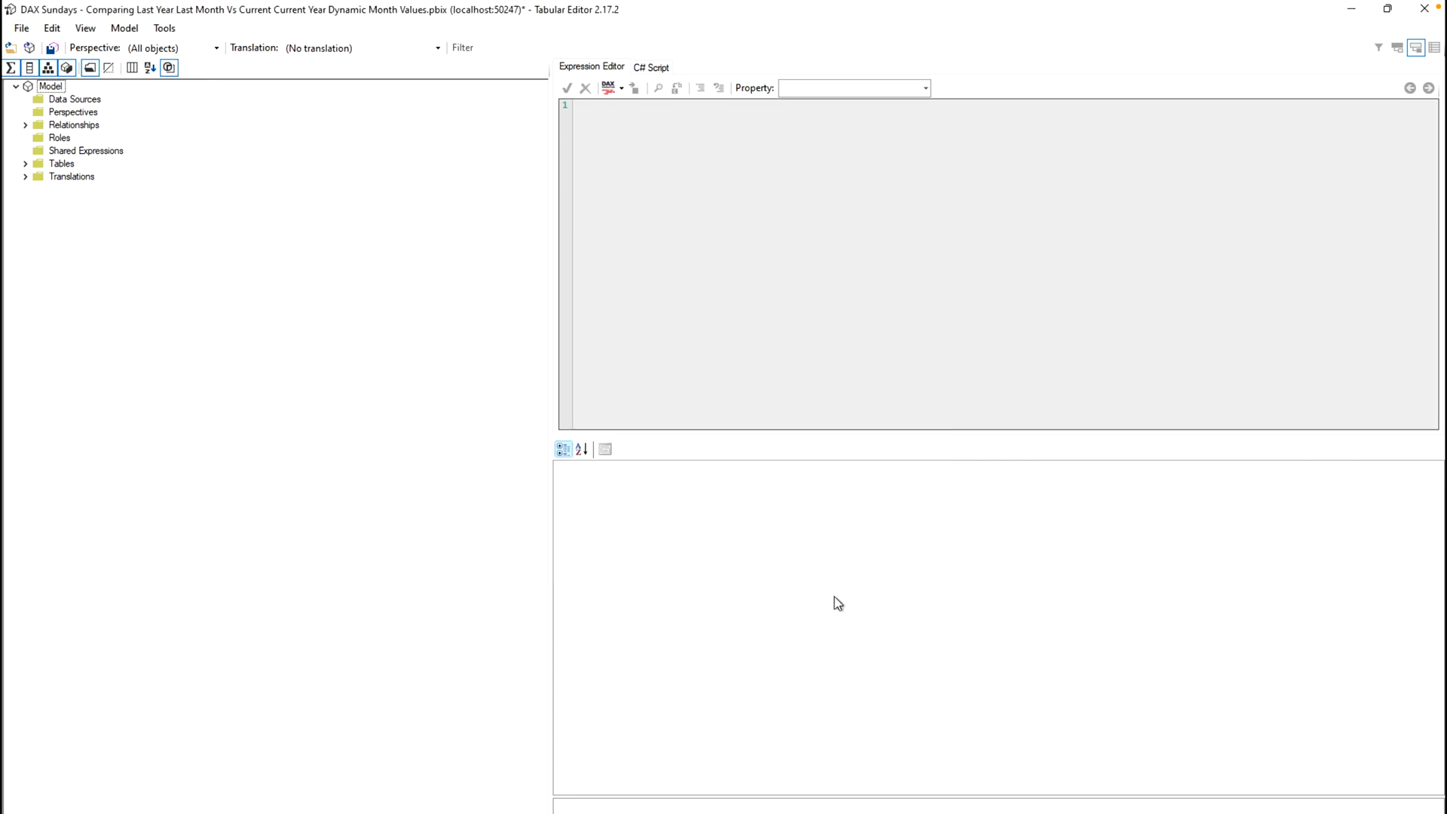
Run the Best Practice Analyzer from Tools and maximize its results, showing 143 objects violating 10 rules
left_click(165, 27)
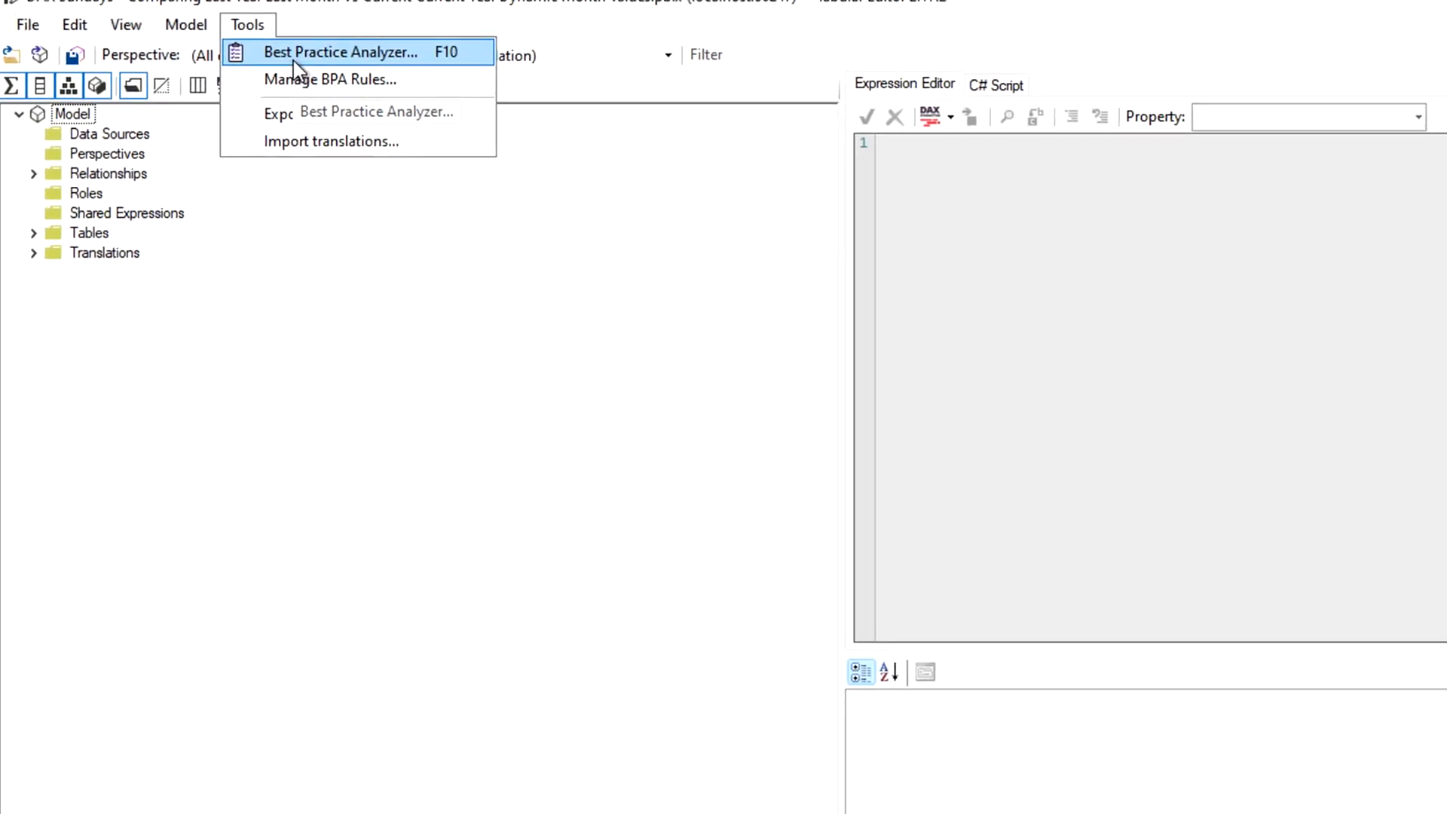
left_click(342, 51)
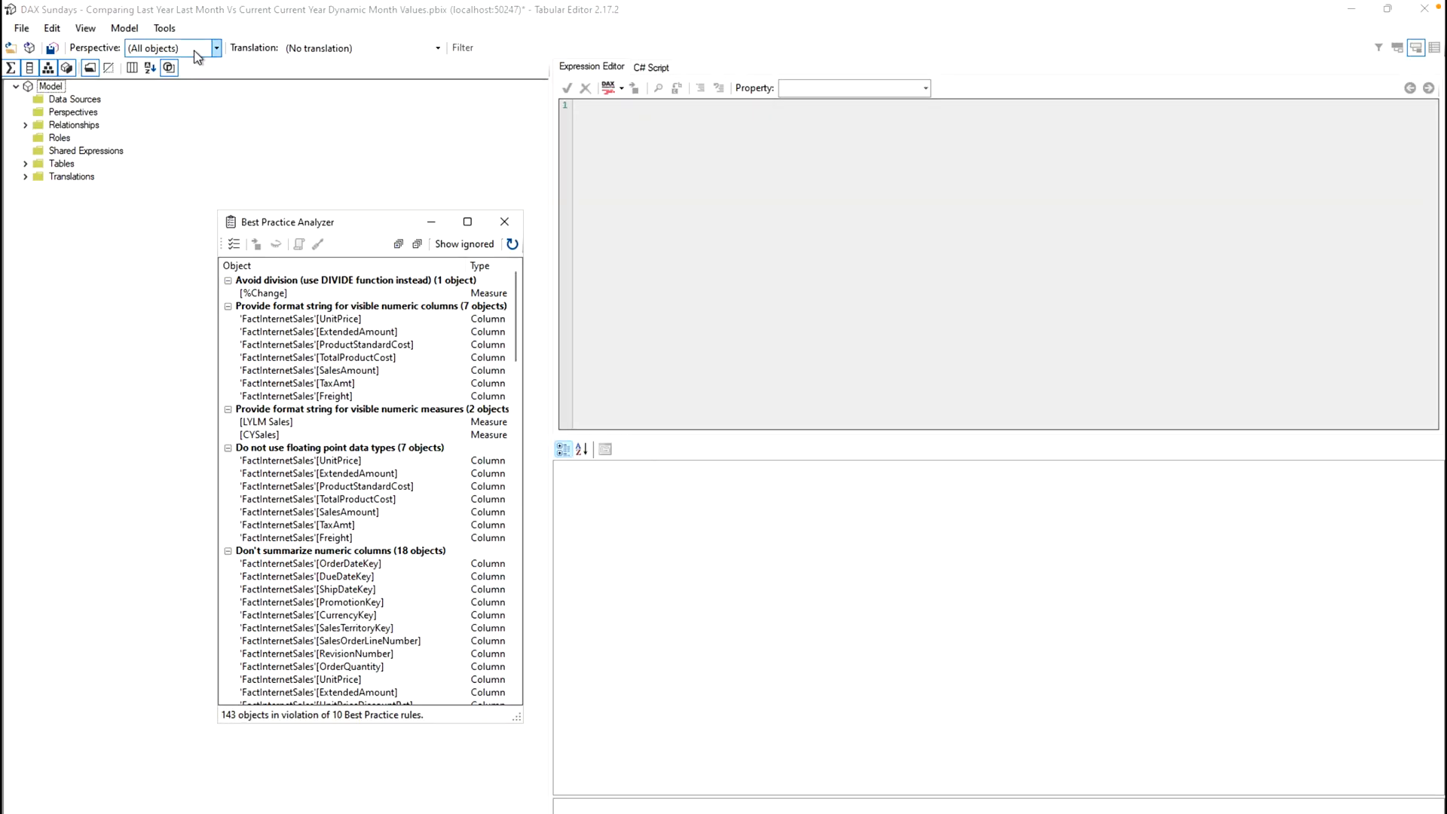
left_click(467, 221)
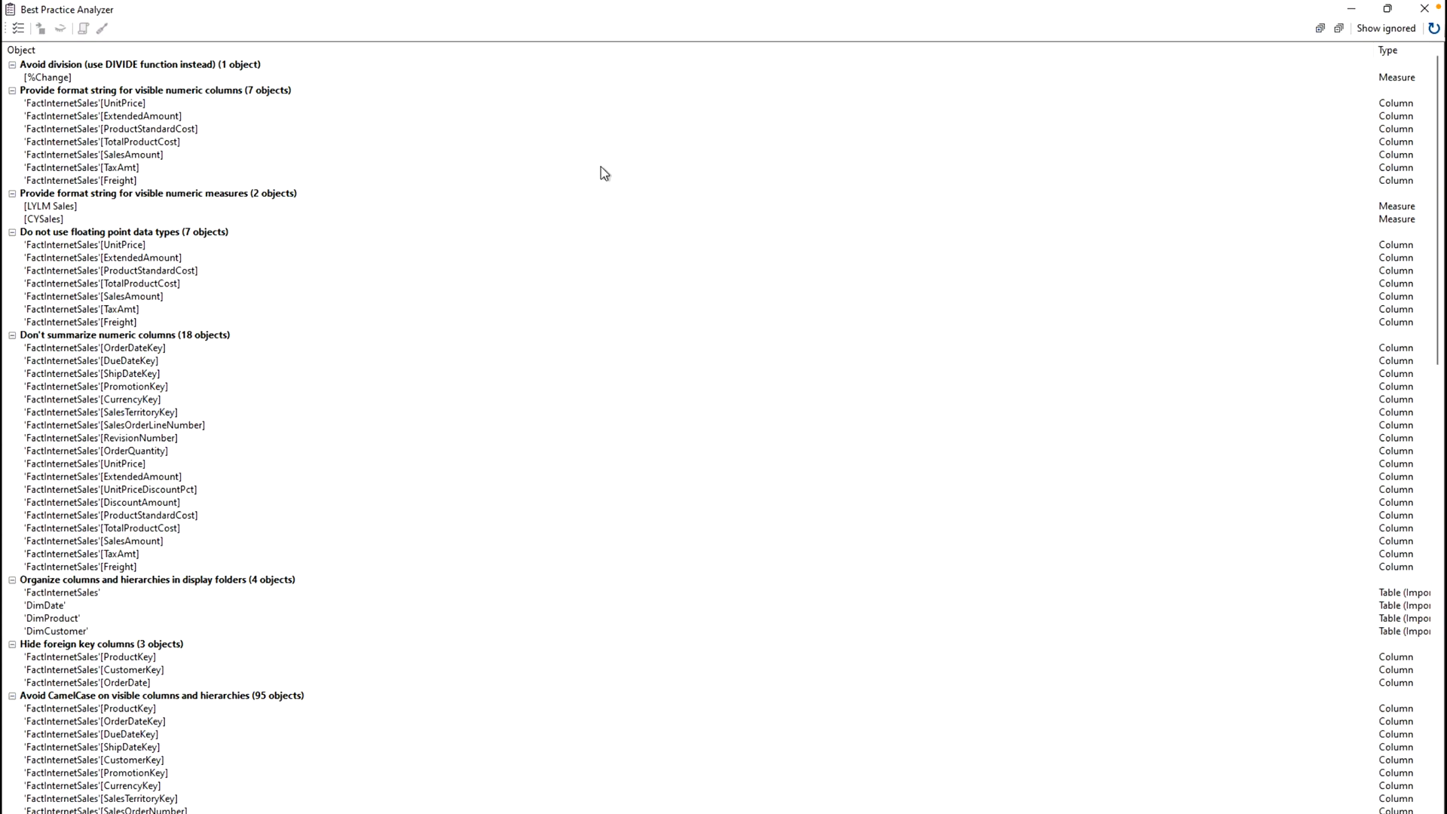
mouse_move(256, 233)
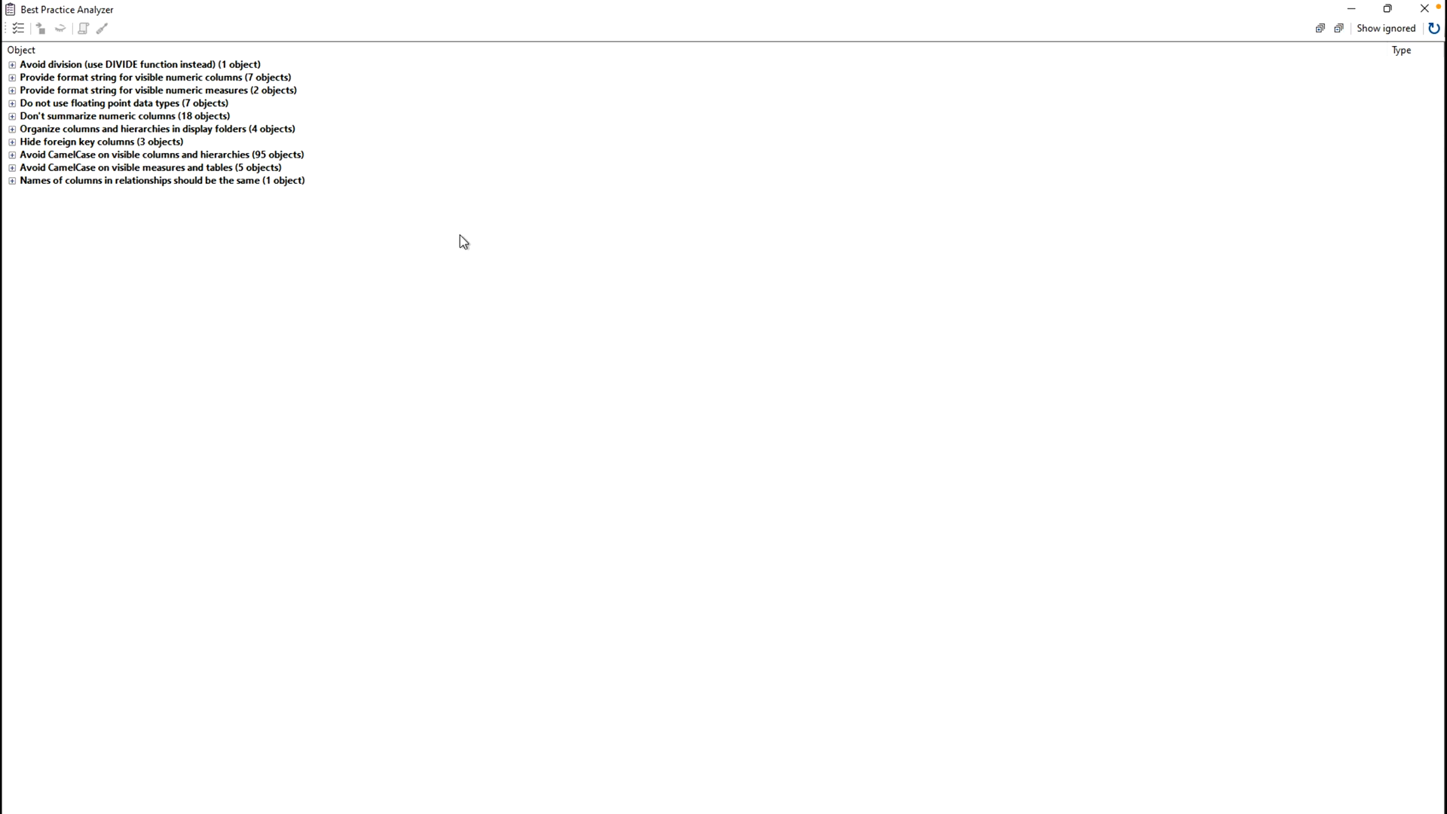
mouse_move(134, 219)
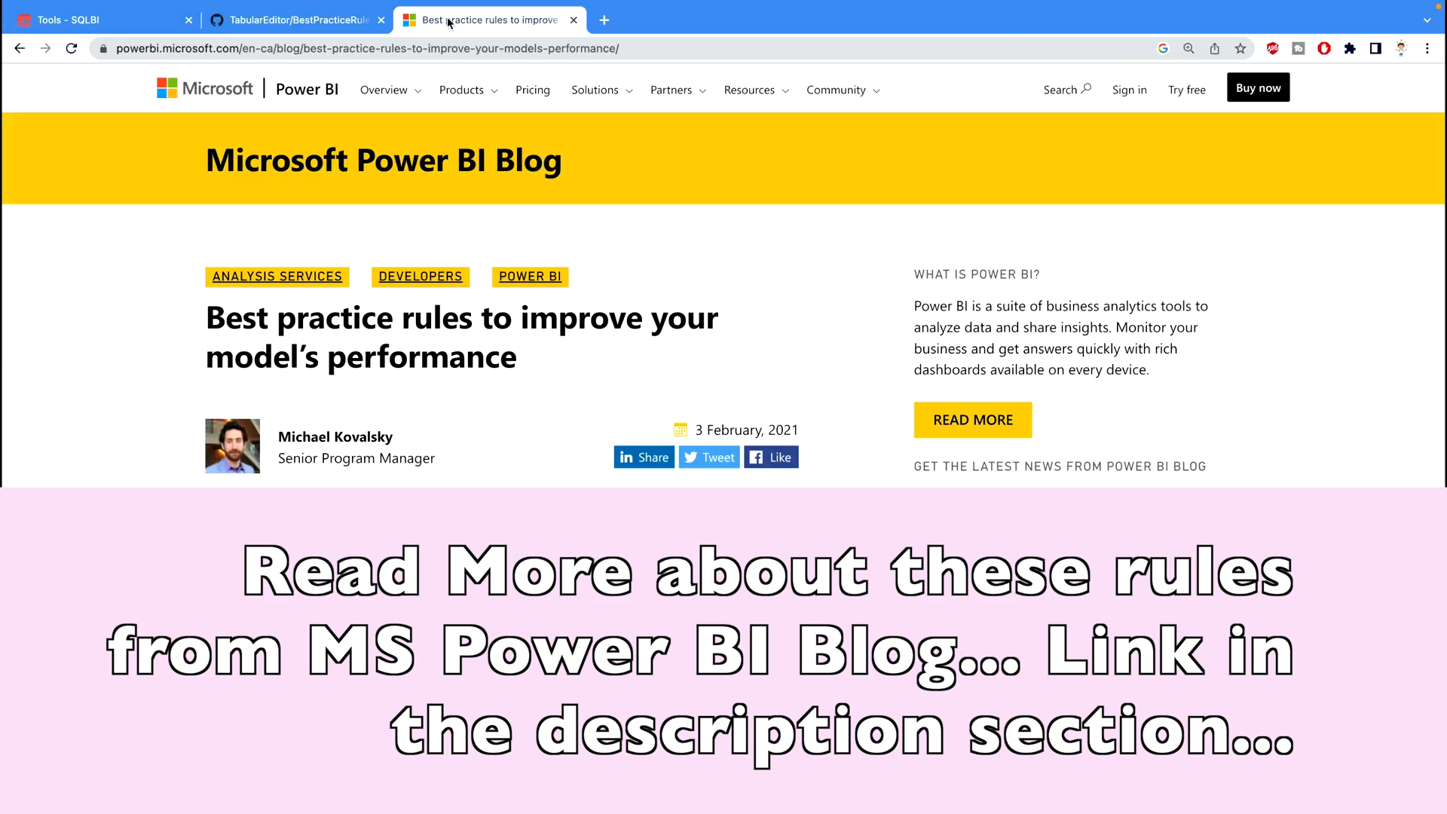
mouse_move(343, 191)
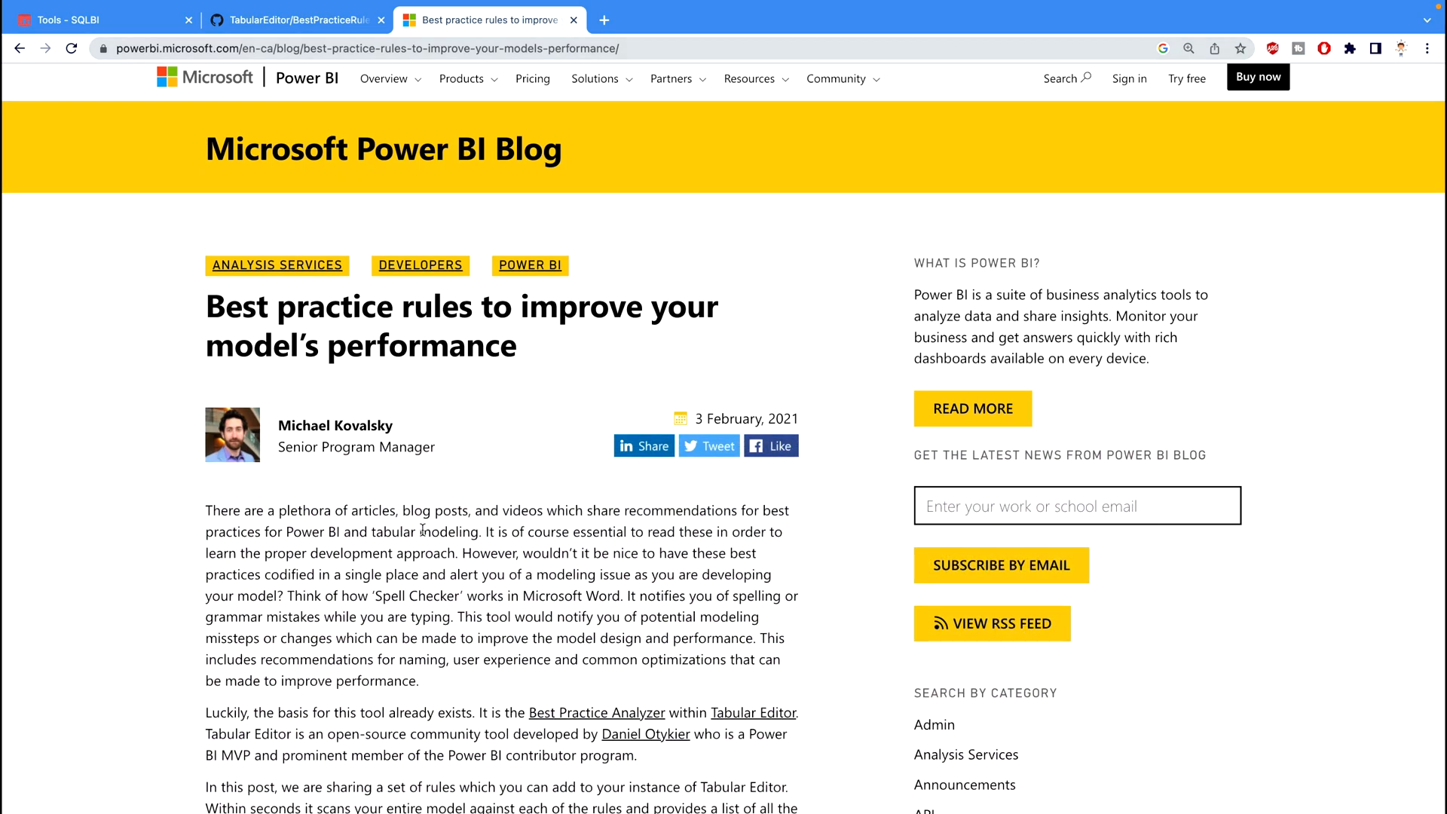
Scroll the Power BI Blog article down to its DAX Expressions and Formatting rule lists
scroll("down", 3)
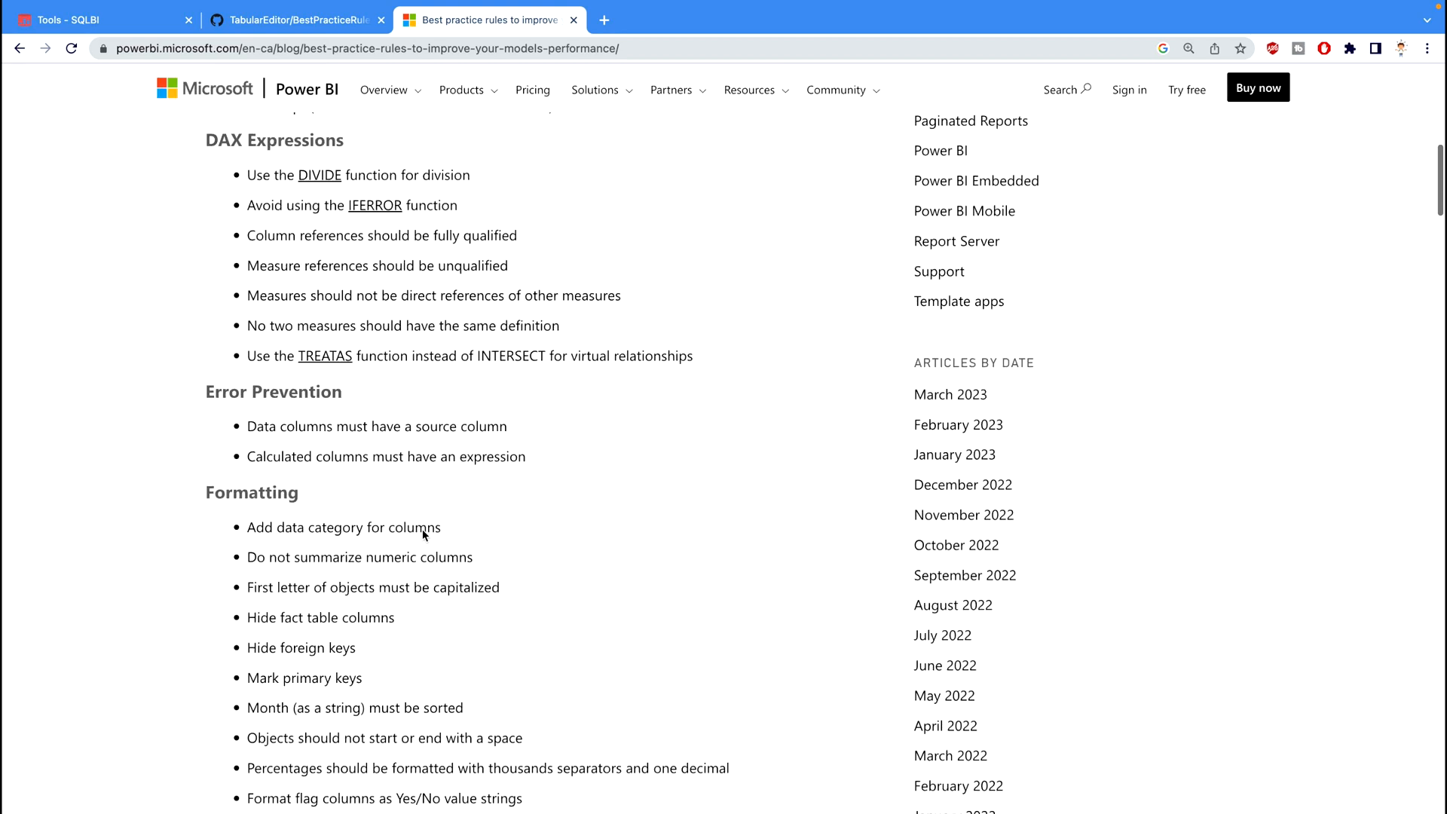